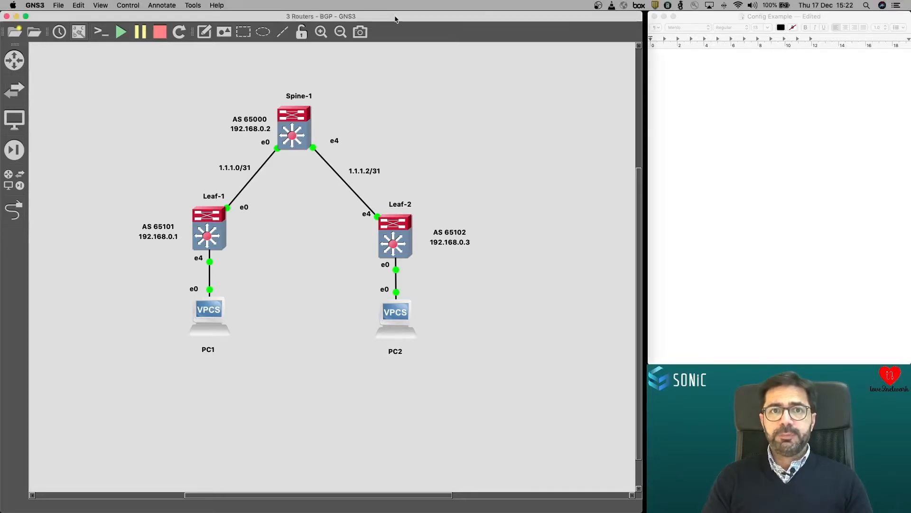
mouse_move(512, 190)
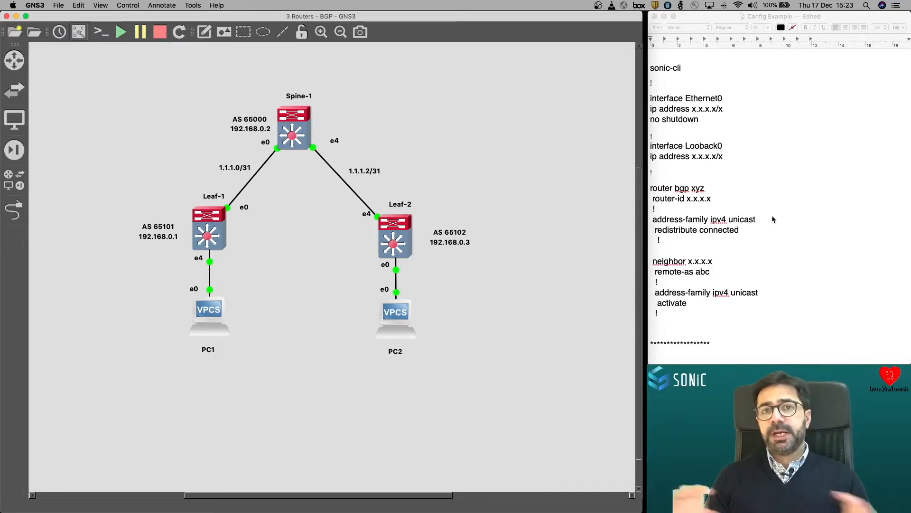
mouse_move(684, 74)
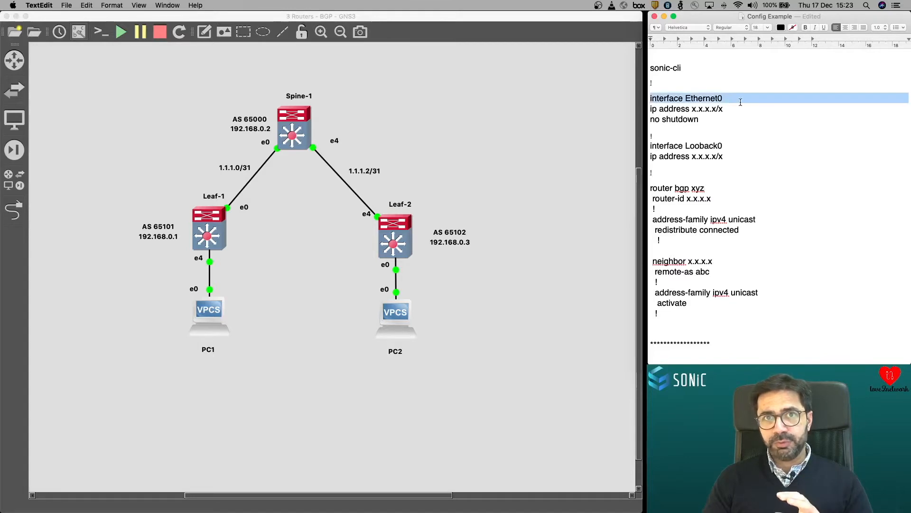
mouse_move(732, 110)
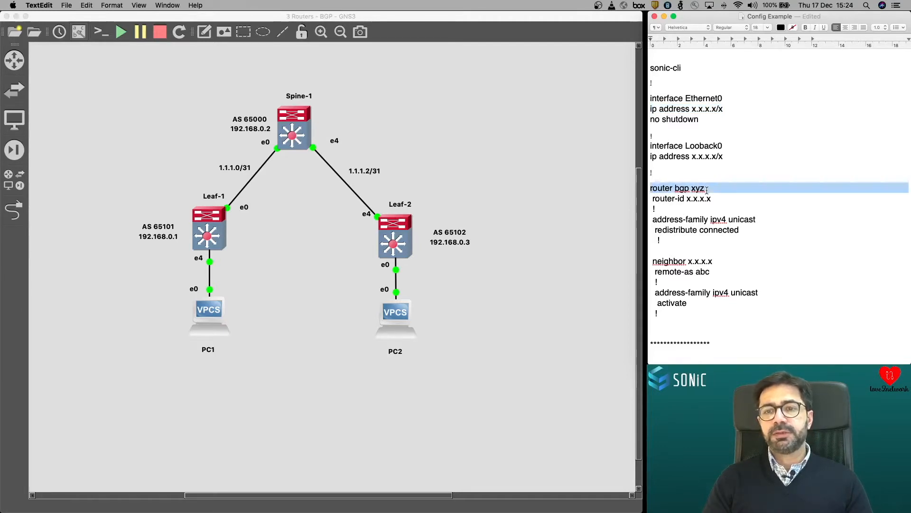
click(740, 230)
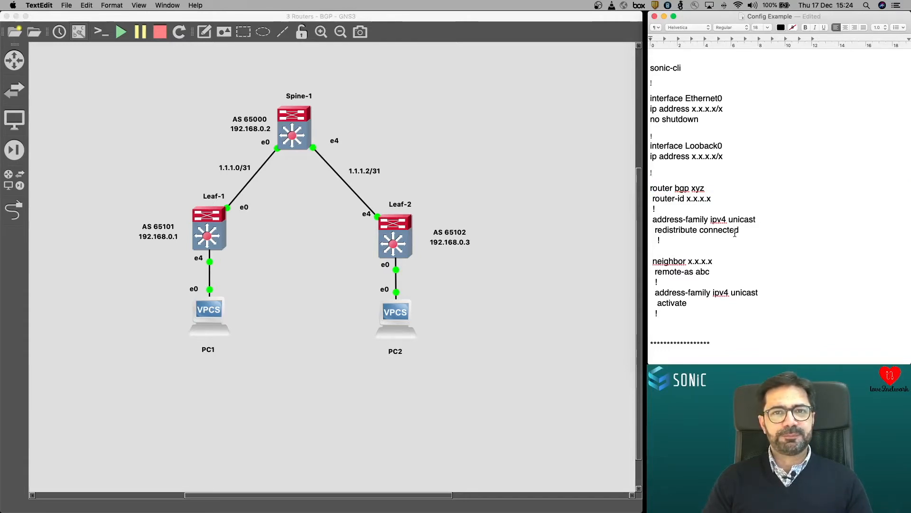
mouse_move(551, 236)
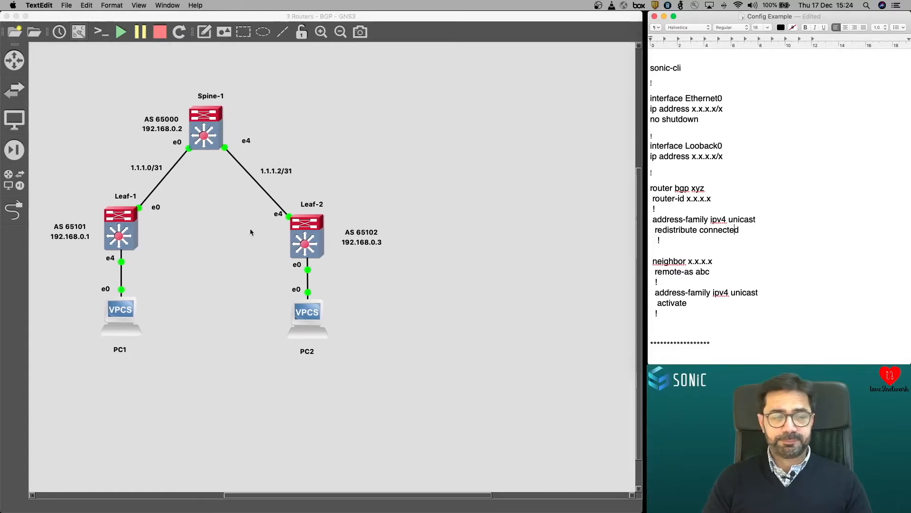
Bring the GNS3 topology window back to the front
click(159, 247)
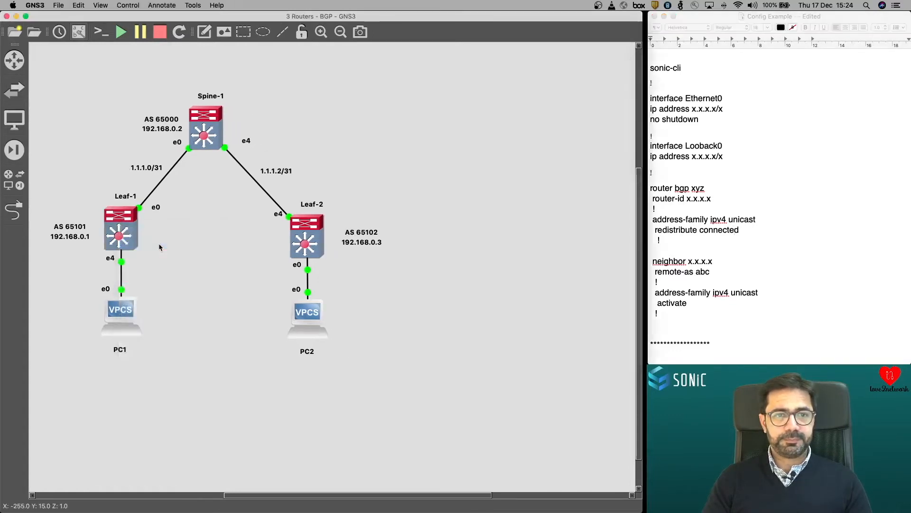
mouse_move(446, 86)
text(s)
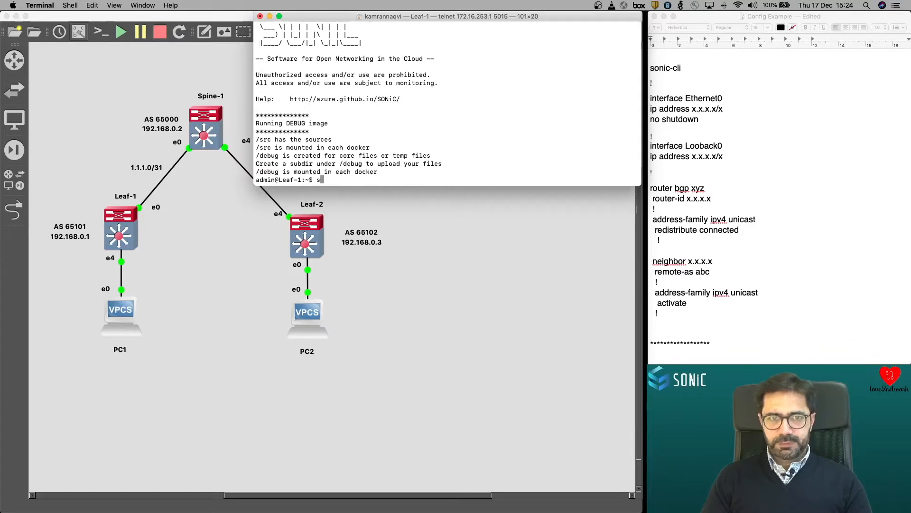
Start sonic-cli on Leaf-1 and list the show options beginning with r, including running-configuration
key(Return)
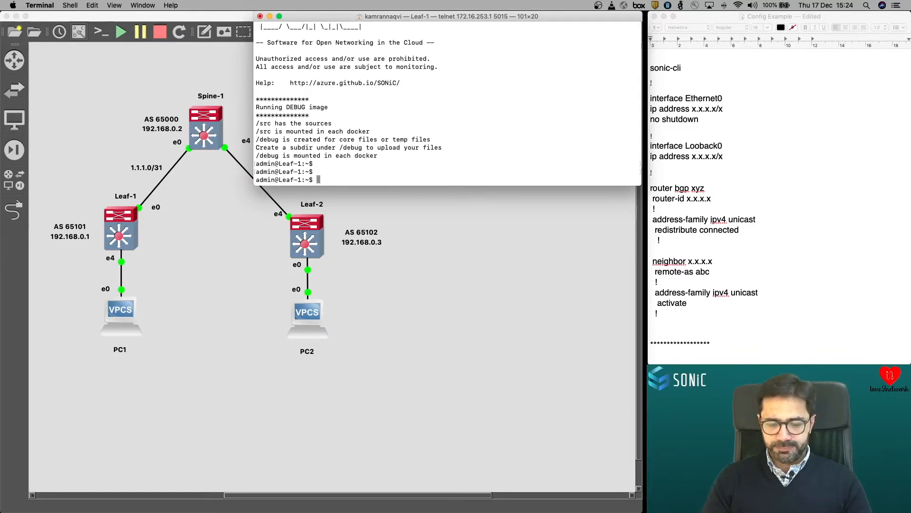
text(sonic-cli)
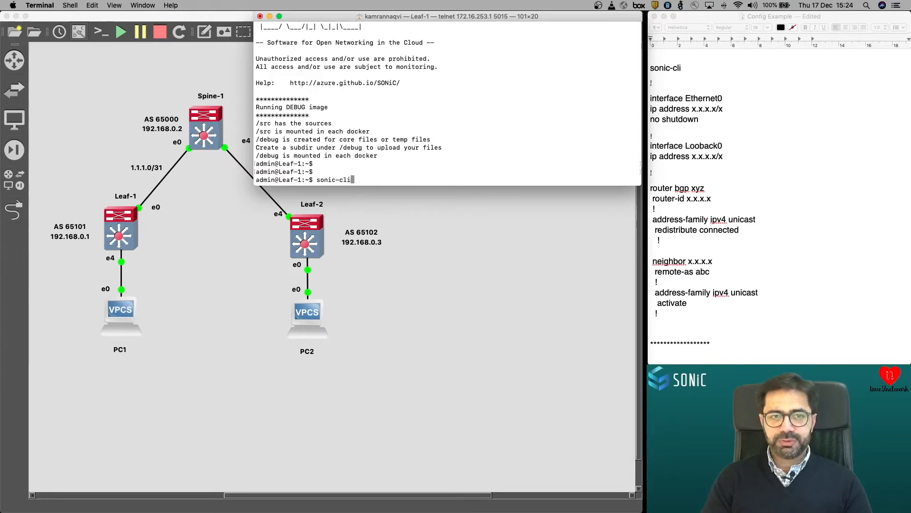
key(Return)
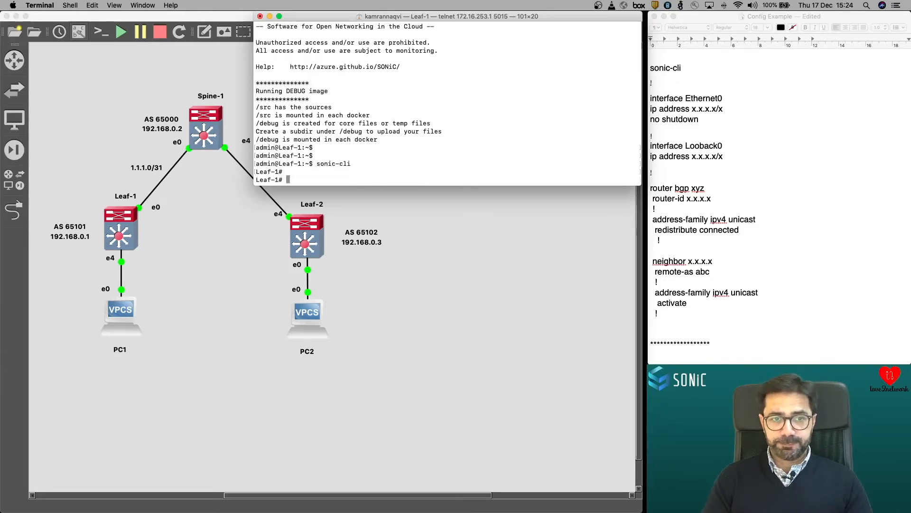
text(show)
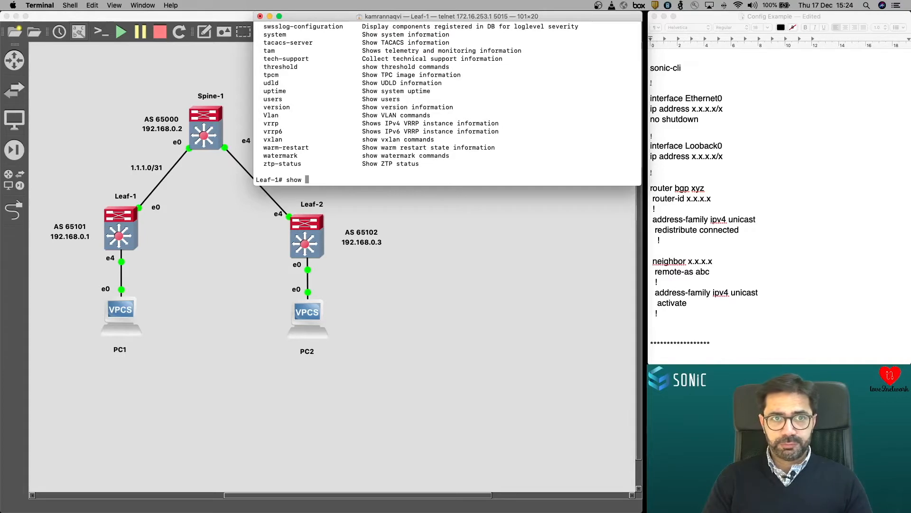
text(r)
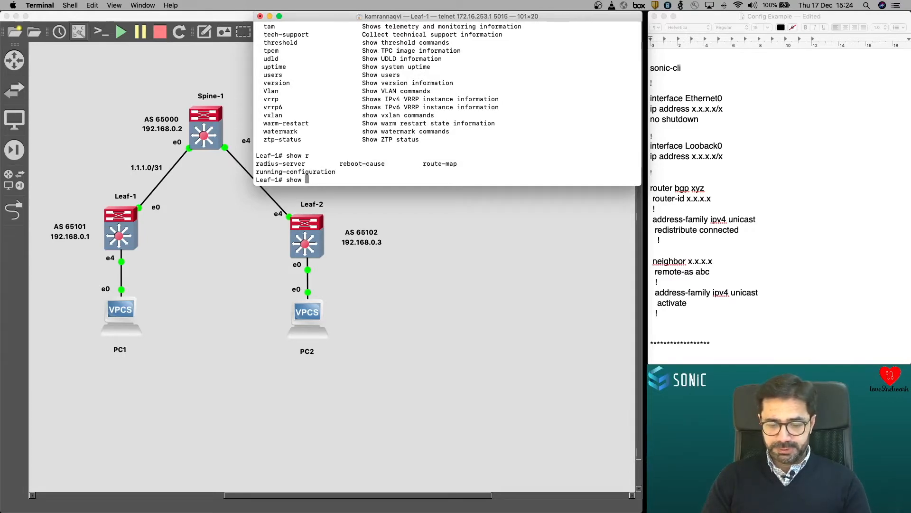
key(Return)
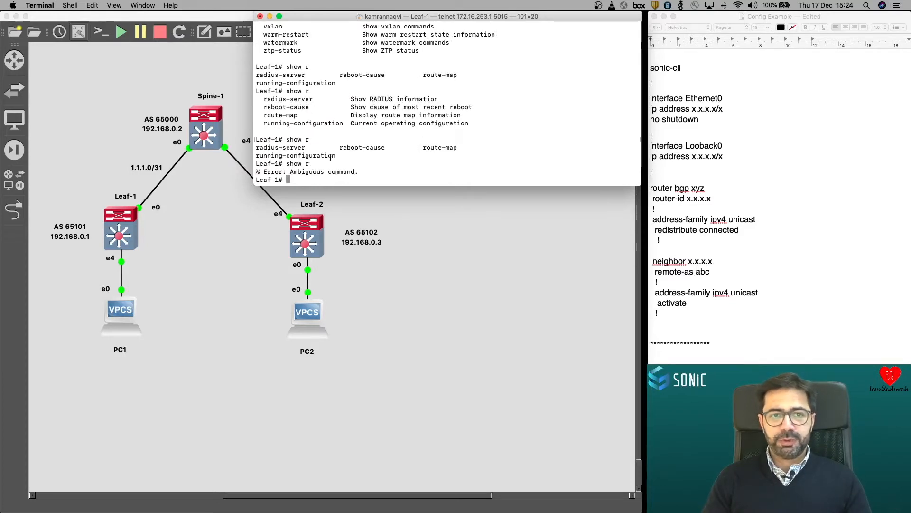
text(show r)
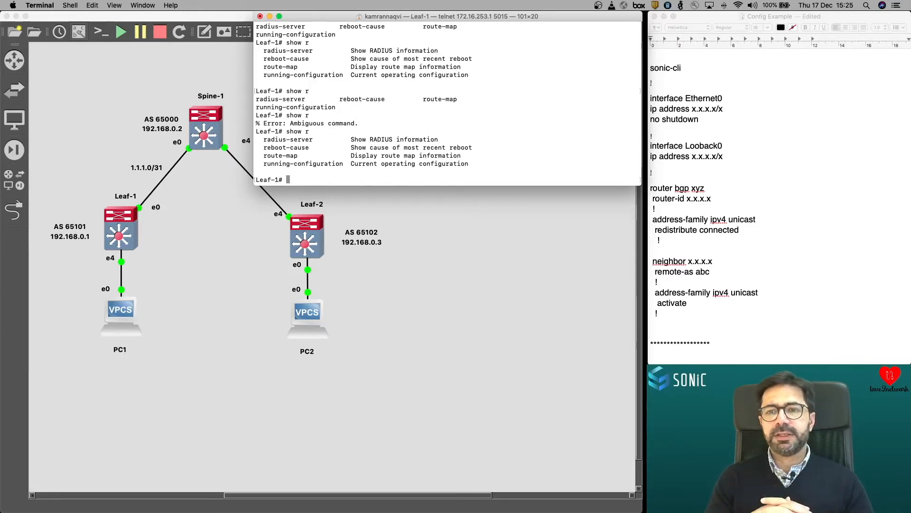
In configure terminal on Leaf-1, give Loopback 0 the address 192.168.0.1/32
text(con)
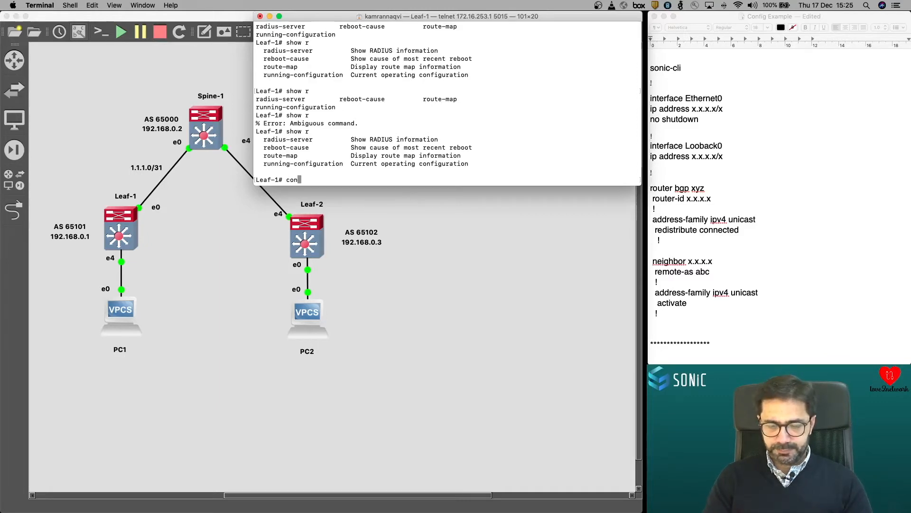
text(configure terminal)
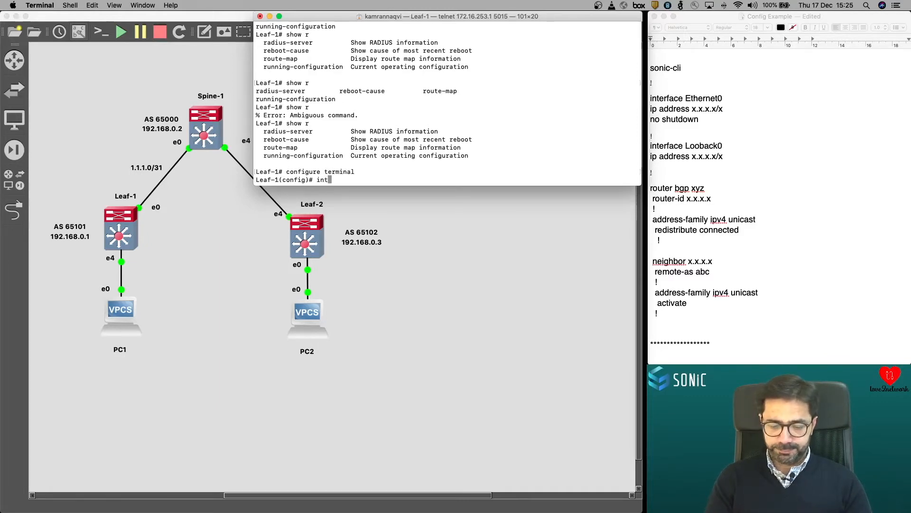
text(interface l)
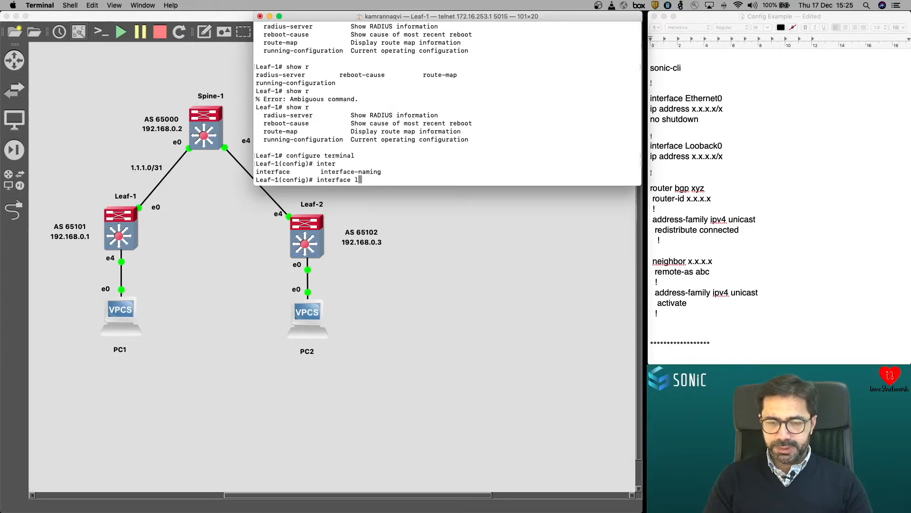
text(oopback 0)
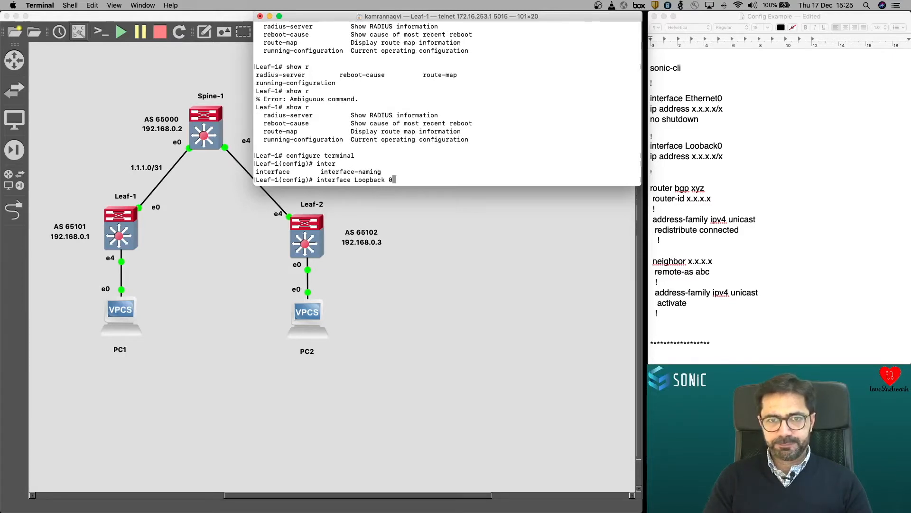
text(ip add)
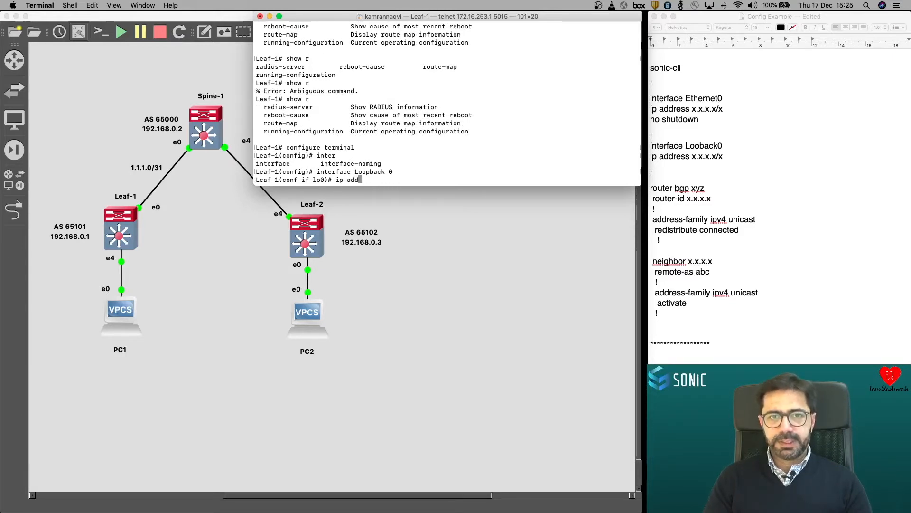
text(ress)
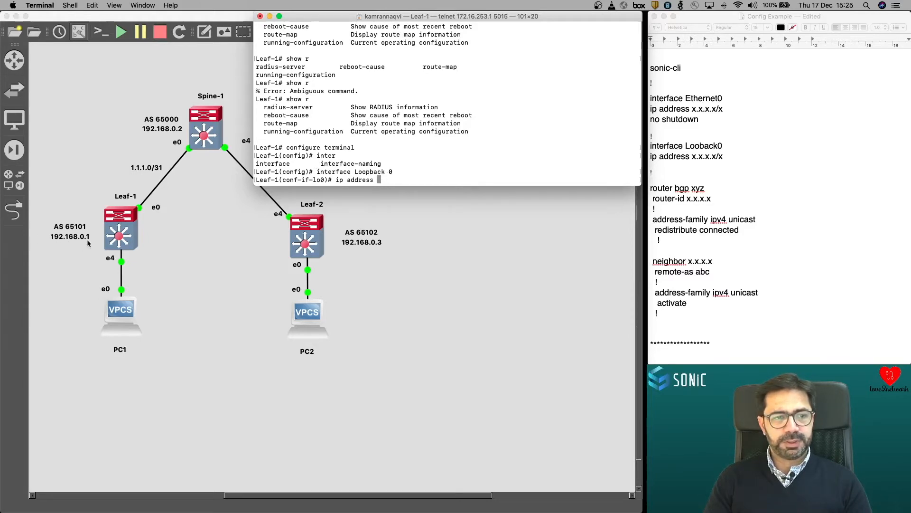
mouse_move(396, 179)
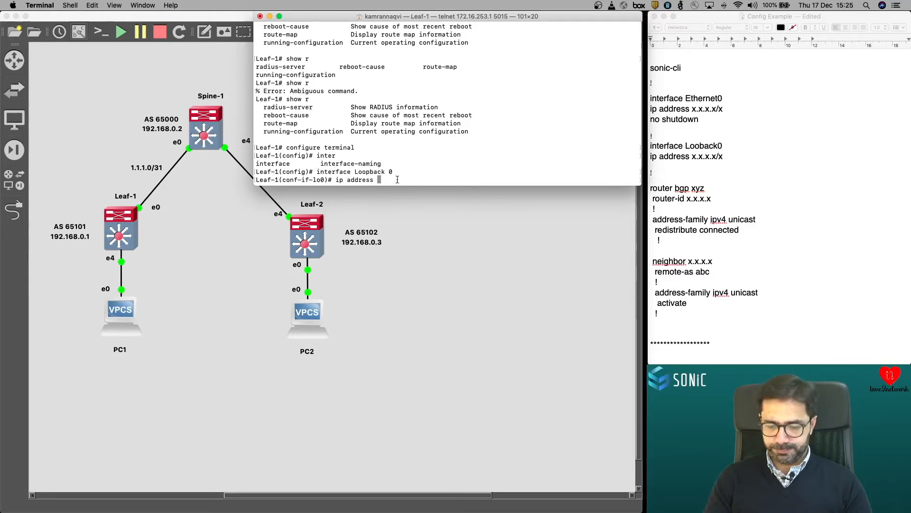
text(192.168.0.1/32)
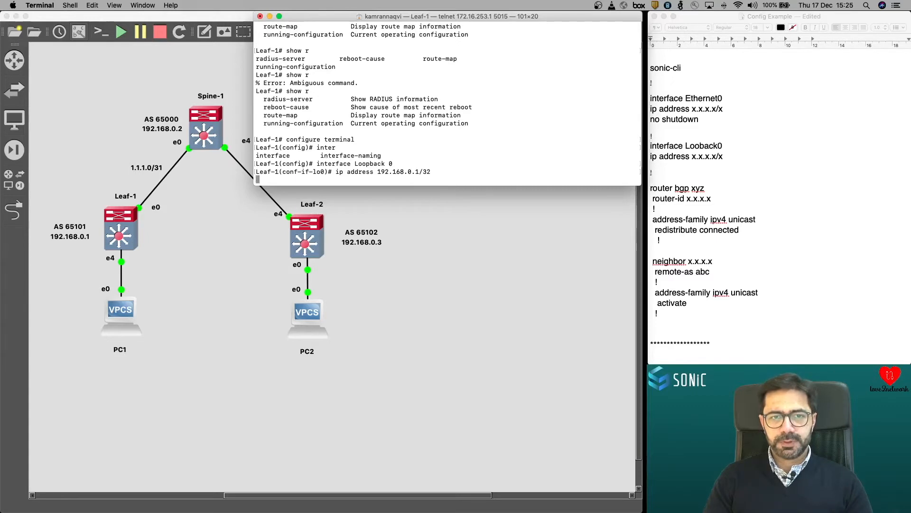
Give Ethernet 0 address 1.1.1.0/31 with no shutdown, then verify with show ip interfaces
text(interface Ether)
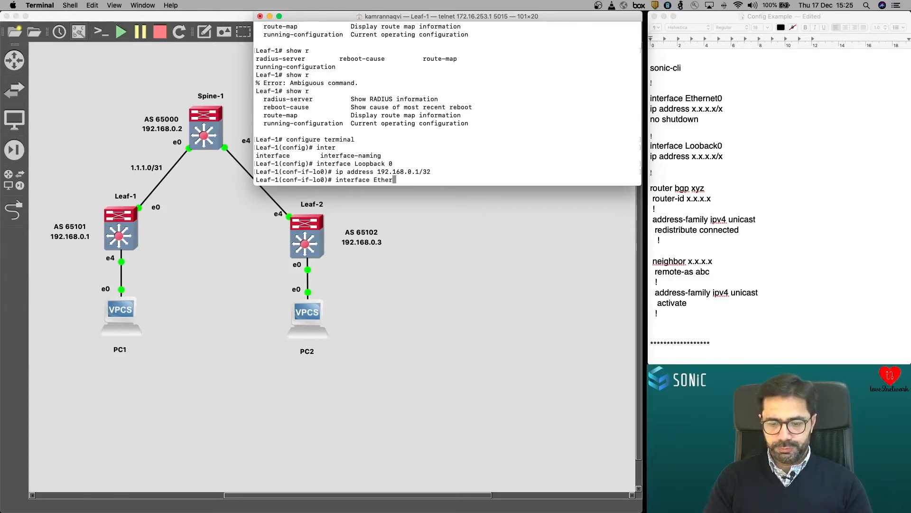
text(net 0)
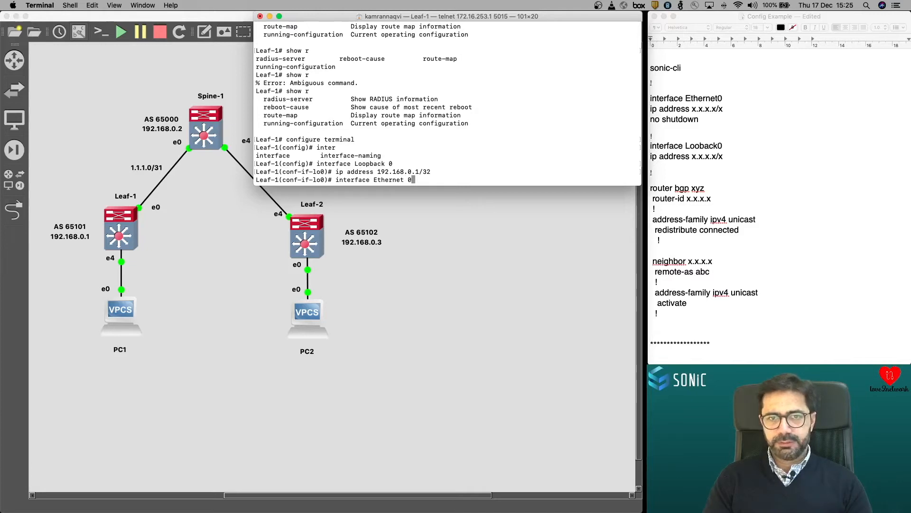
text(ip address 1.1.1)
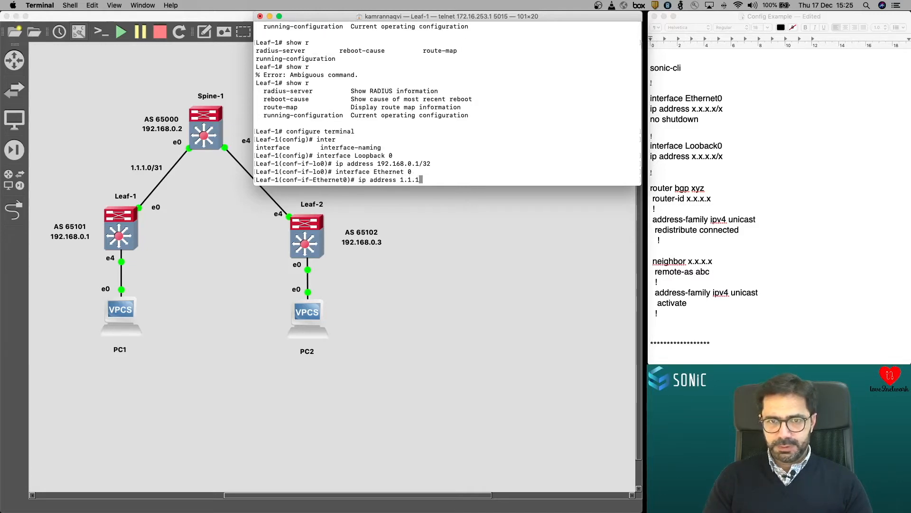
text(.0/31)
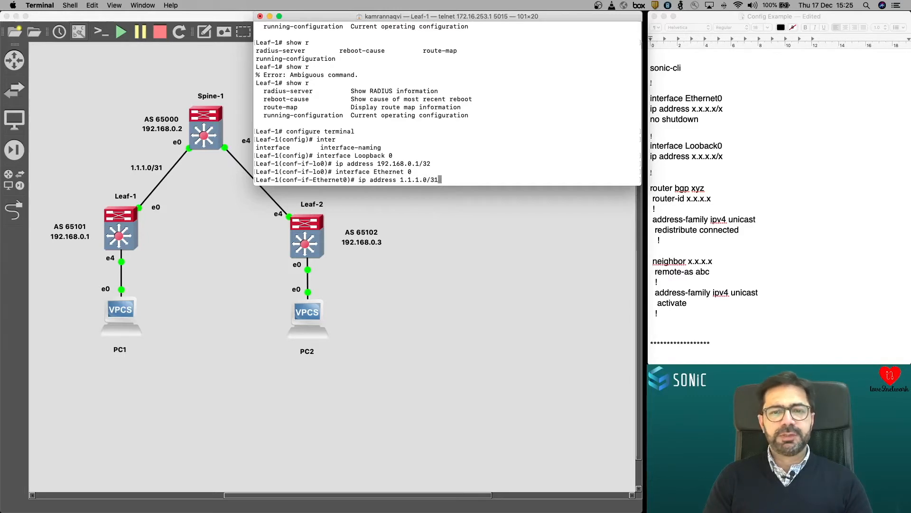
key(Return)
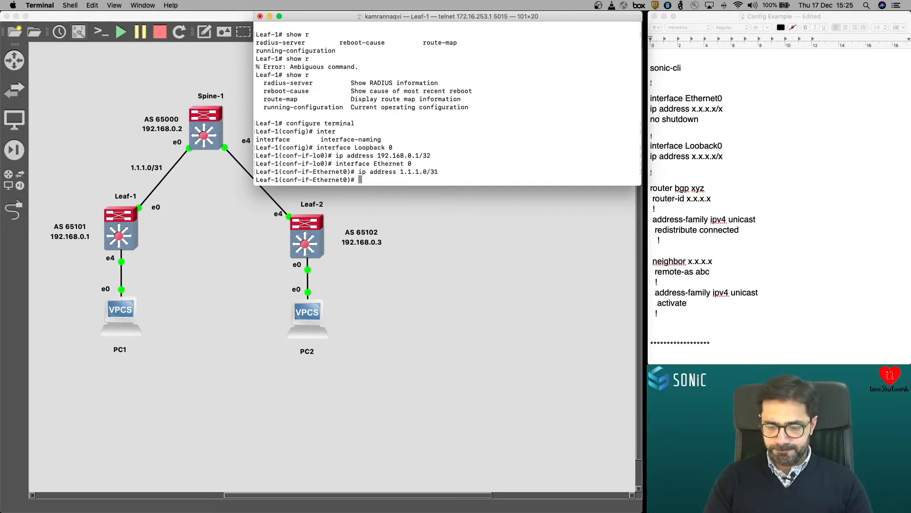
text(no)
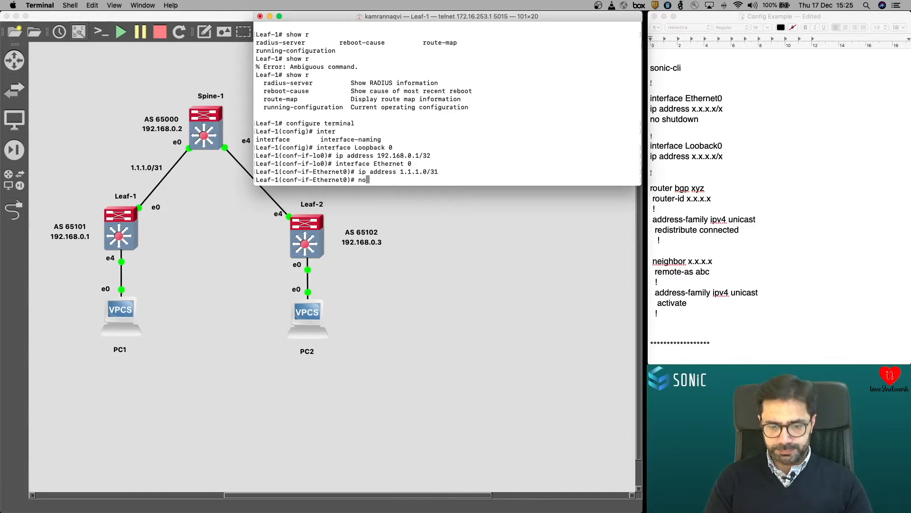
key(Return)
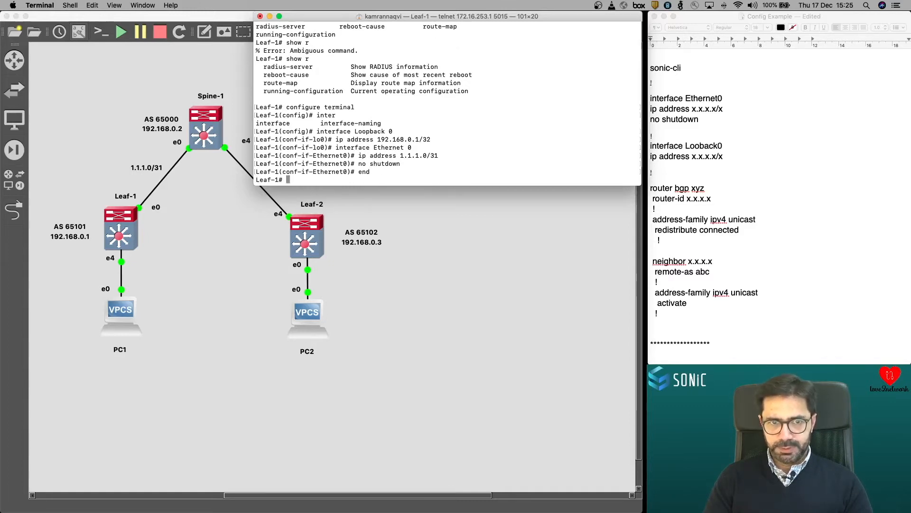
text(show ip inte)
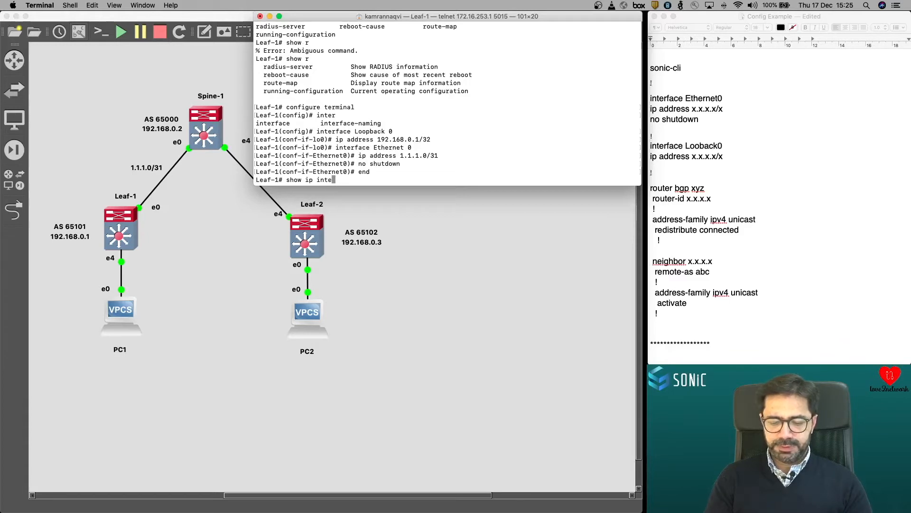
key(Return)
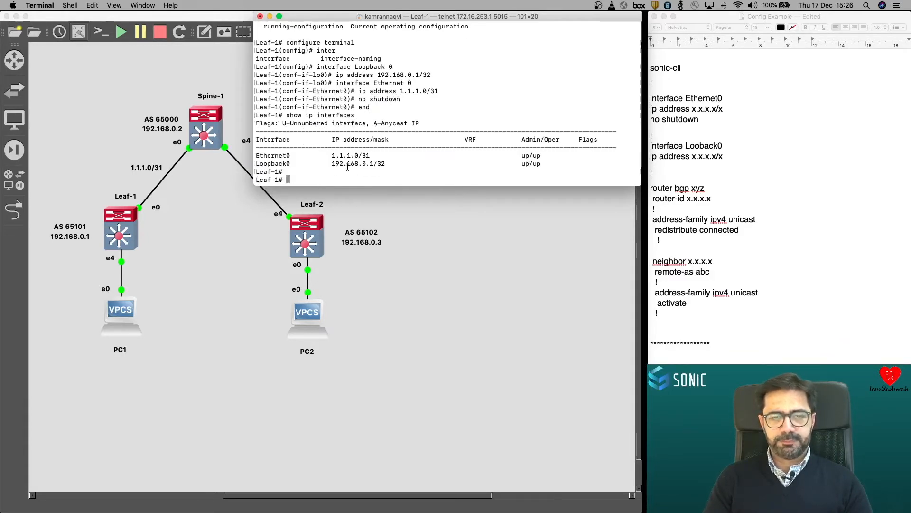
Console into Leaf-2 from GNS3 and log in as admin
right_click(307, 235)
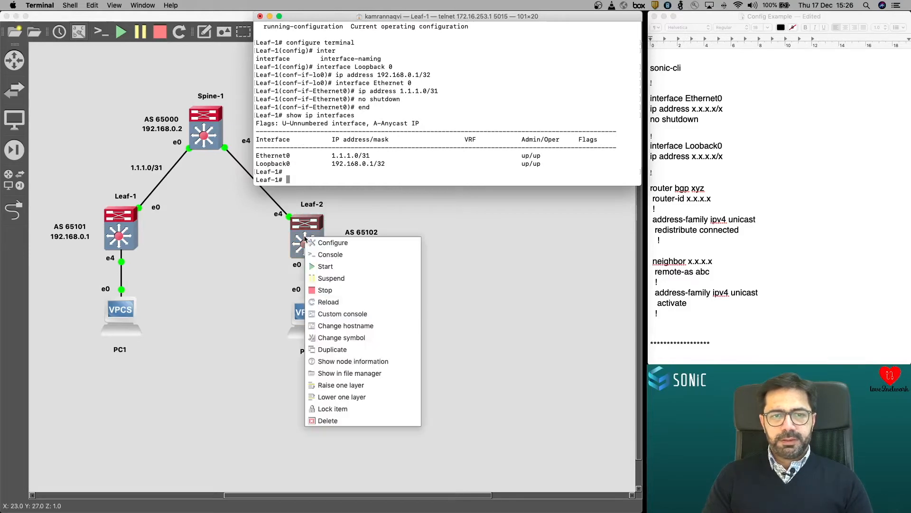
click(330, 254)
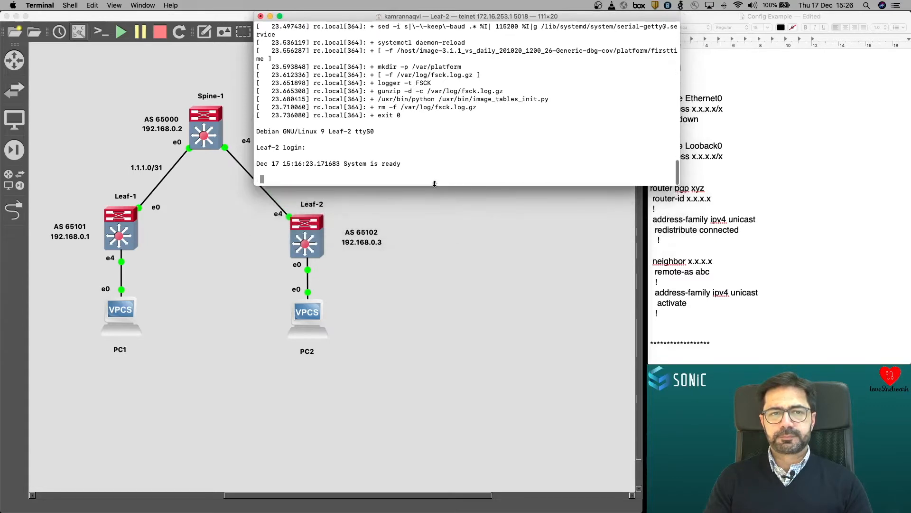
key(Return)
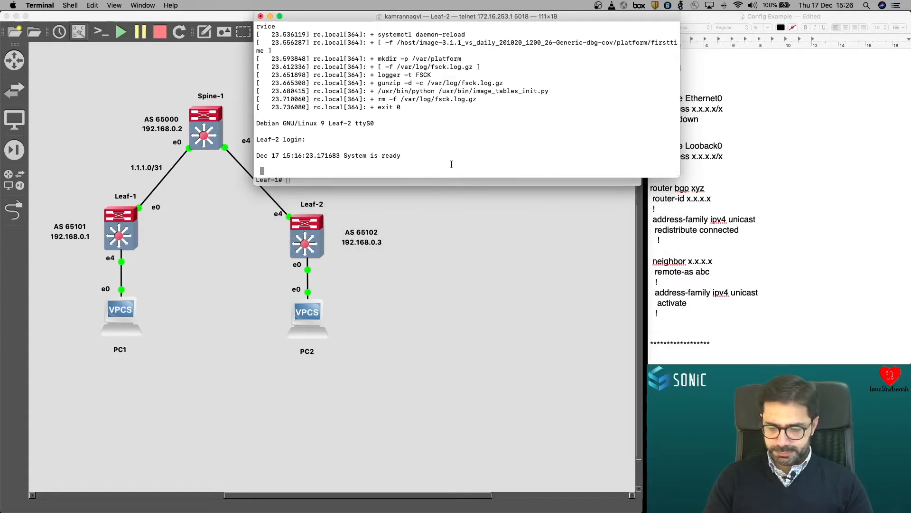
text(admin)
text(sonic-cli)
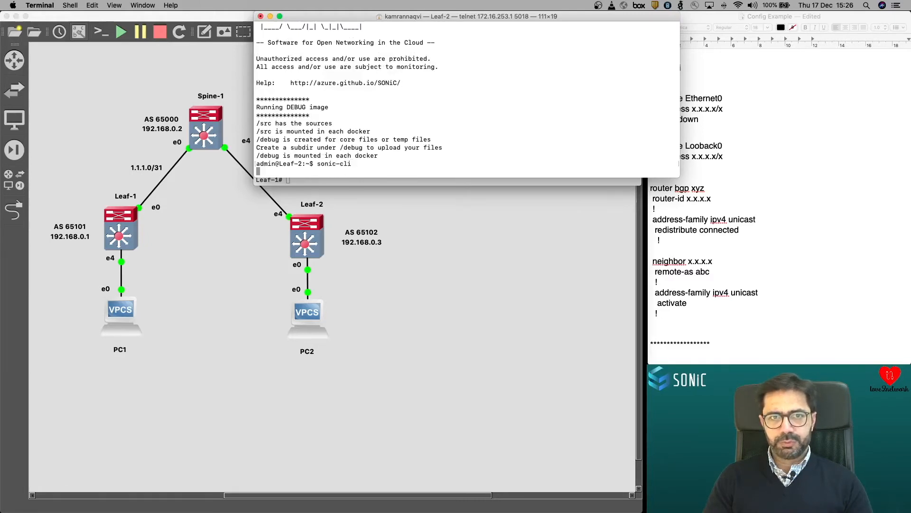
key(Return)
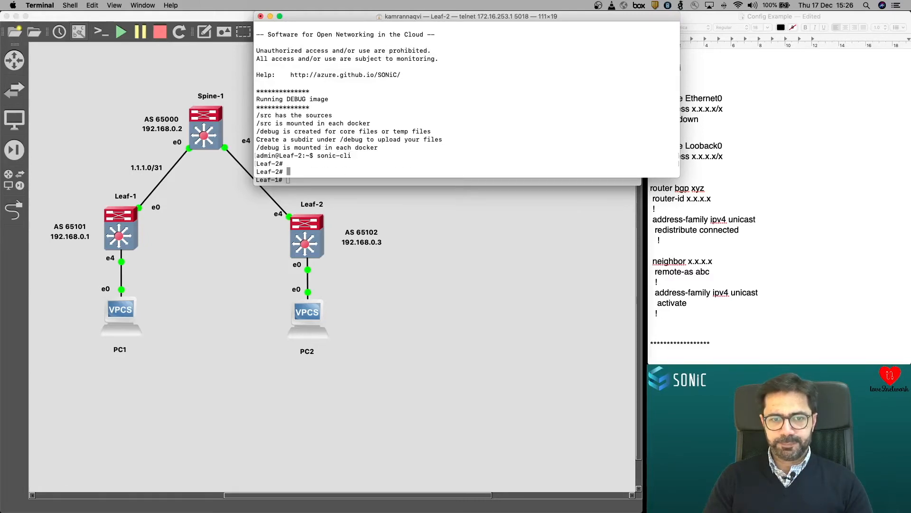
In configure terminal on Leaf-2, give Loopback 0 the address 192.168.0.3/32
text(configure terminal)
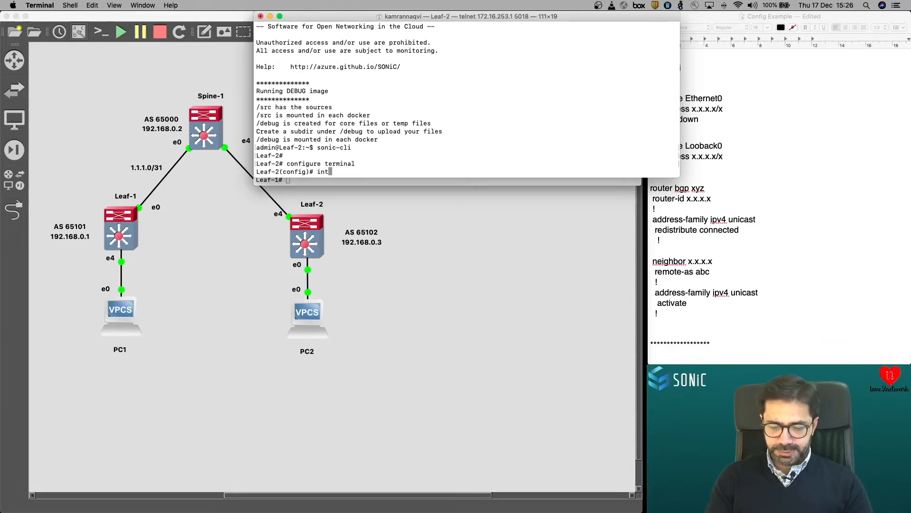
text(interface Loopback 0)
text(ip address 1)
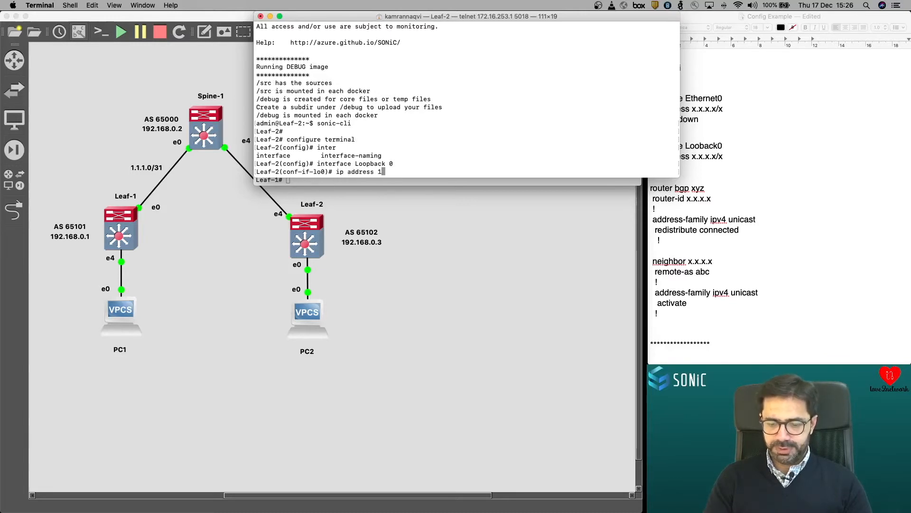
text(92.168.0.)
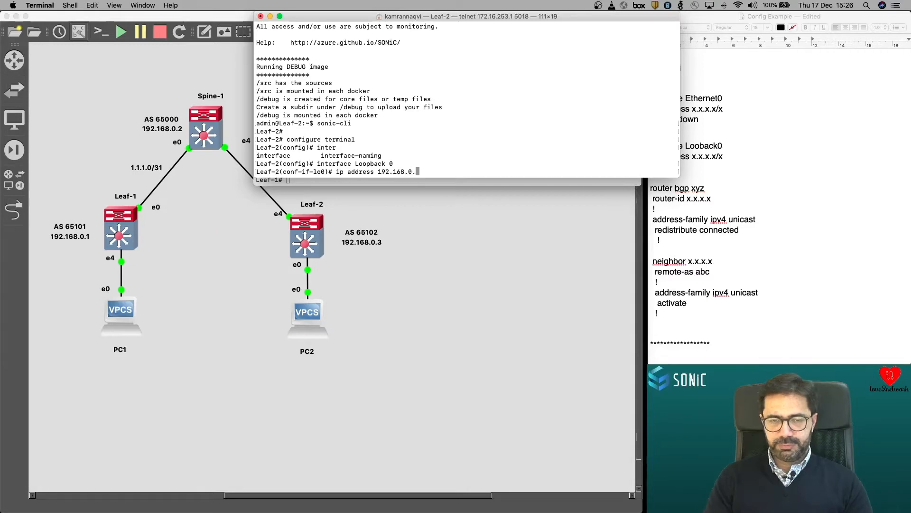
text(3/32)
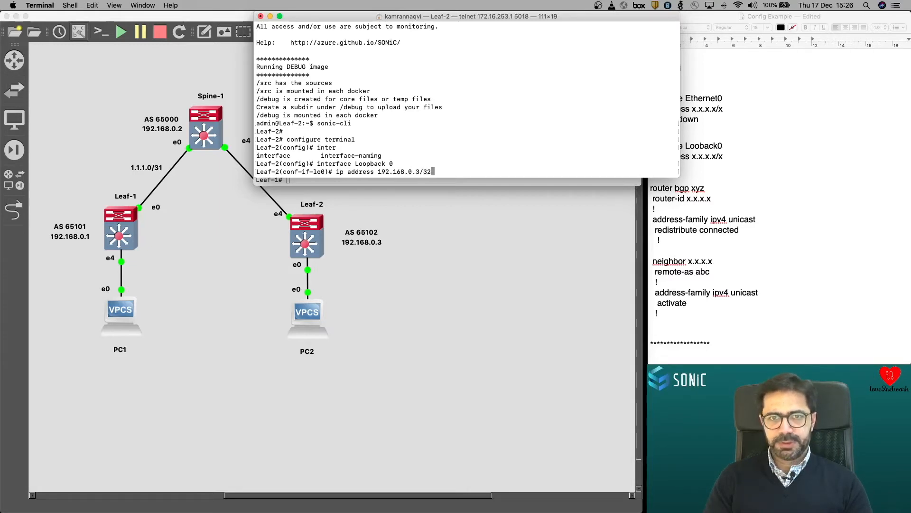
Give Ethernet 4 address 1.1.1.3/31 with no shutdown, end, and verify with show ip interfaces
text(interfac)
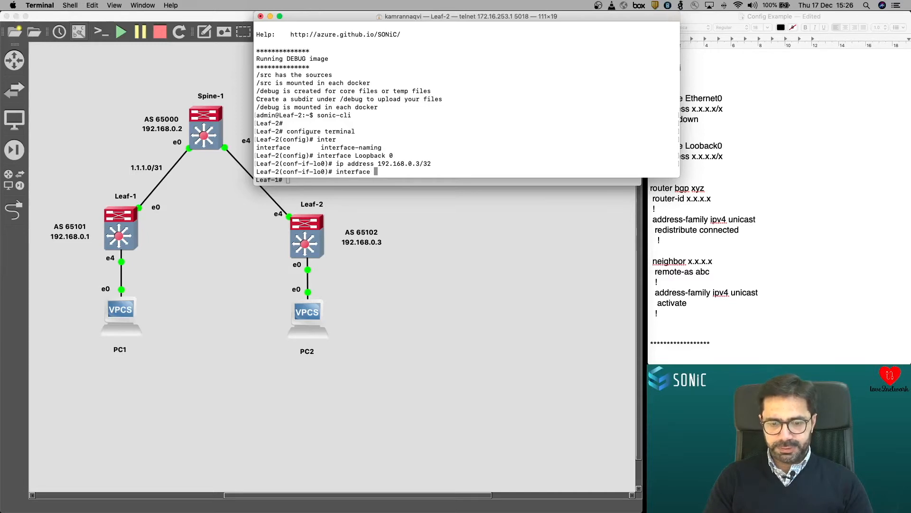
text(Ethernet)
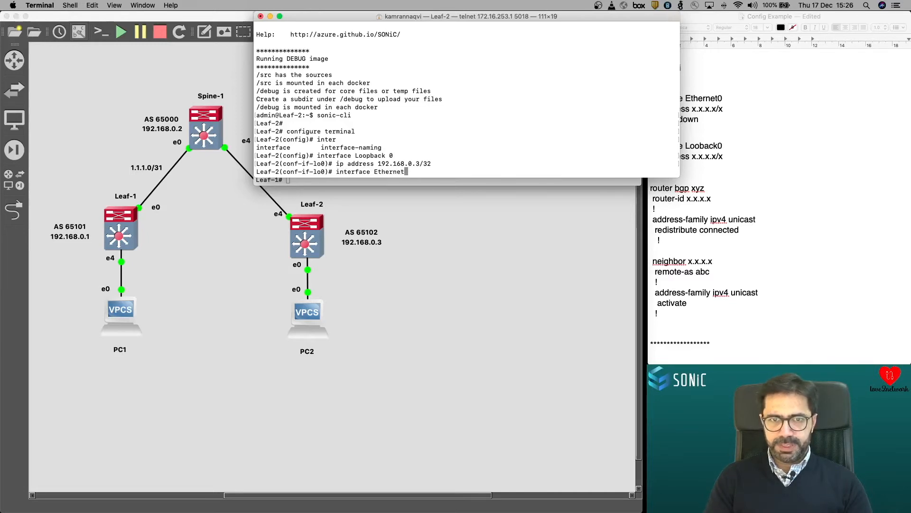
text(4)
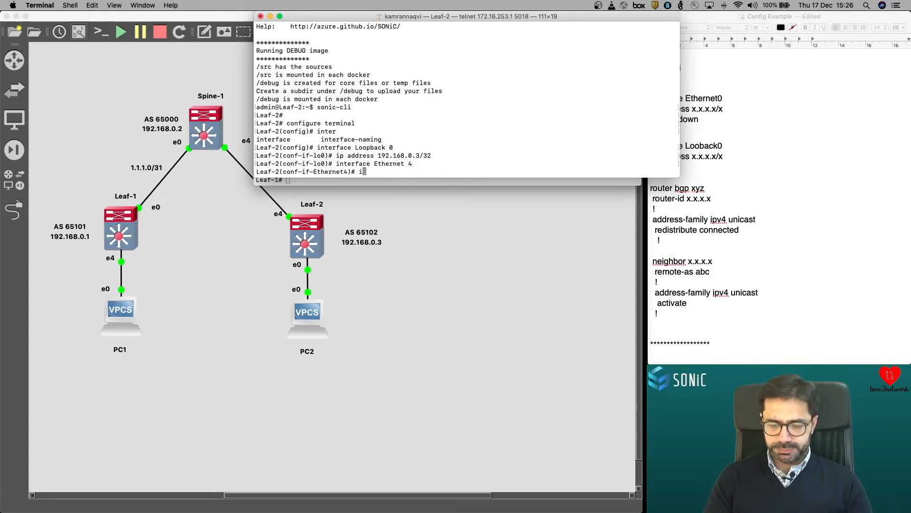
text(ip address 1)
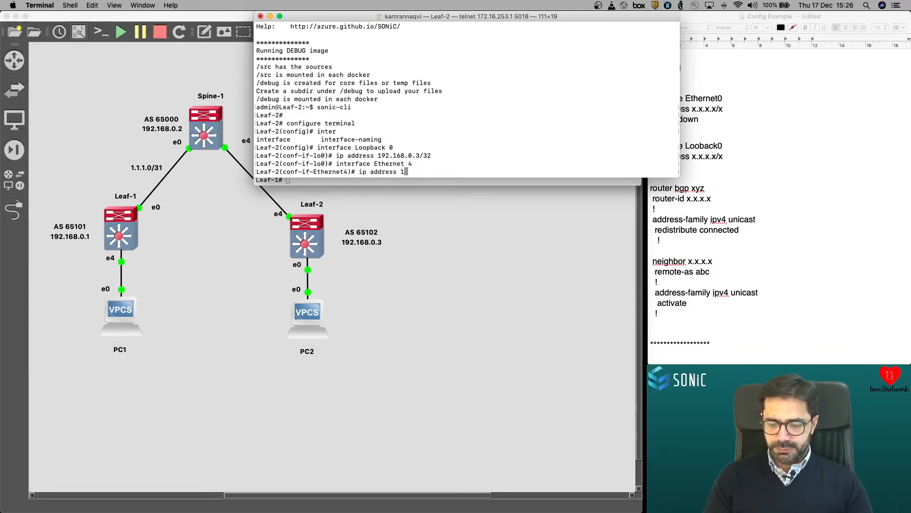
text(1.1.1.3/)
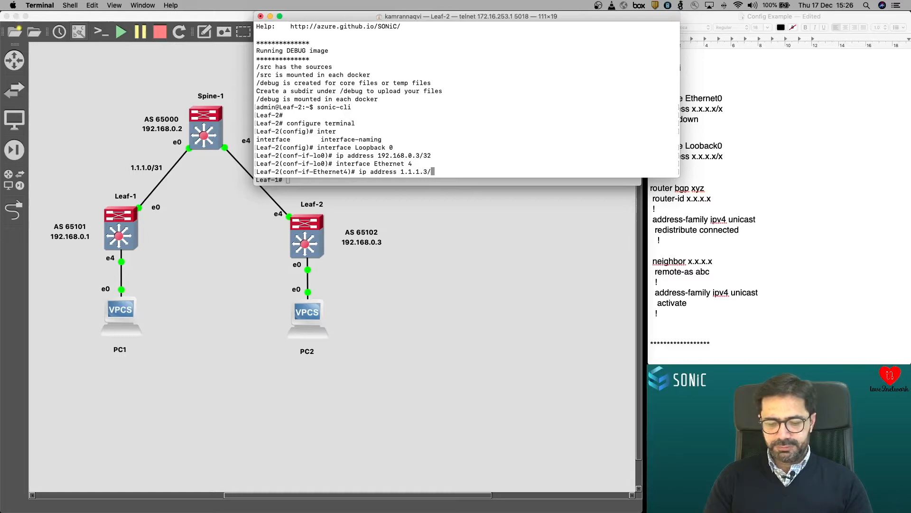
key(Return)
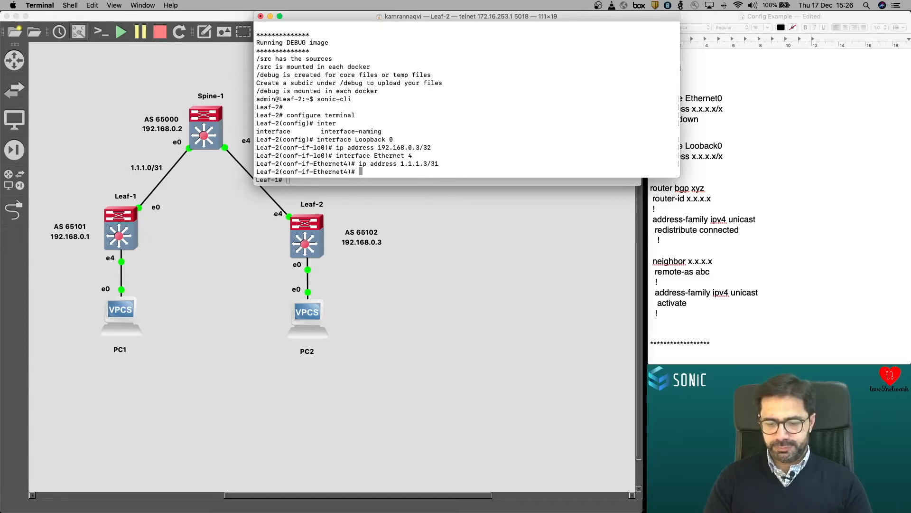
text(no shutdown)
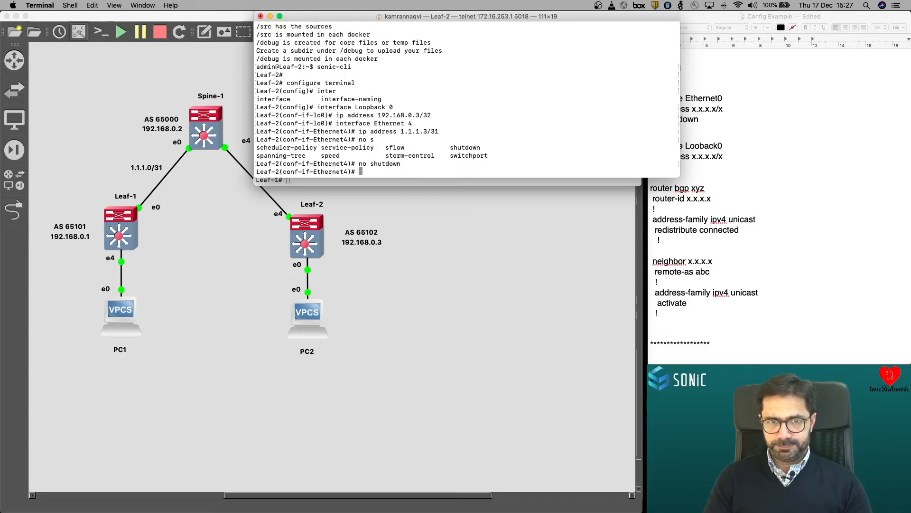
text(end)
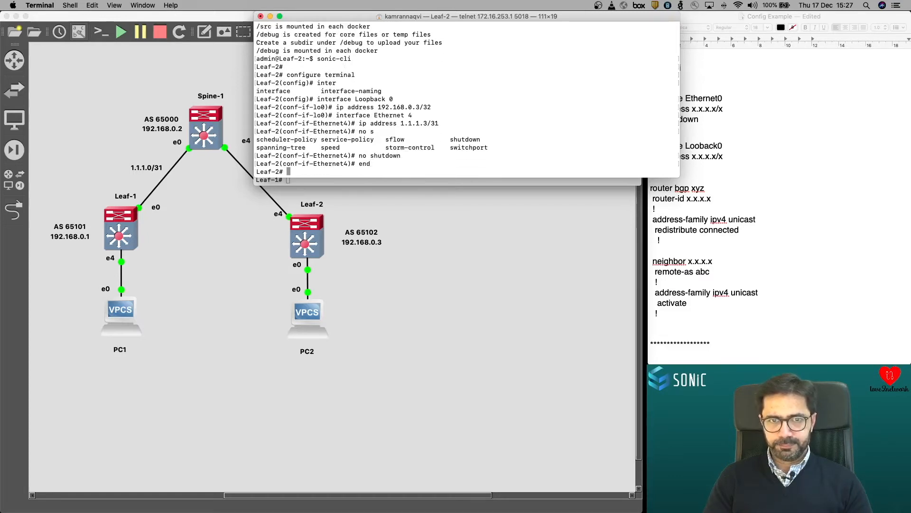
text(show)
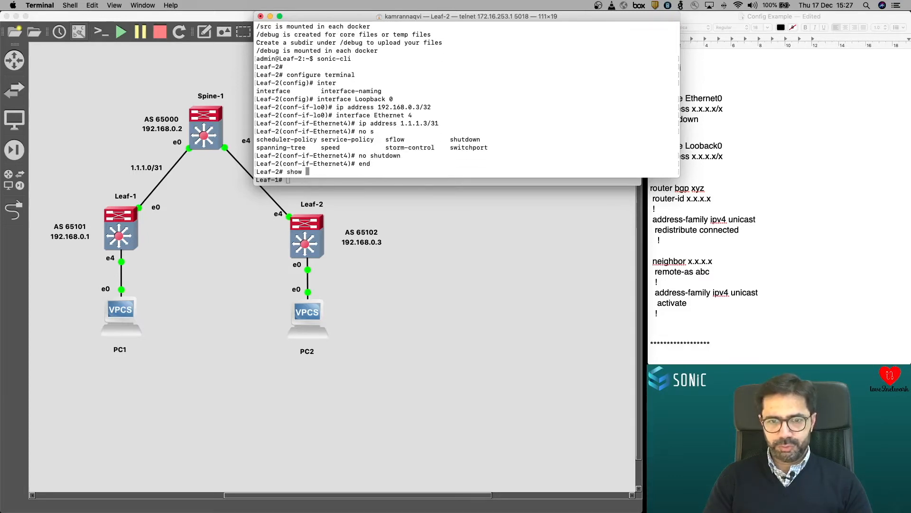
text(ip interfa)
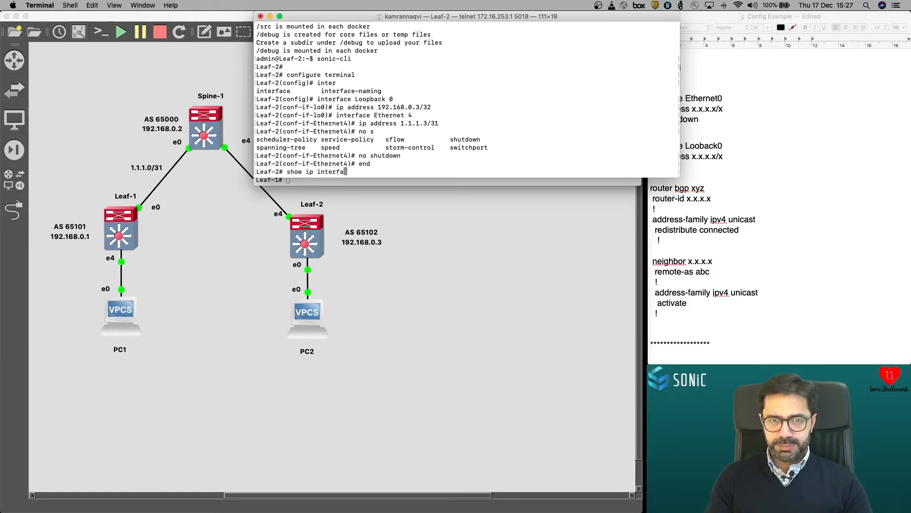
key(Return)
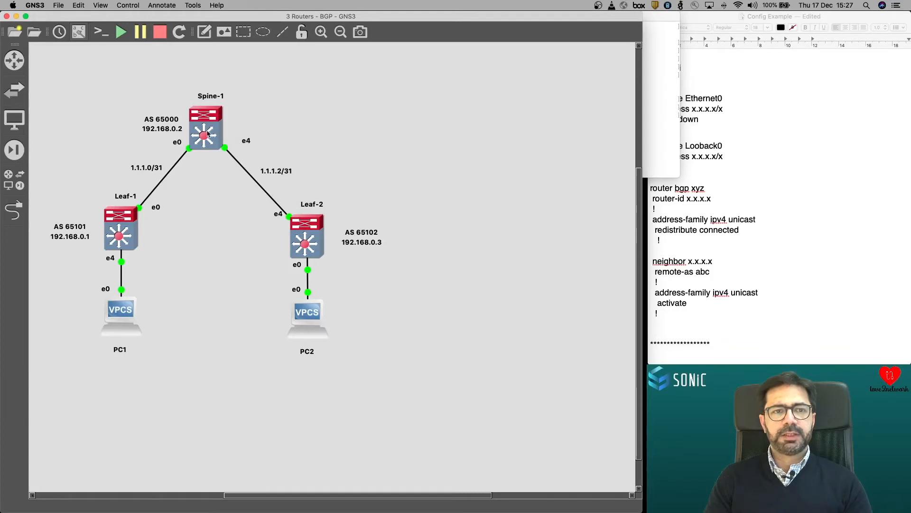
Console into Spine-1 and log in as admin, retrying after the first login fails
right_click(204, 126)
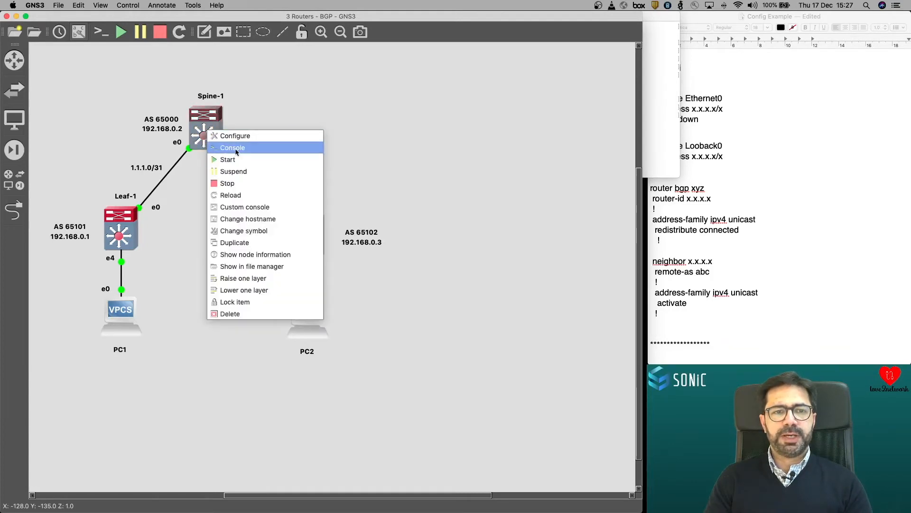
click(232, 147)
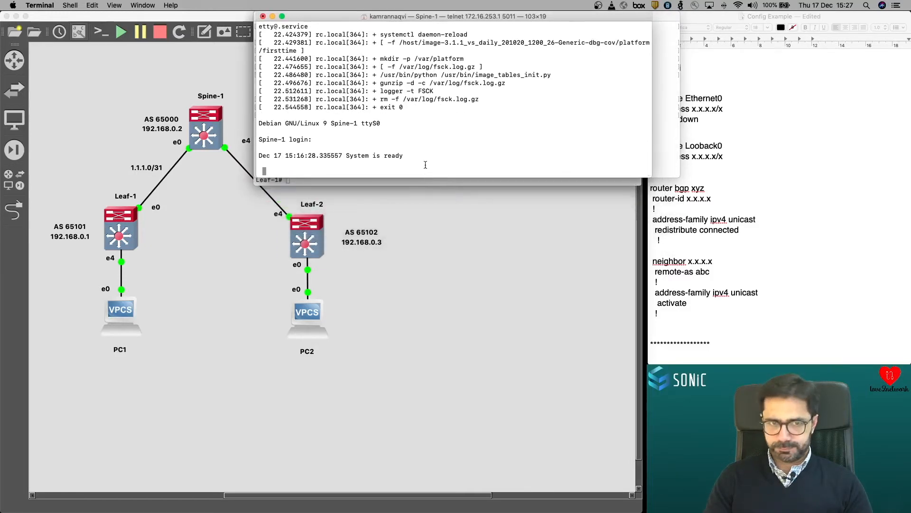
text(admin)
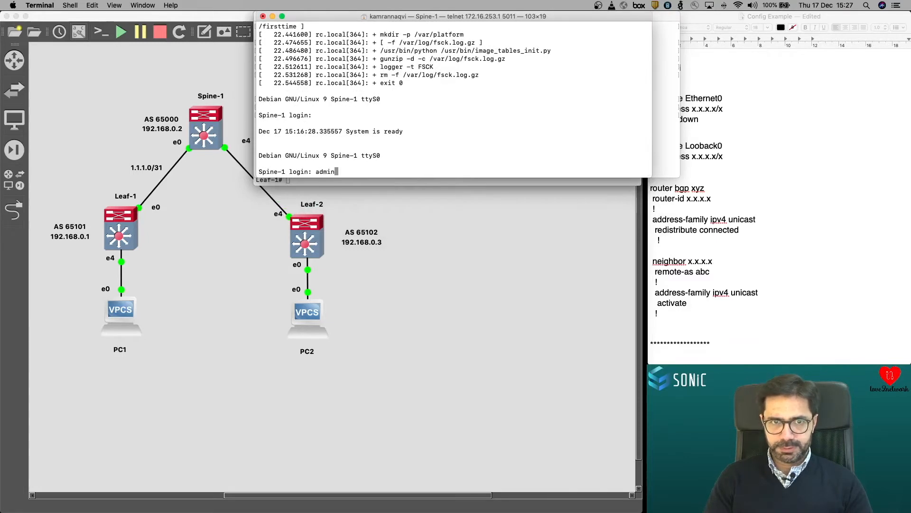
key(Return)
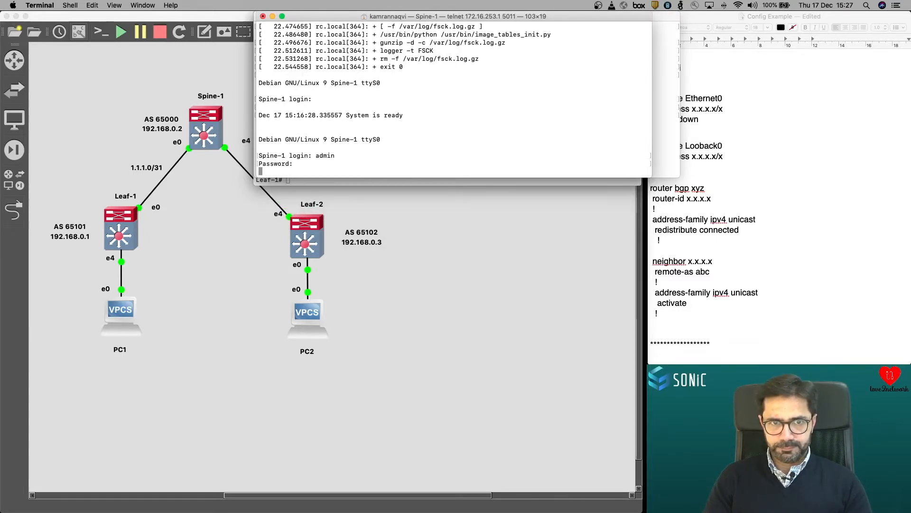
key(Return)
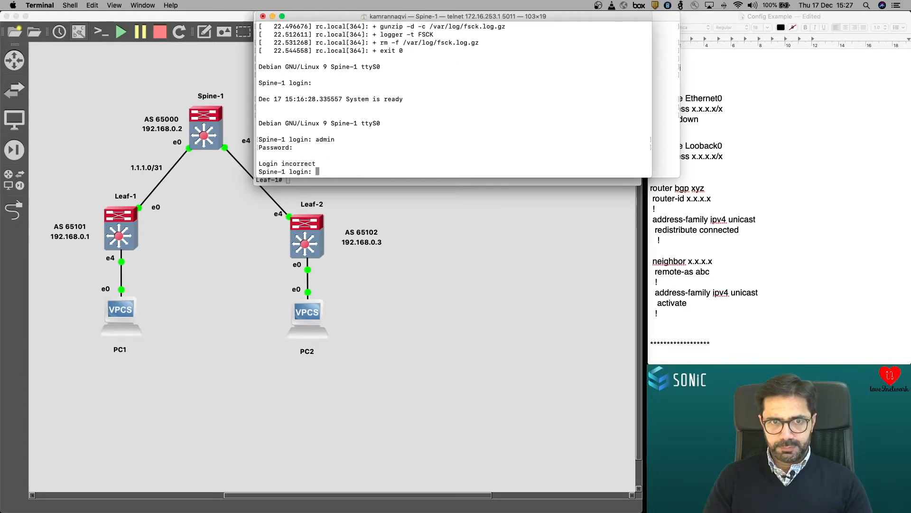
text(admin)
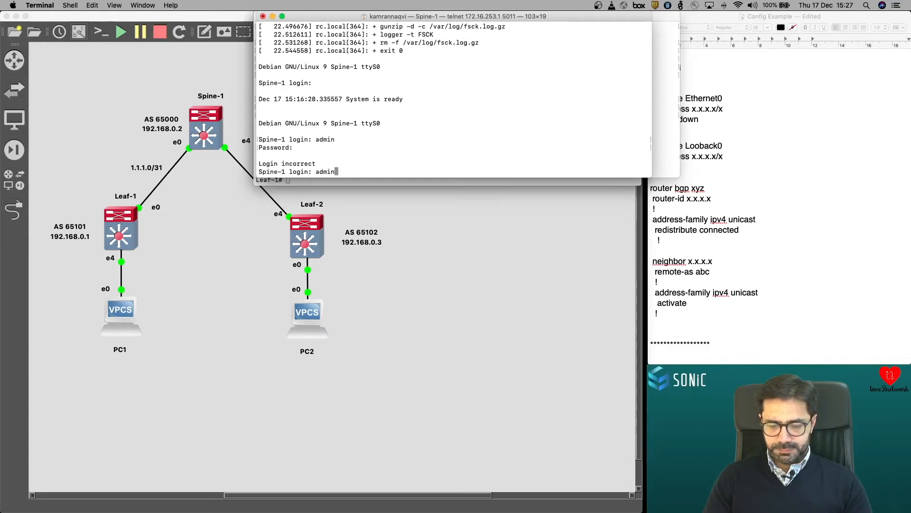
key(Return)
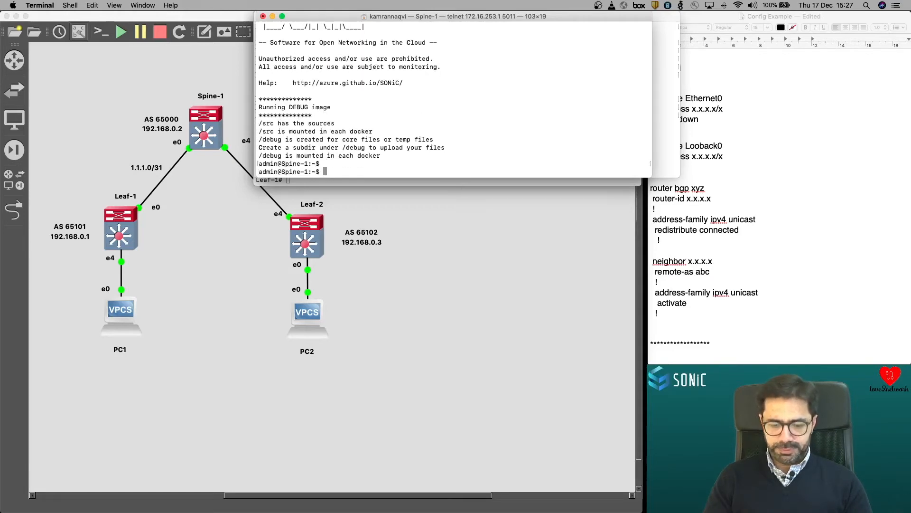
Start sonic-cli on Spine-1 and give Loopback 0 the address 192.168.0.2/32
text(sonic-cli)
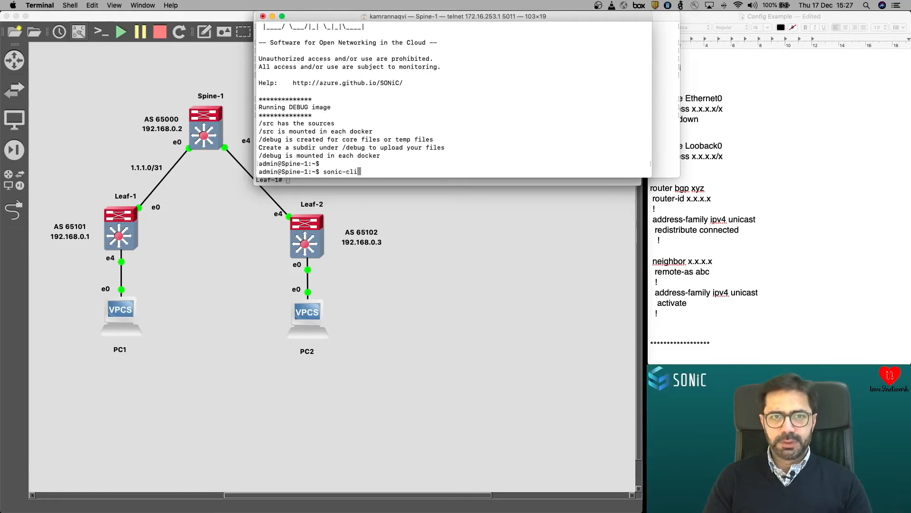
key(Return)
text(ip)
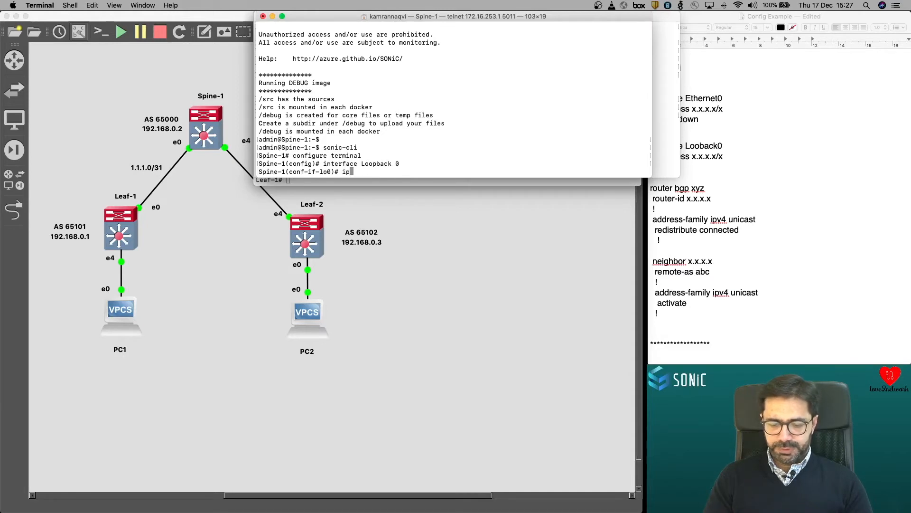
text(address)
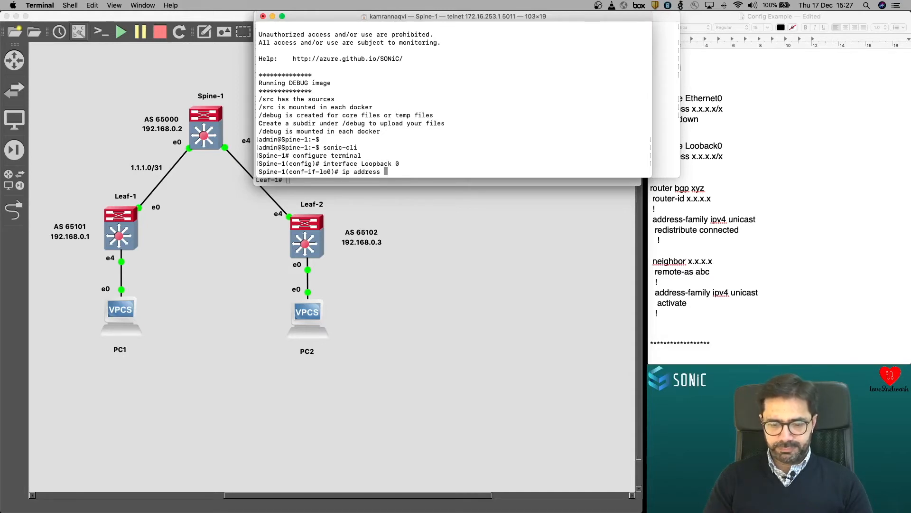
text(192.16)
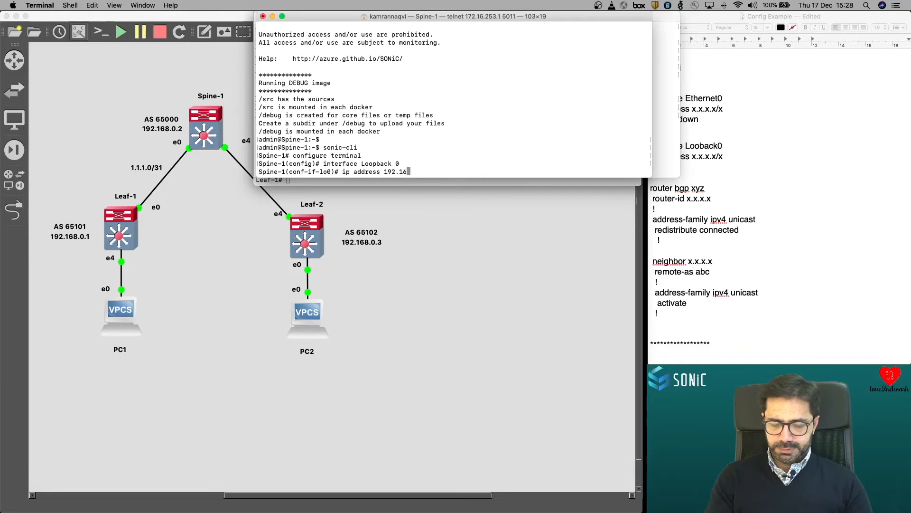
text(8.0.2/32)
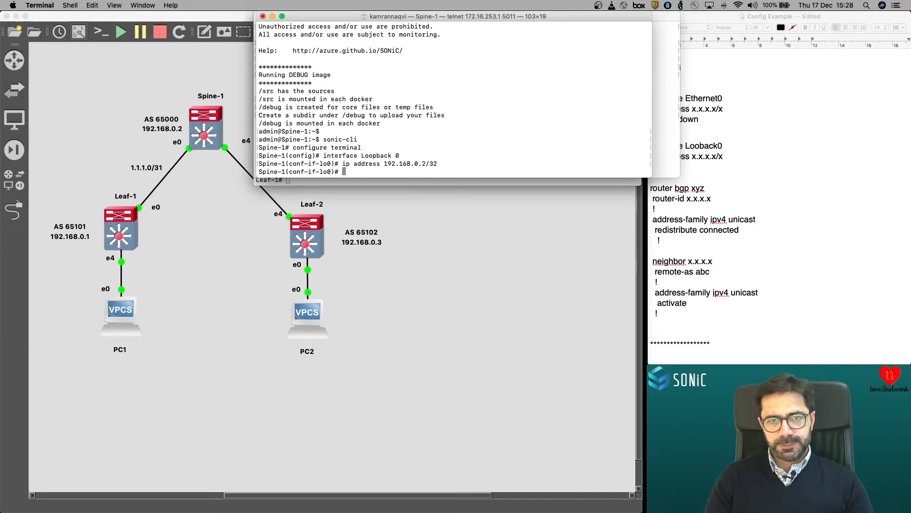
Give Ethernet 4 address 1.1.1.2/31 and Ethernet 0 address 1.1.1.1/31, both with no shutdown
text(interface Ether)
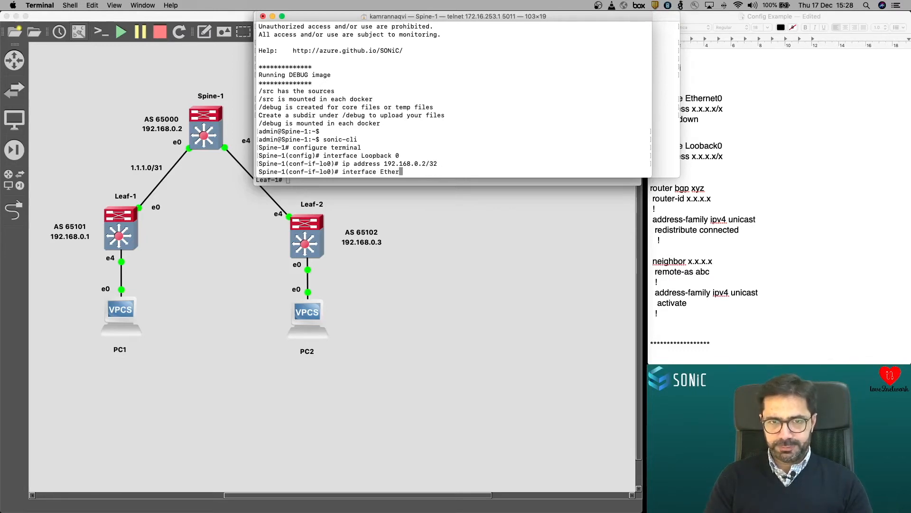
text(net)
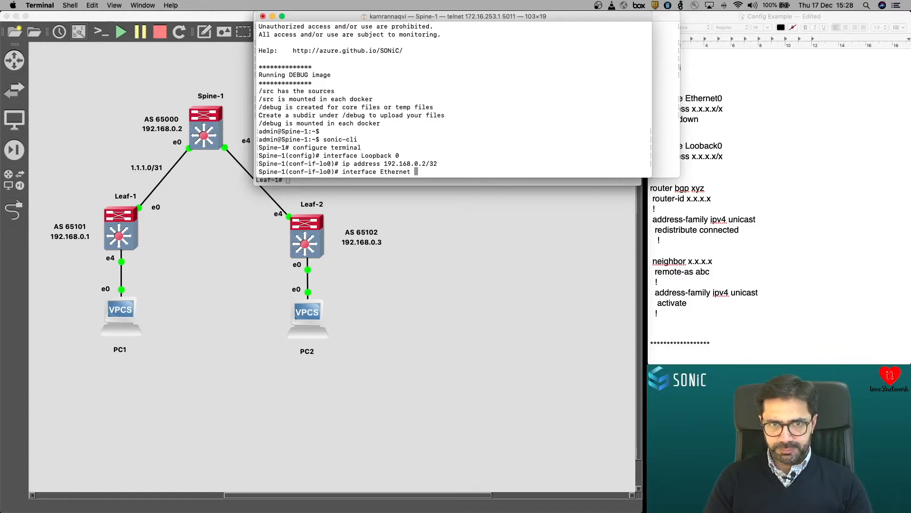
key(Return)
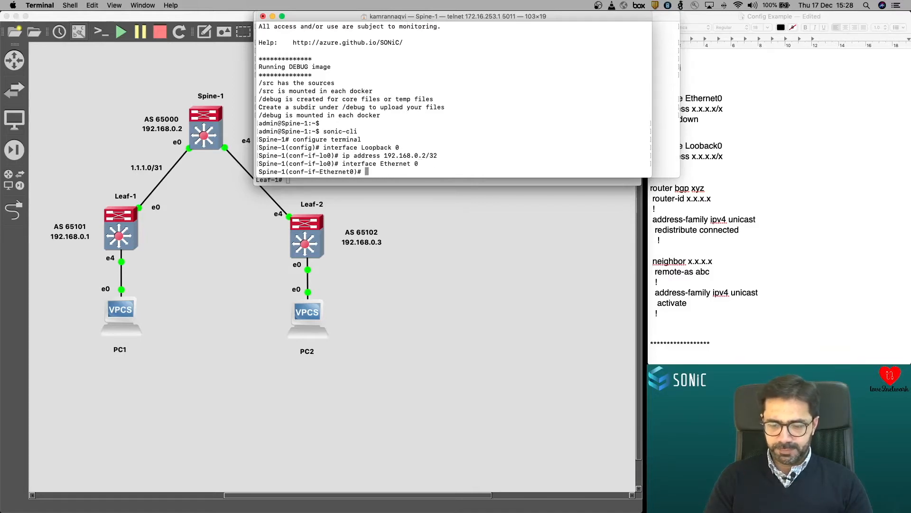
text(ip address)
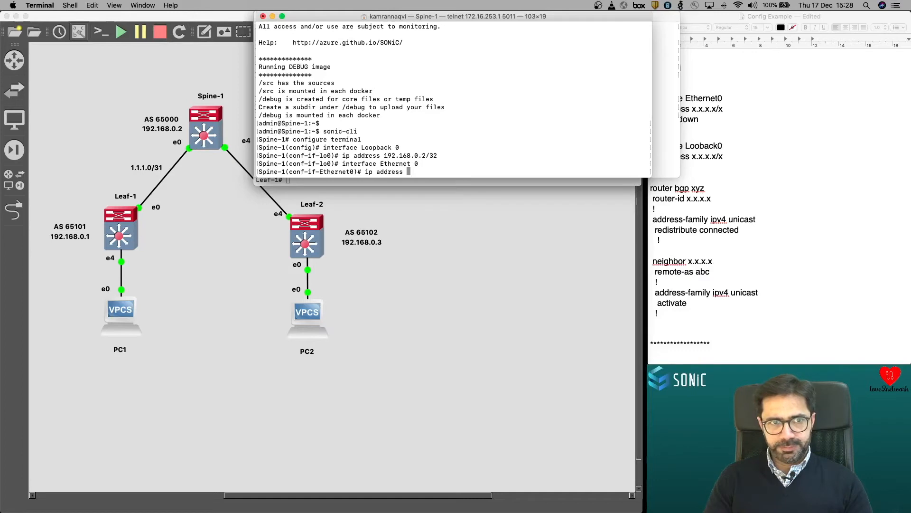
text(1.1.1.1/3)
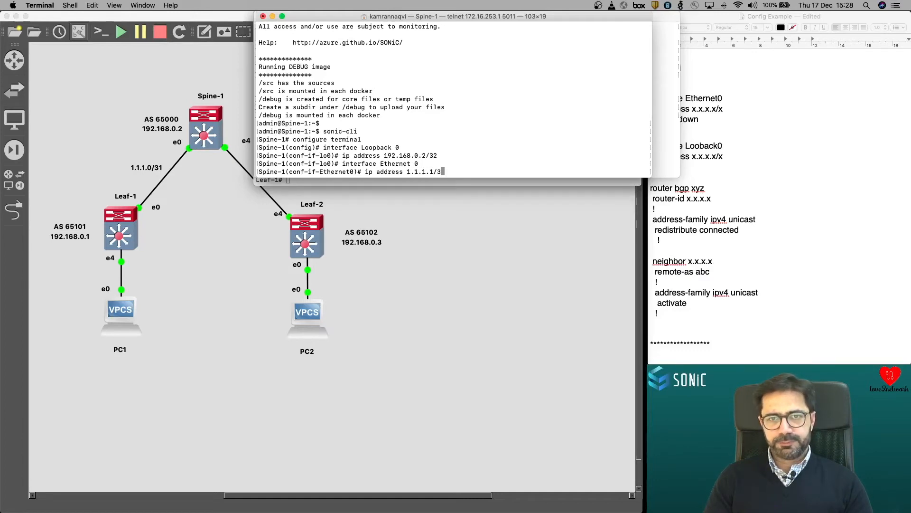
text(no)
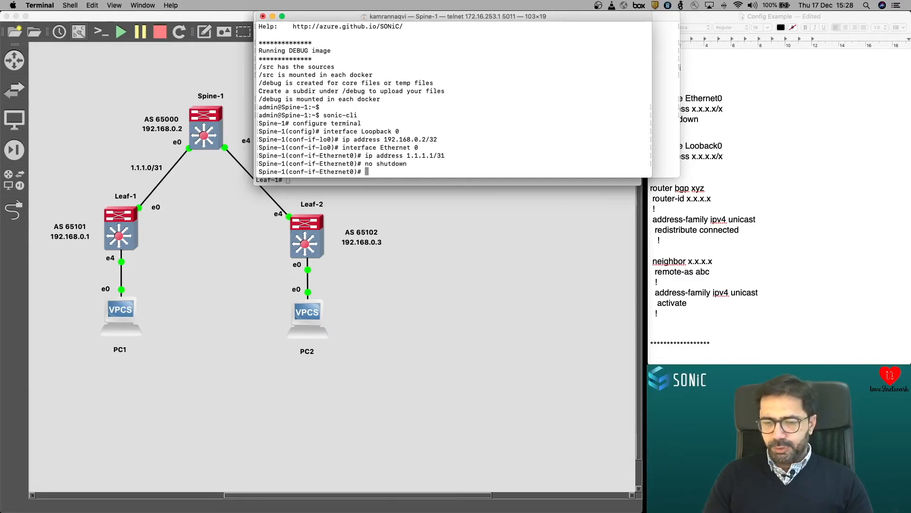
text(interface Ethernet 0)
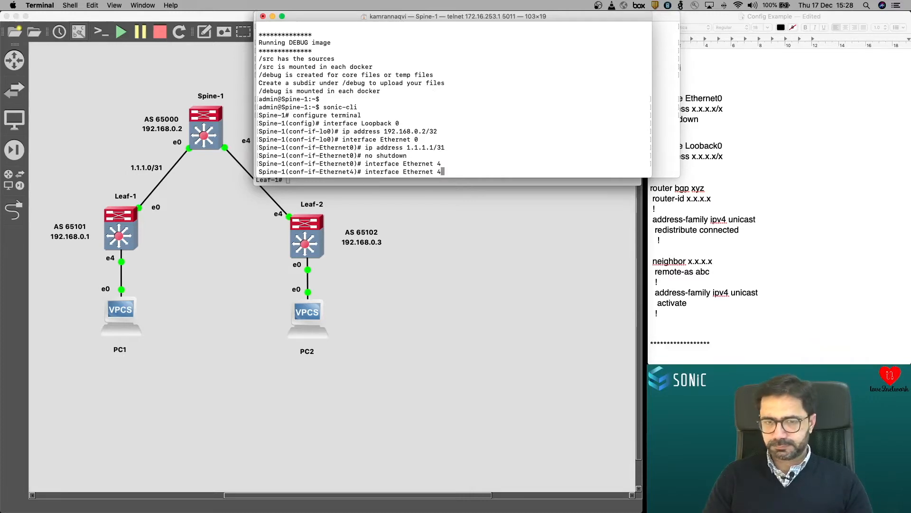
text(ip address 1.1.1.1/31)
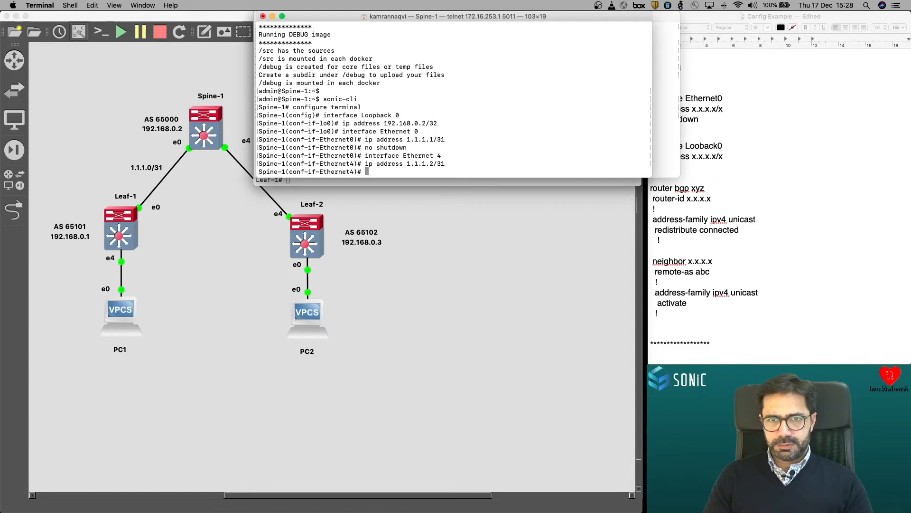
text(no shutdown)
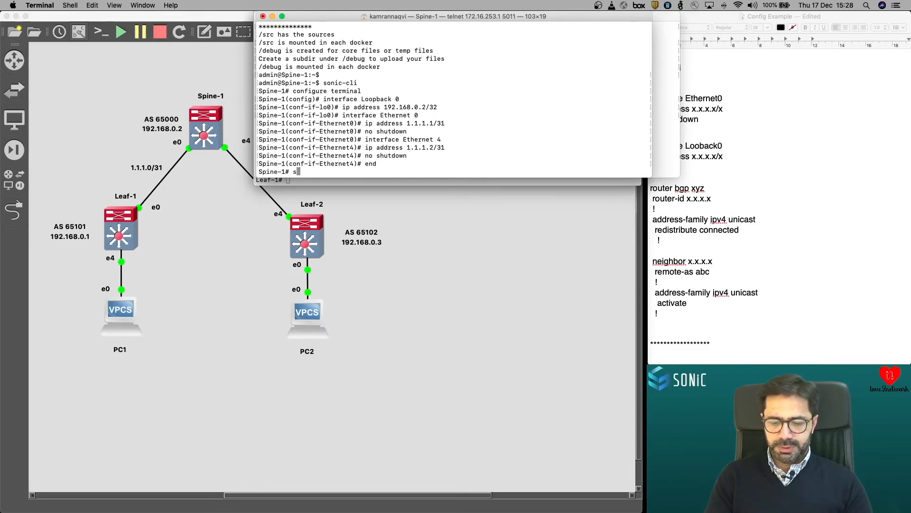
Verify Spine-1's addresses with show ip interfaces, all up/up
text(how ip interf)
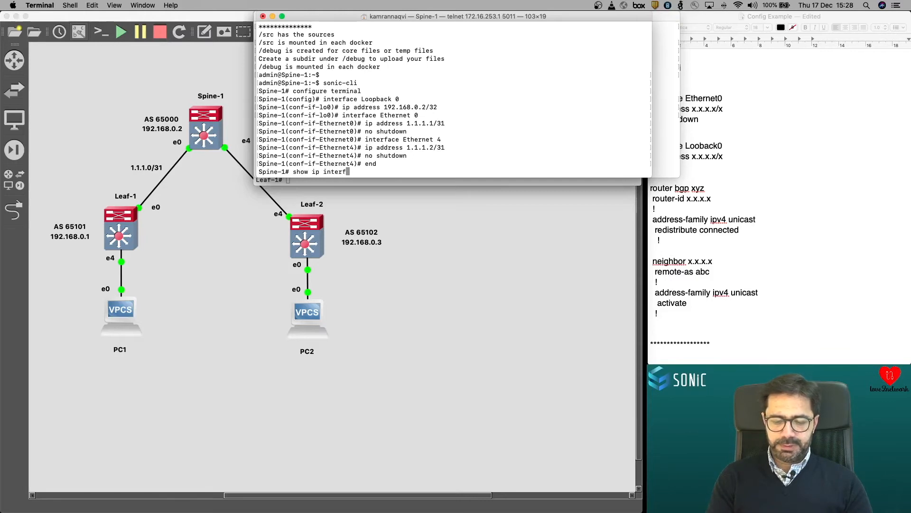
key(Return)
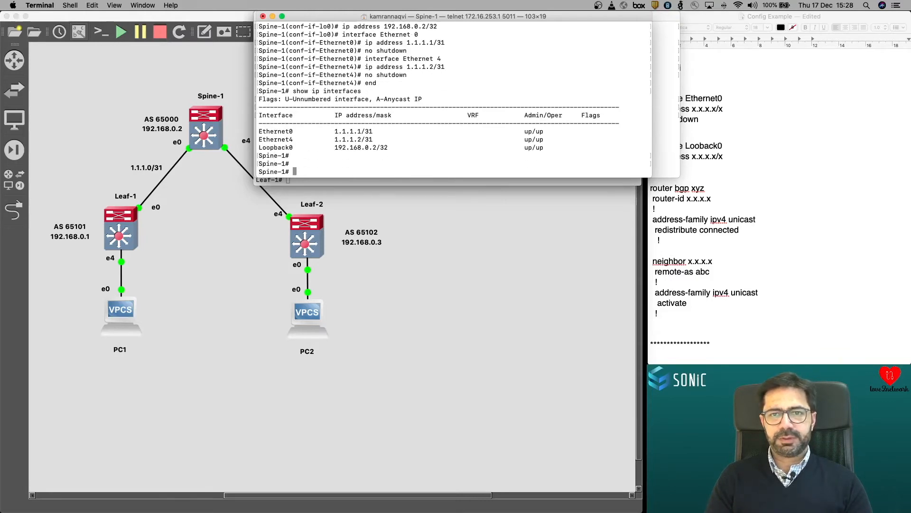
text(p)
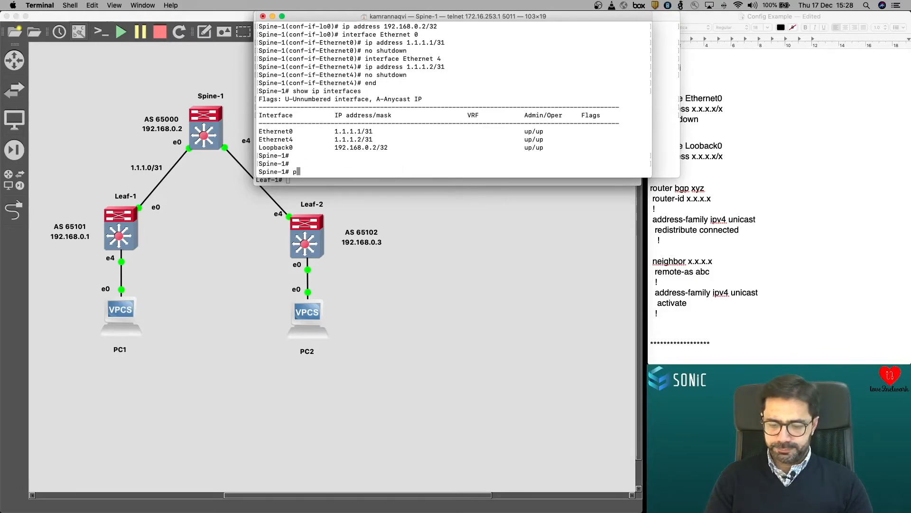
Ping 1.1.1.0 and 1.1.1.3 from Spine-1, confirming 0% packet loss on both leaf links
text(ping 1.1.)
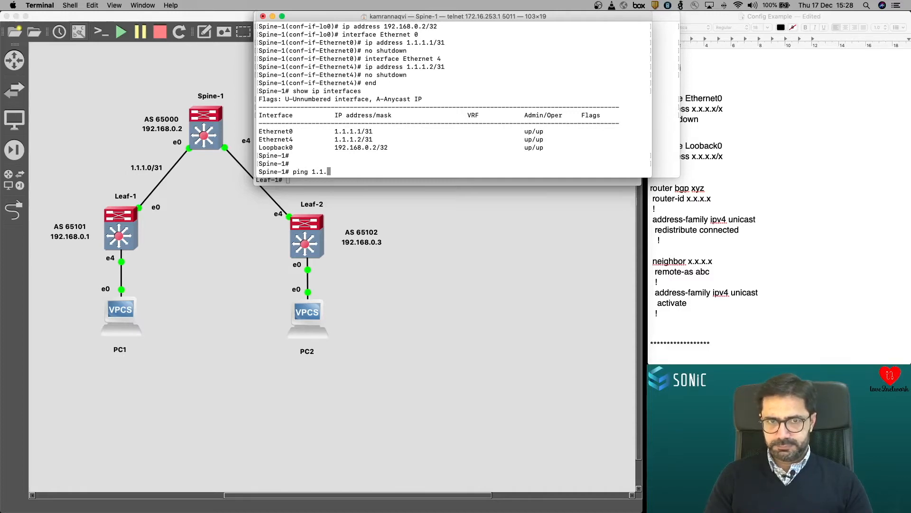
key(Return)
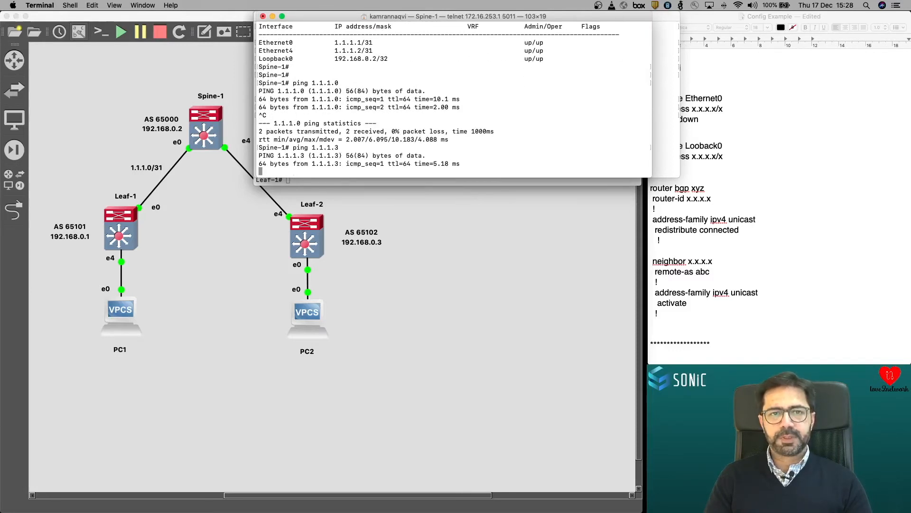
scroll(down, 3)
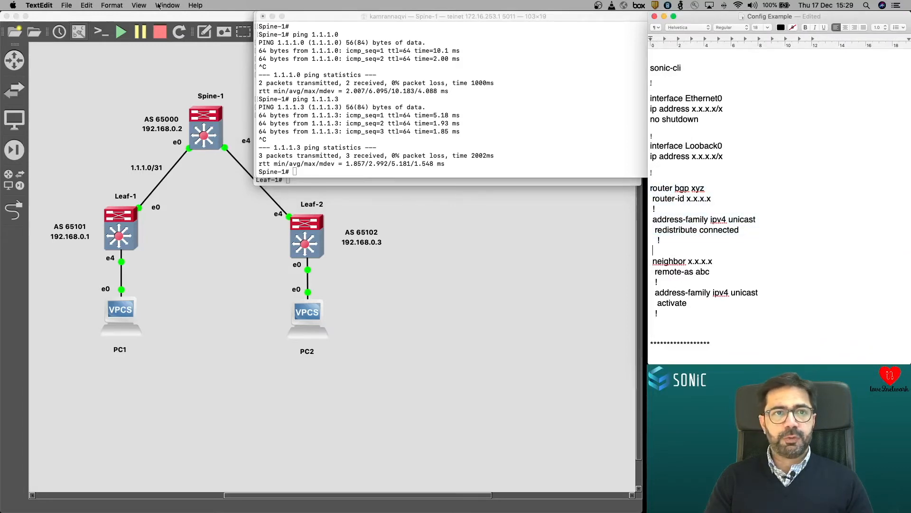
Switch to the Leaf-1 console and configure router bgp 65101 with router-id 192.168.0.1
click(143, 6)
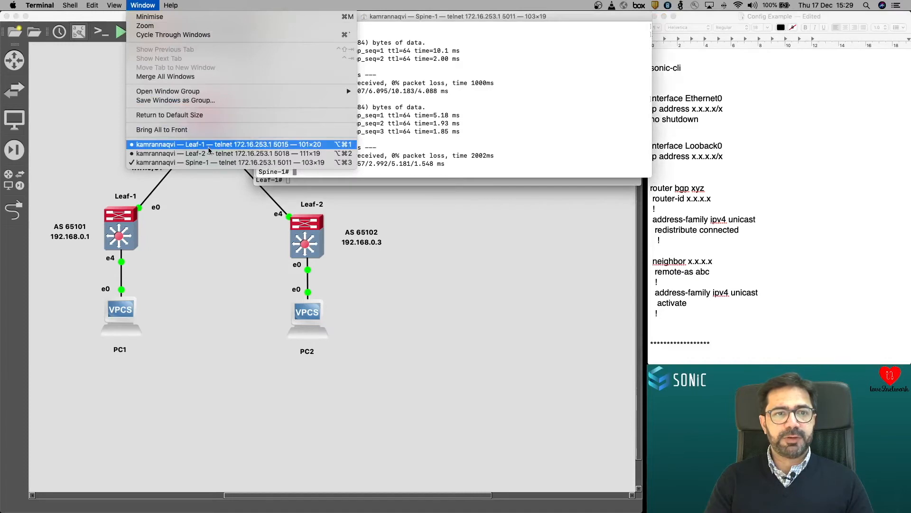
click(230, 145)
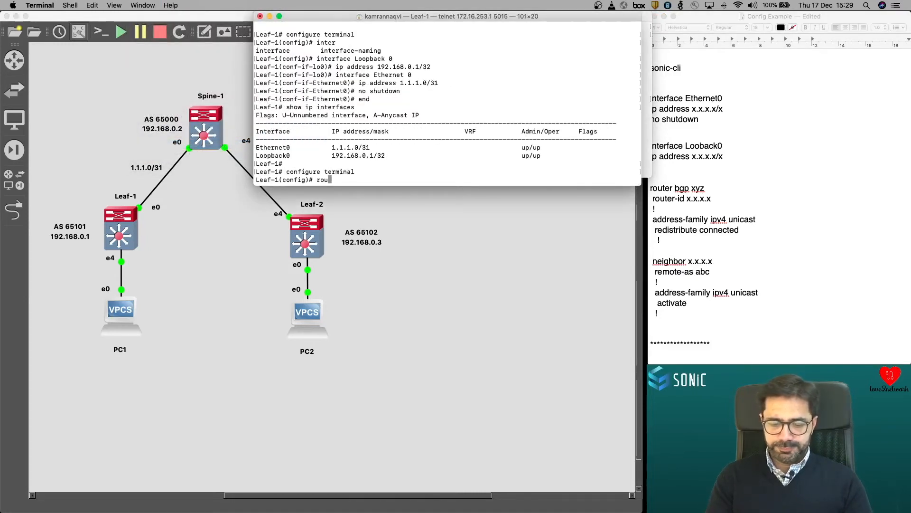
text(router bgp 65101)
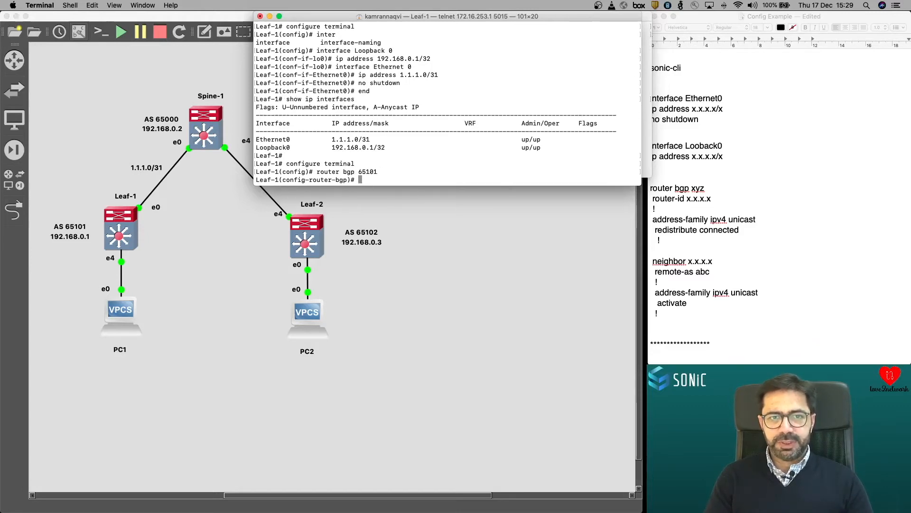
text(router-)
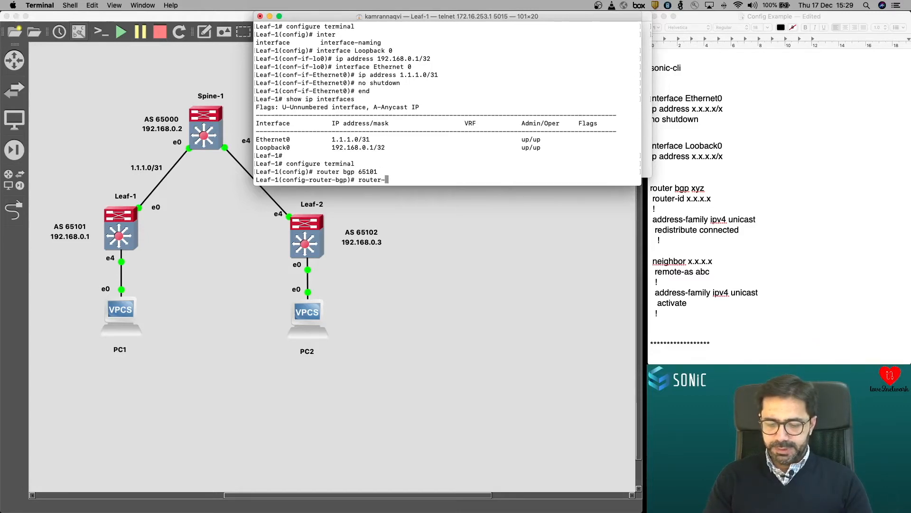
text(id)
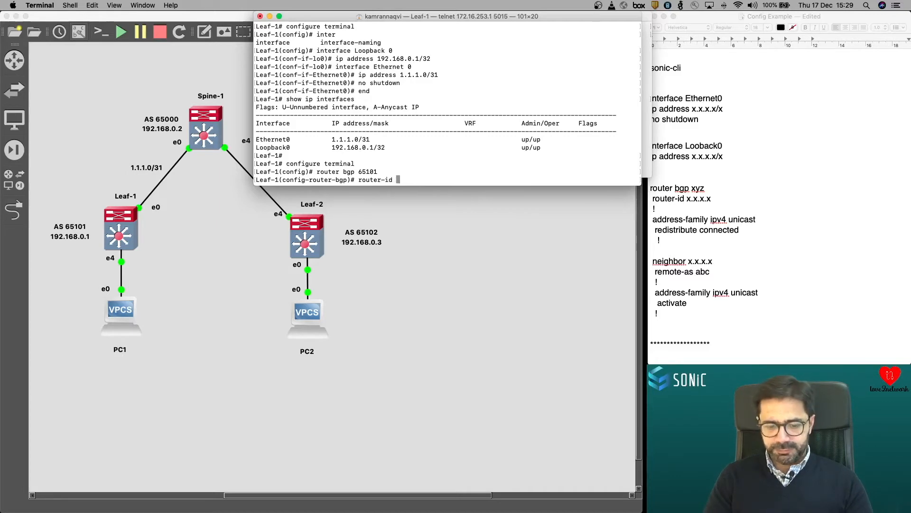
text(192.1)
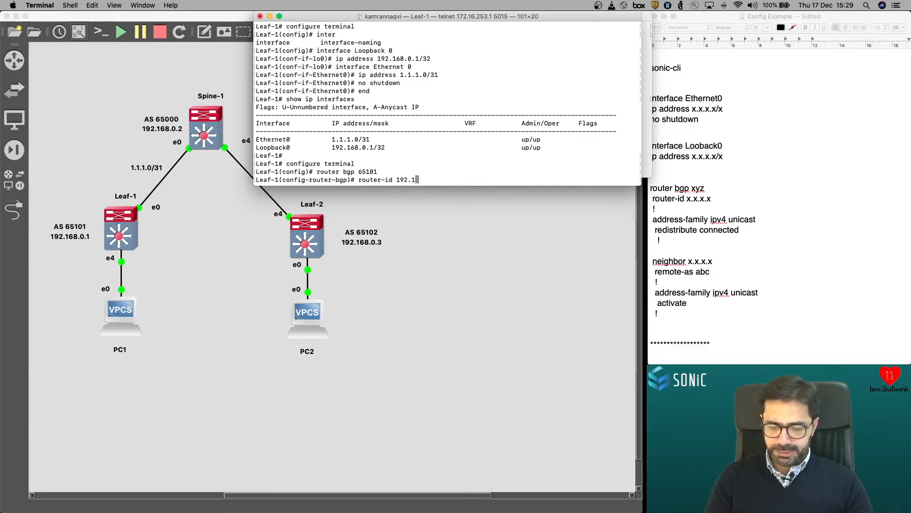
text(68.0.1)
text(a)
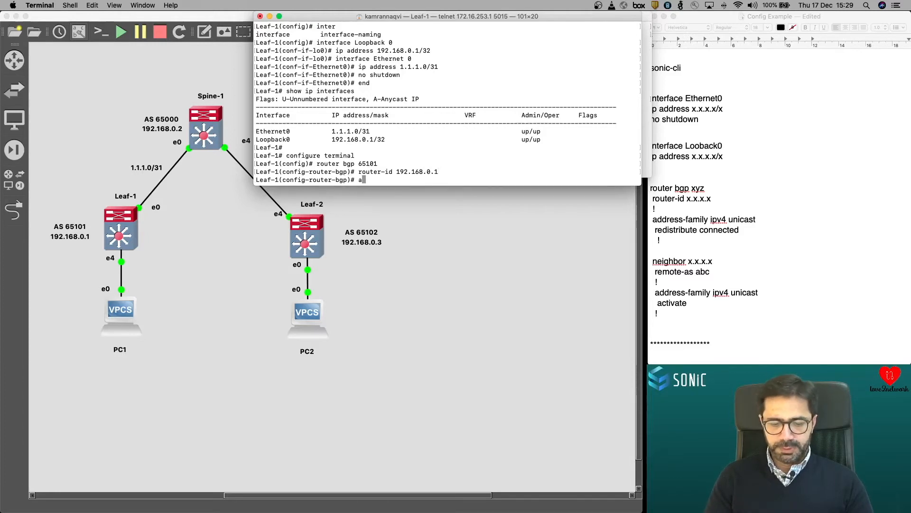
Under address-family ipv4 unicast, redistribute connected routes into BGP
text(ddress-family ipv4)
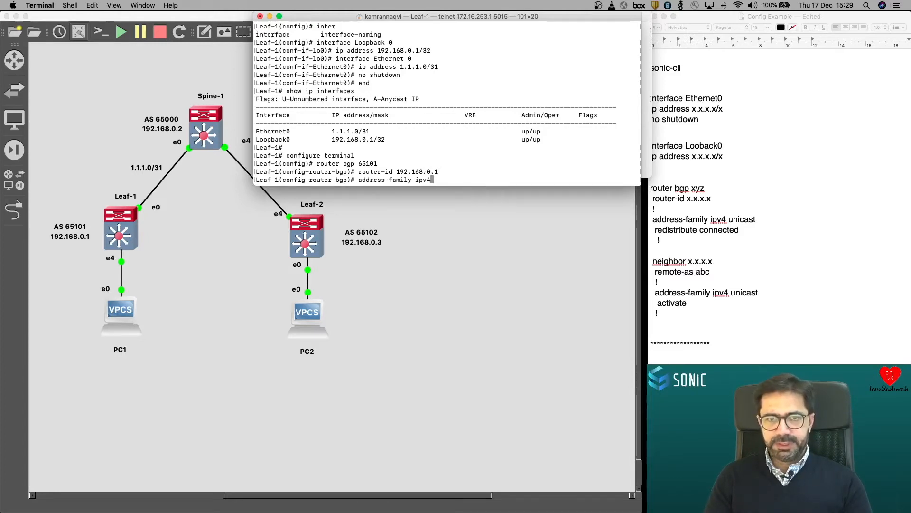
key(Return)
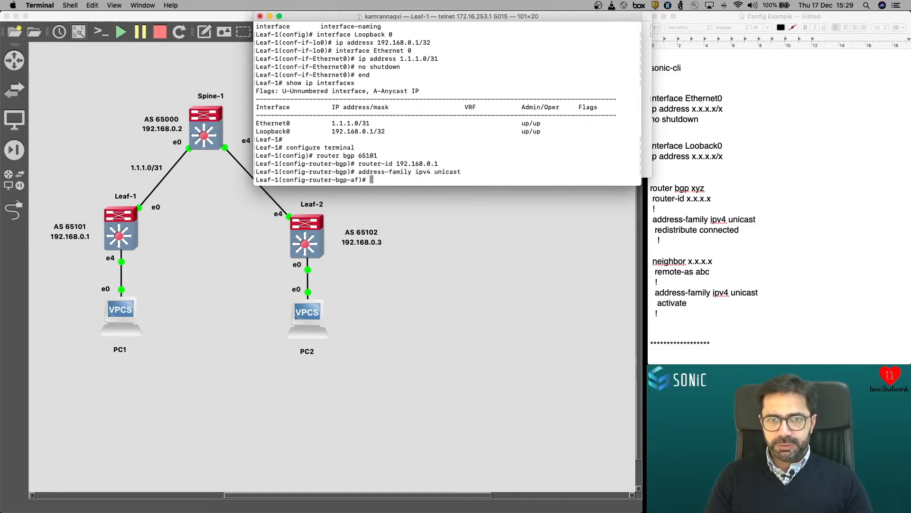
text(redistribute)
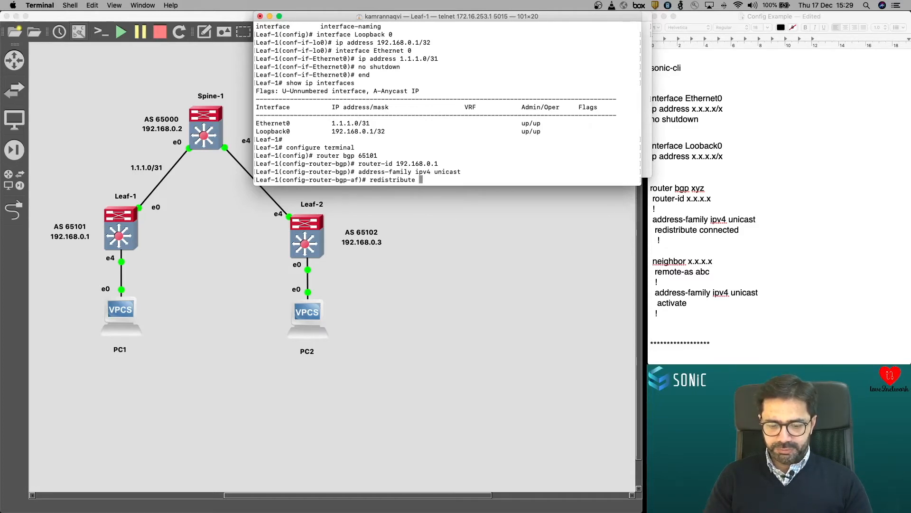
text(connected)
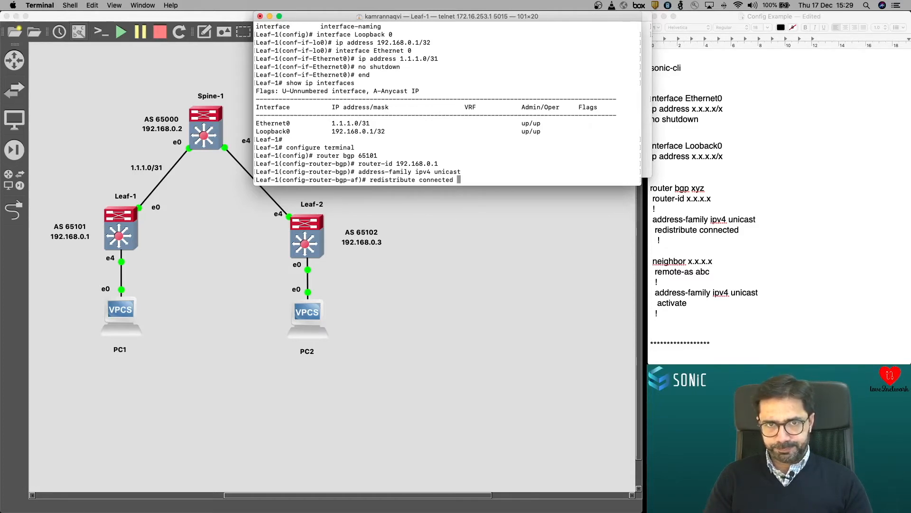
key(Return)
text(exit)
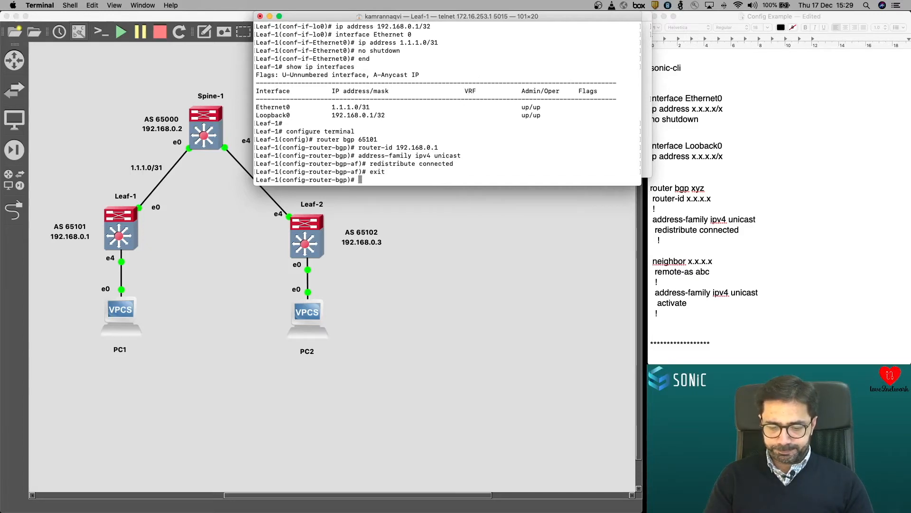
Add neighbor 1.1.1.1 with remote-as 65000 and activate it for IPv4 unicast
text(neighbor 1.1.1)
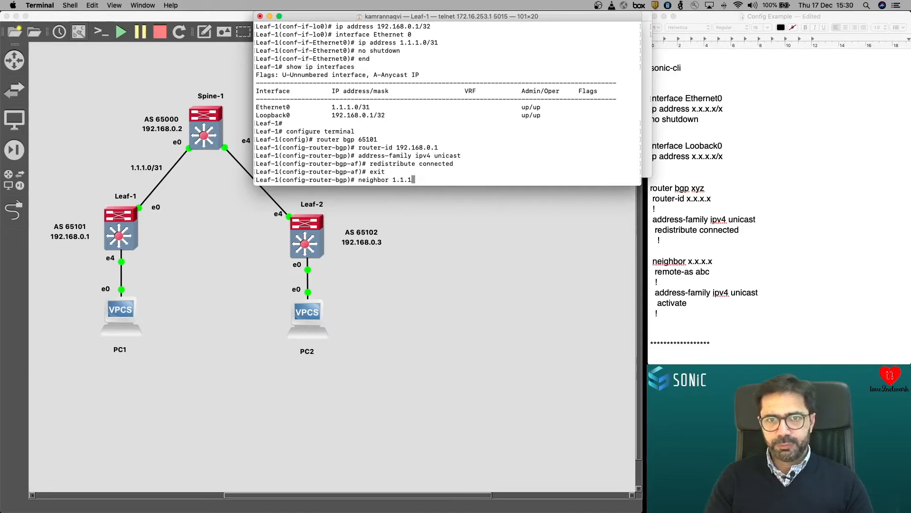
key(Return)
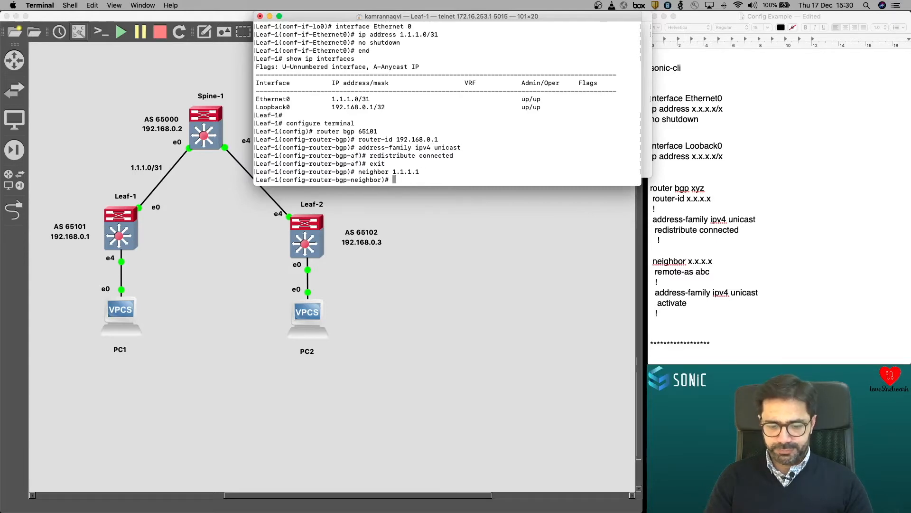
text(remote-as 65000)
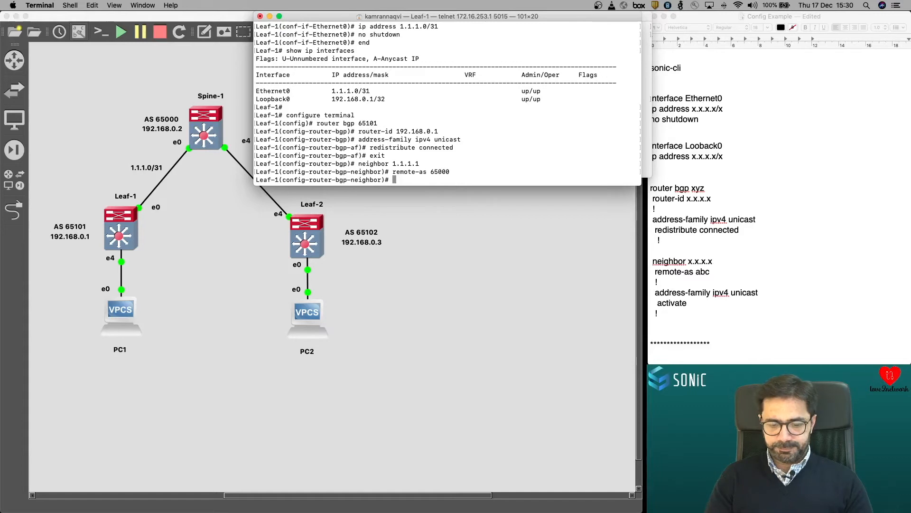
text(address-family ipv4 unicast)
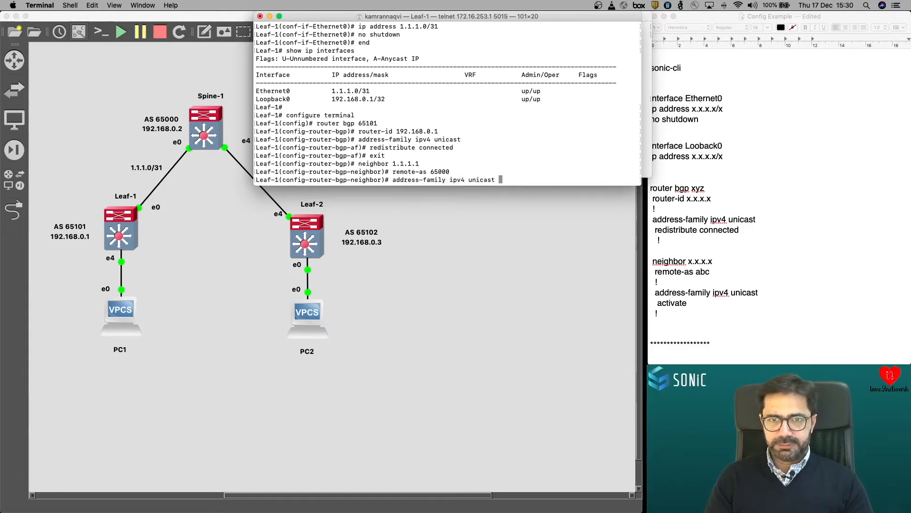
key(Return)
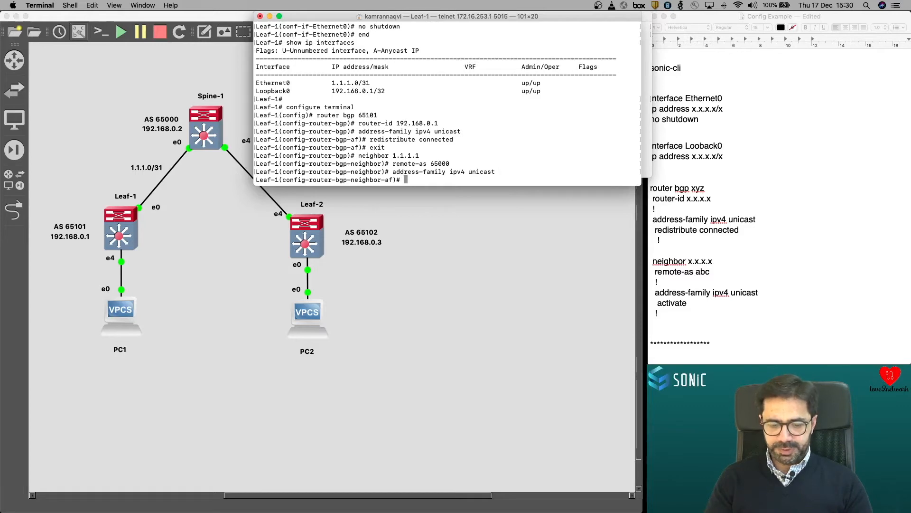
text(activate)
text(end)
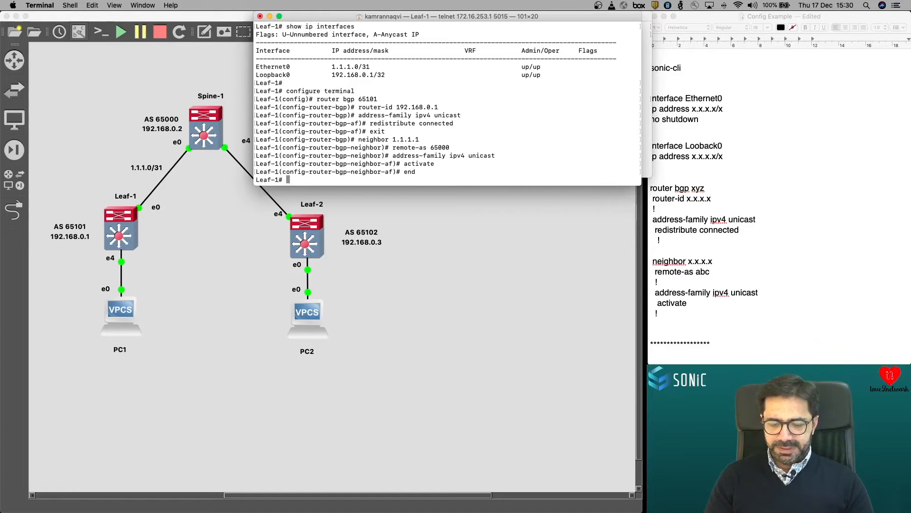
Display Leaf-1's running BGP configuration
text(show ru)
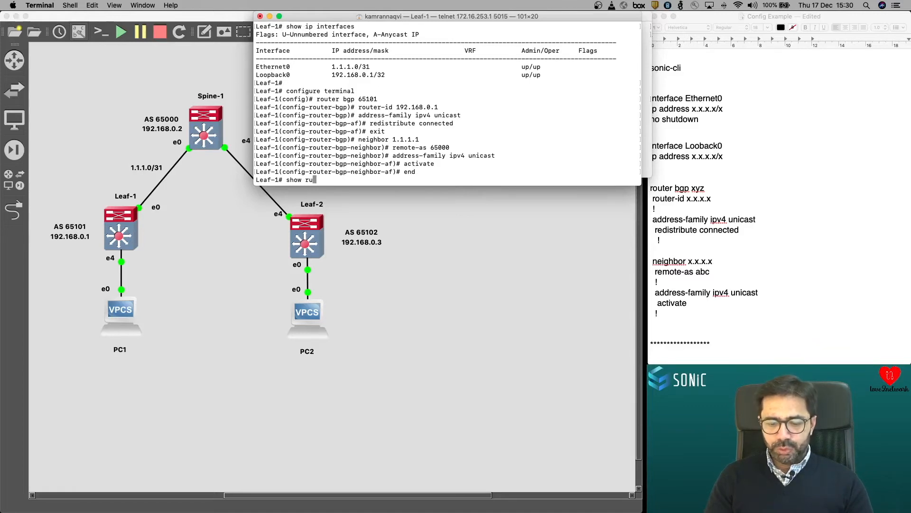
text(nning-configuration)
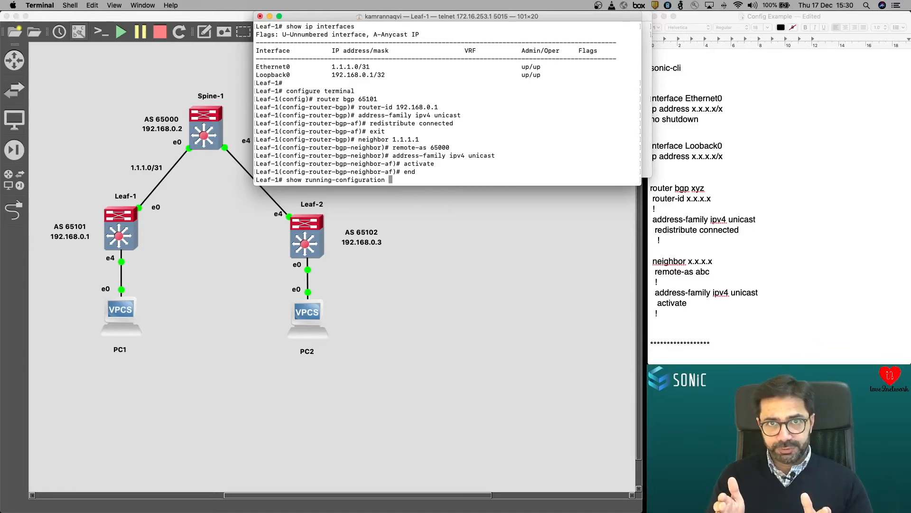
text(bgp)
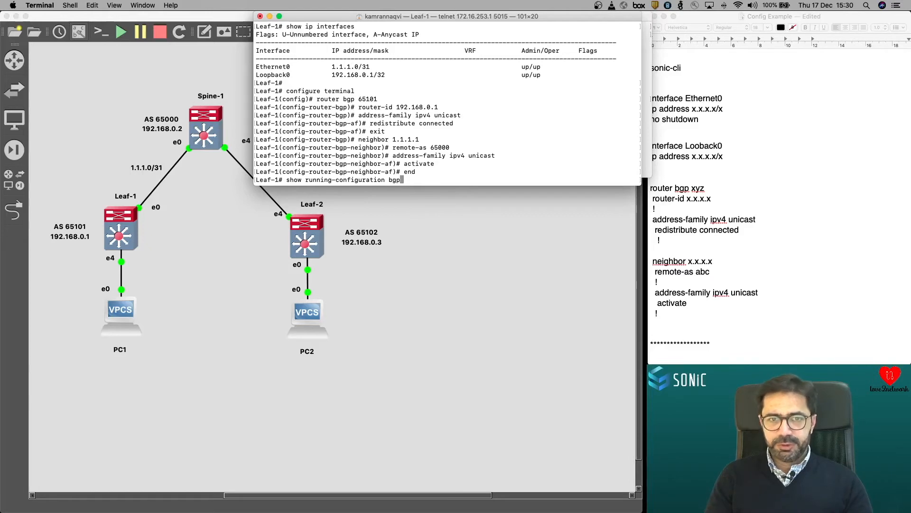
key(Return)
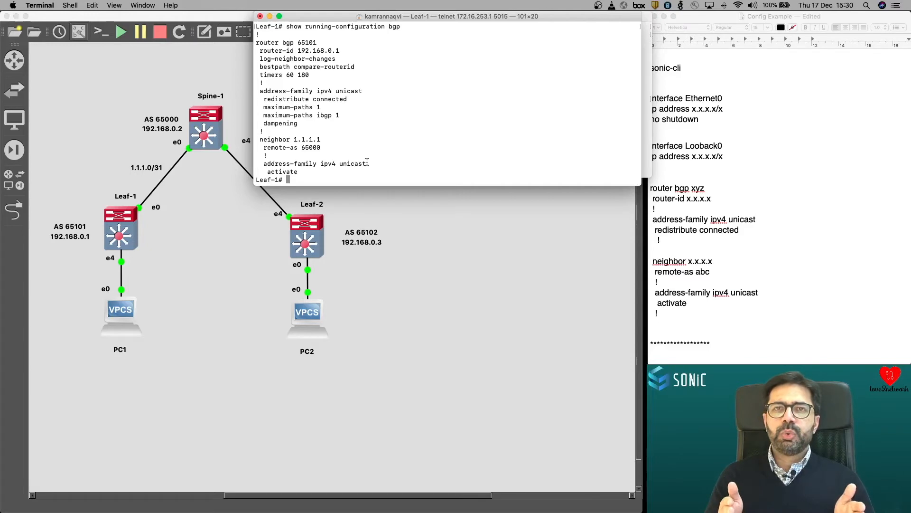
Check show bgp ipv4 unicast summary, listing neighbor 1.1.1.1 in AS 65000 as Active
text(sh)
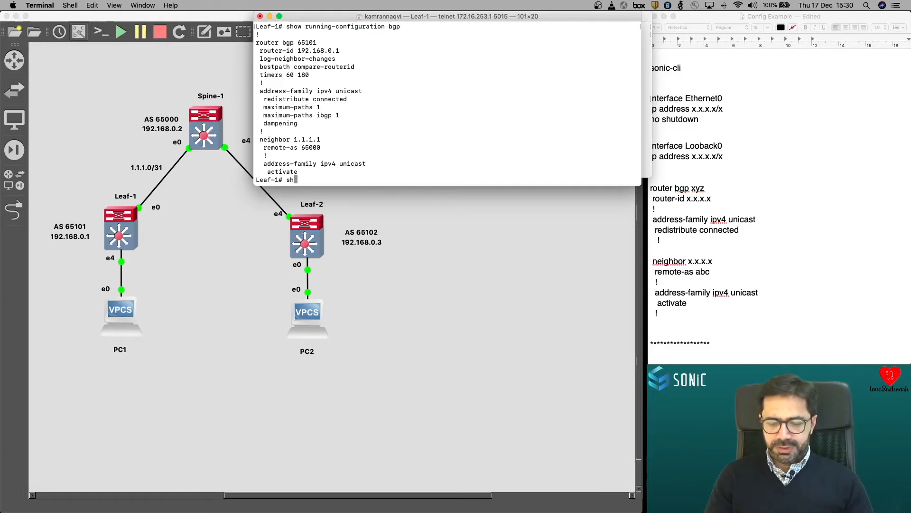
text(ow)
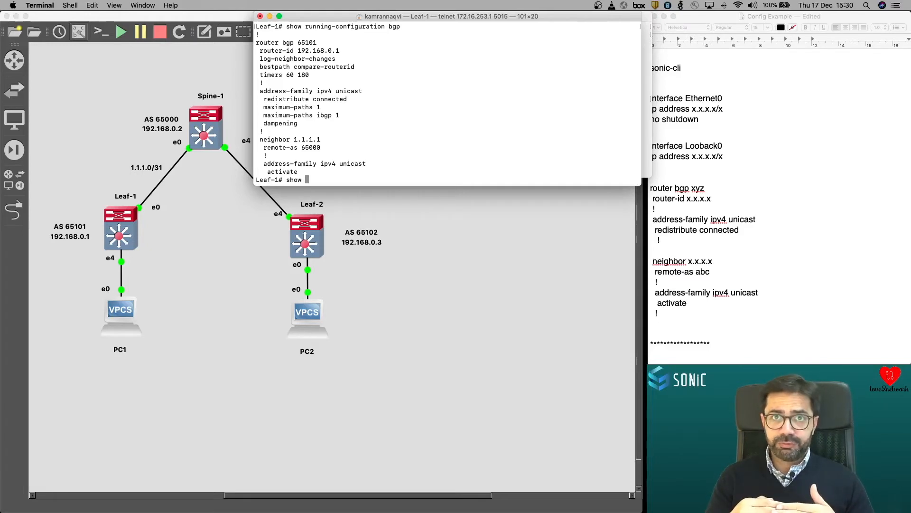
text(bg)
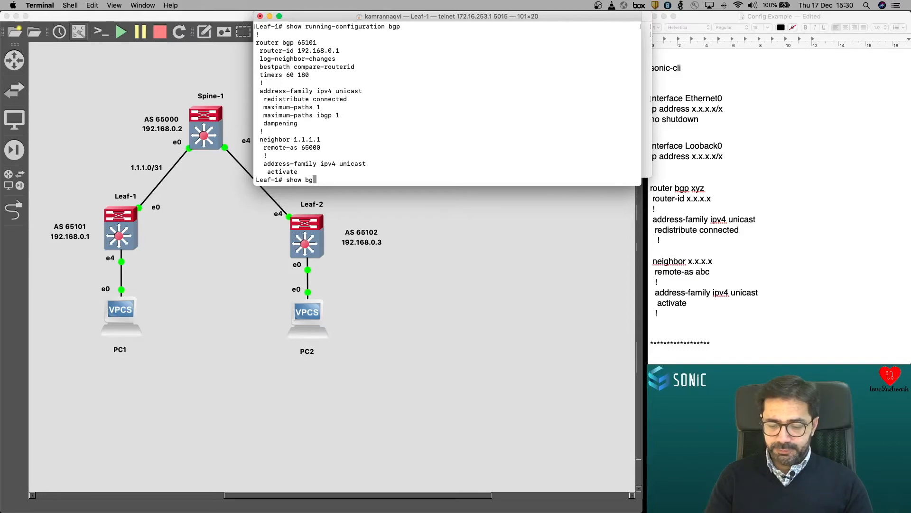
text(ipv4 unicast summary)
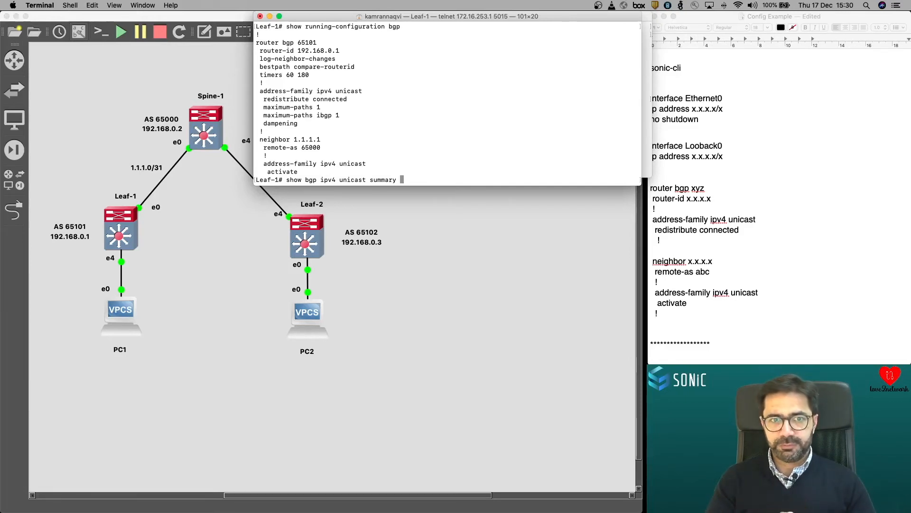
key(Return)
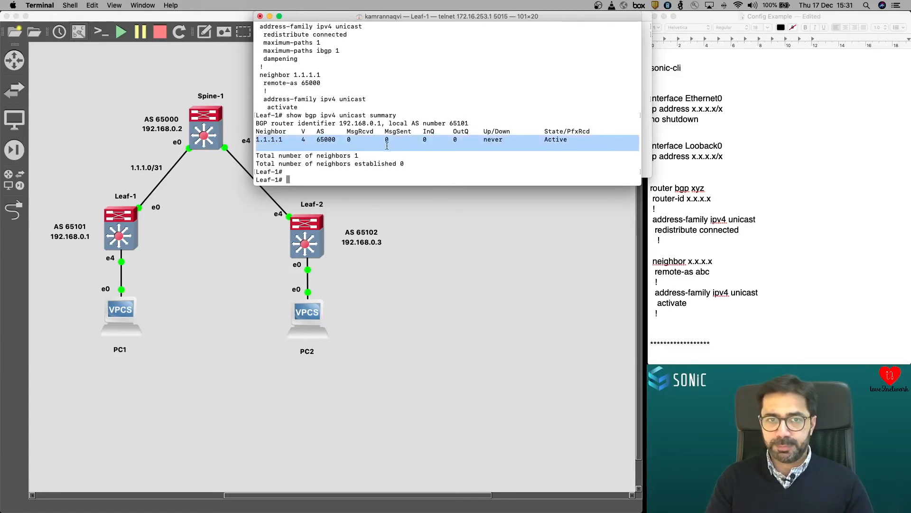
text(show running-configuration bgp)
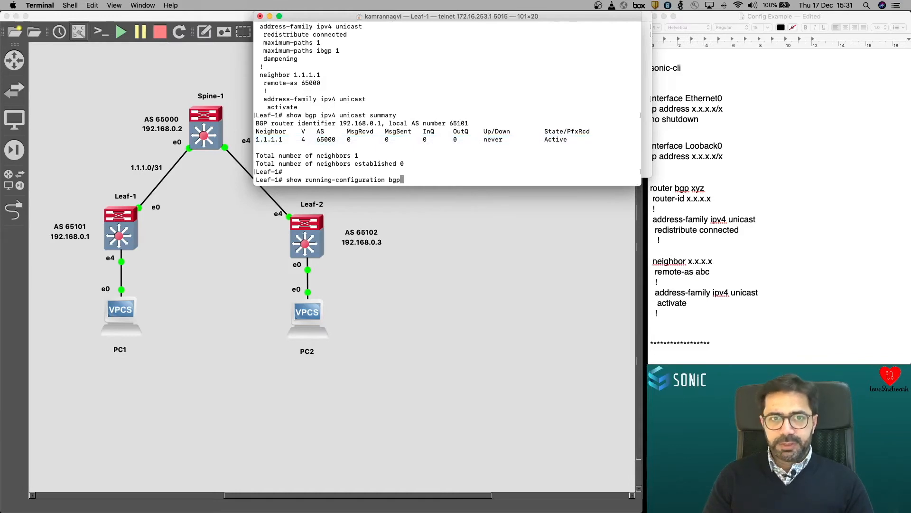
Adapt Leaf-1's BGP config in the notes for Leaf-2: AS 65102, router-id 192.168.0.3, neighbor 1.1.1.2
key(Return)
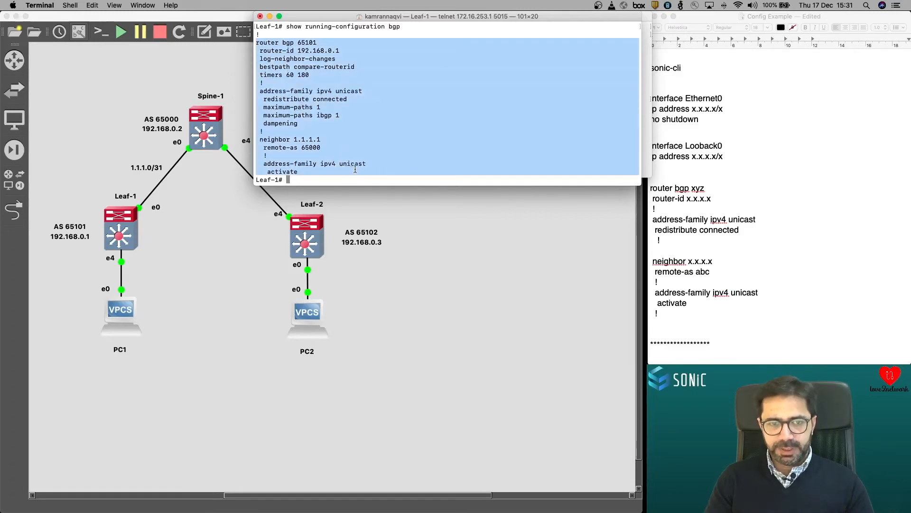
scroll(down, 3)
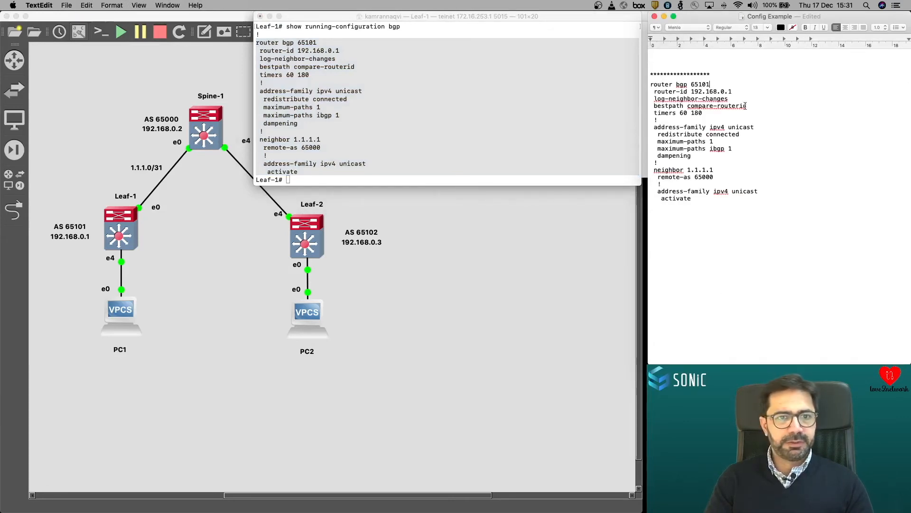
key(backspace)
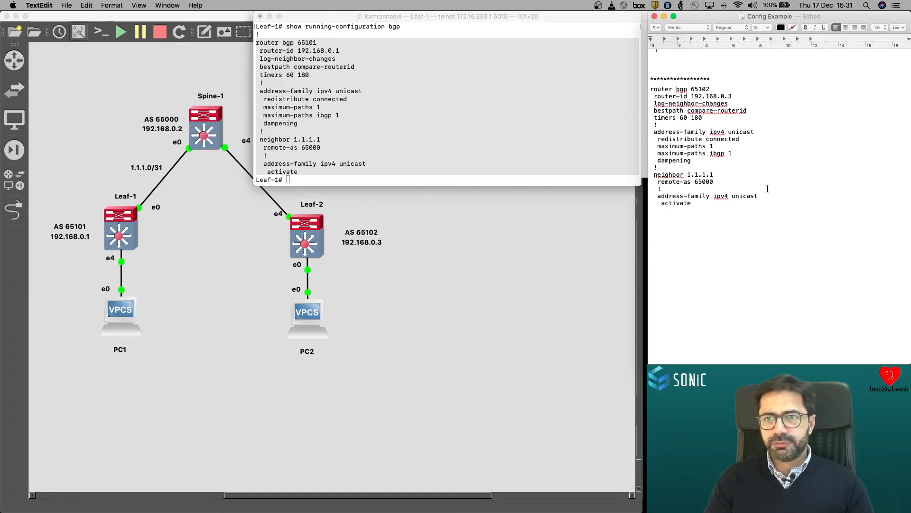
text(2)
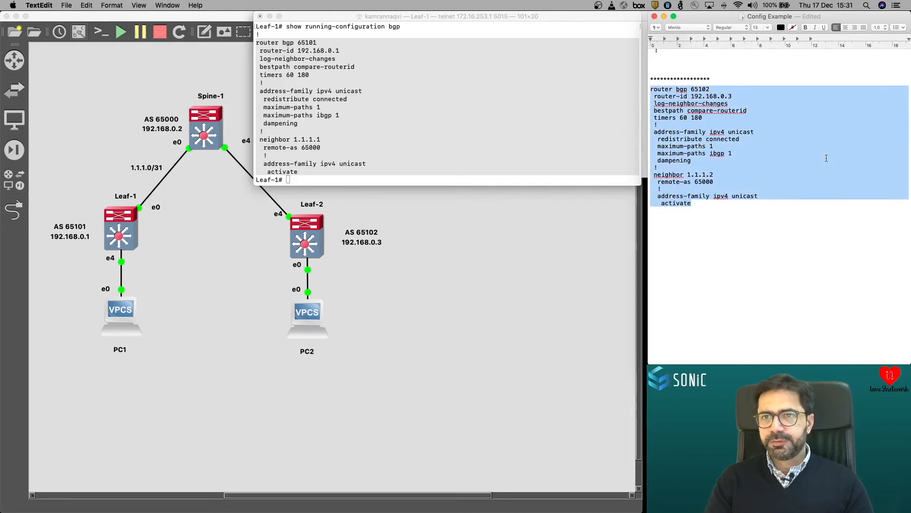
click(167, 6)
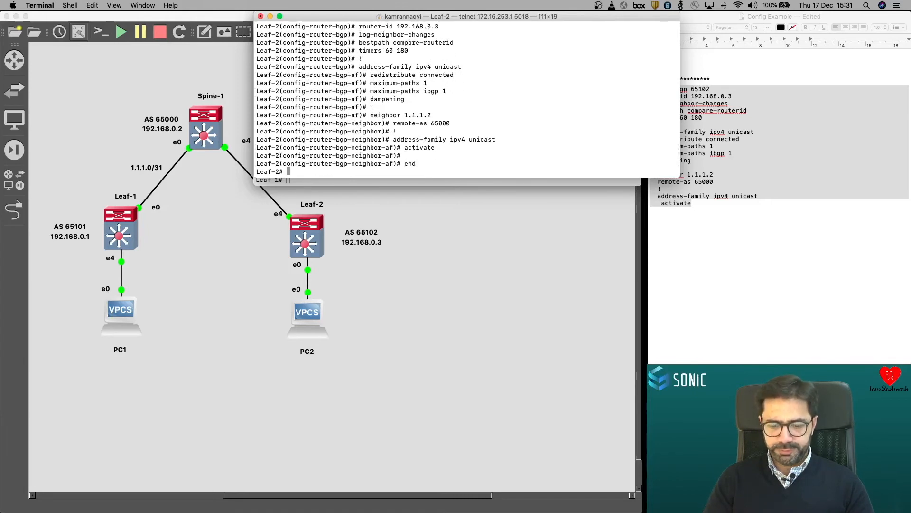
Verify Leaf-2's running BGP config and neighbor summary showing 1.1.1.2 in AS 65000 Active
text(show running-configuration bgp)
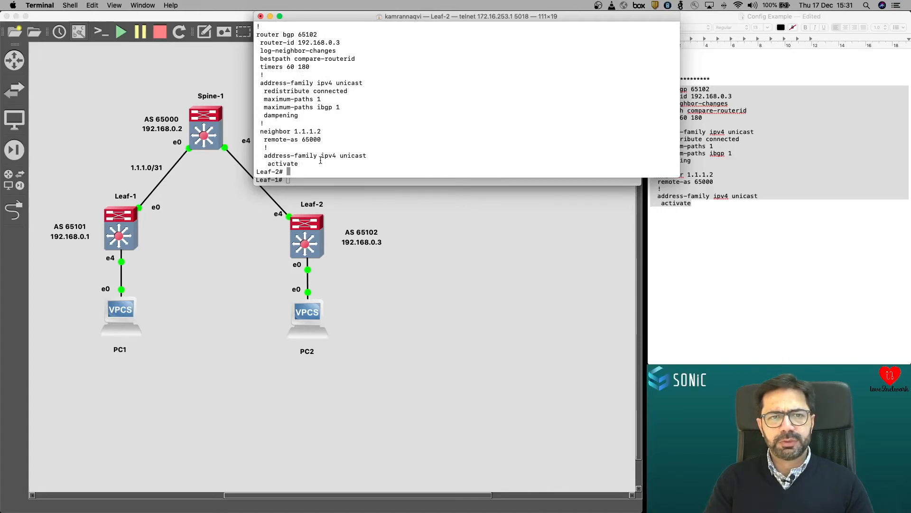
text(show bgp ipv4 unicast summary)
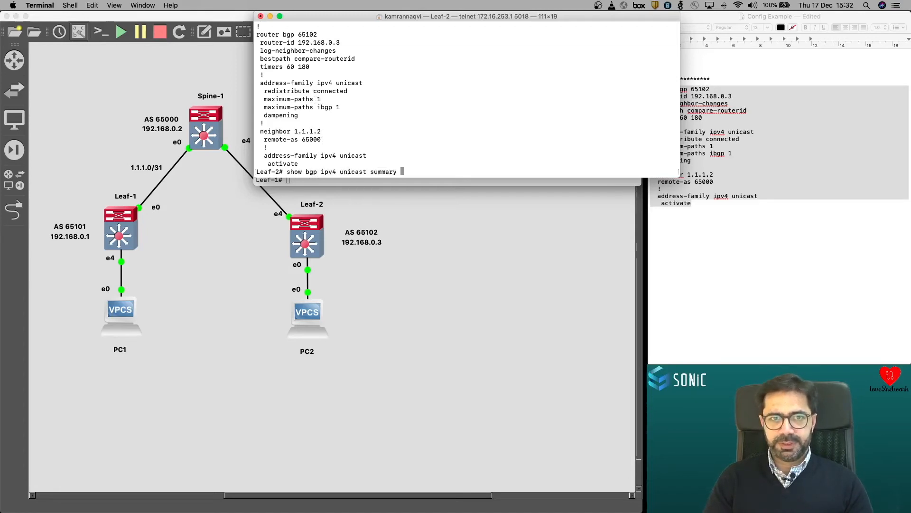
key(Return)
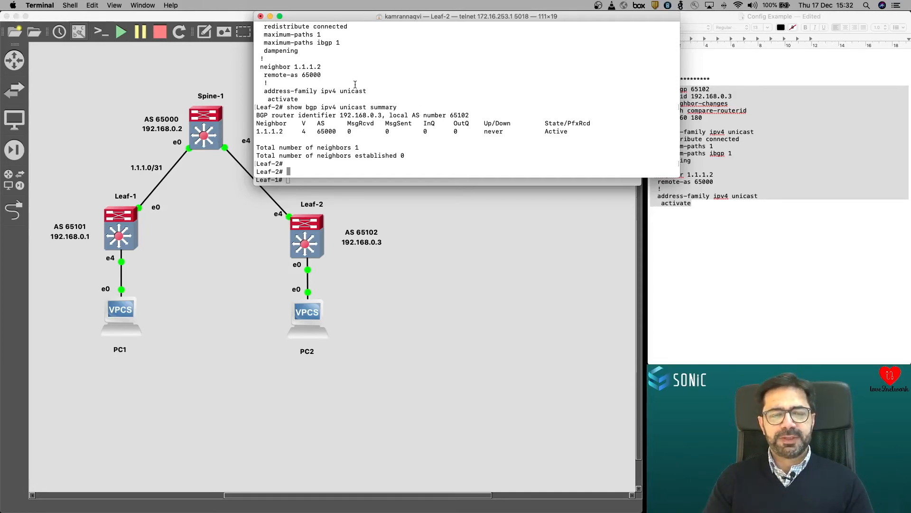
Rewrite the notes for Spine-1: AS 65000, router-id 192.168.0.2, neighbors 1.1.1.0 and 1.1.1.3
click(143, 5)
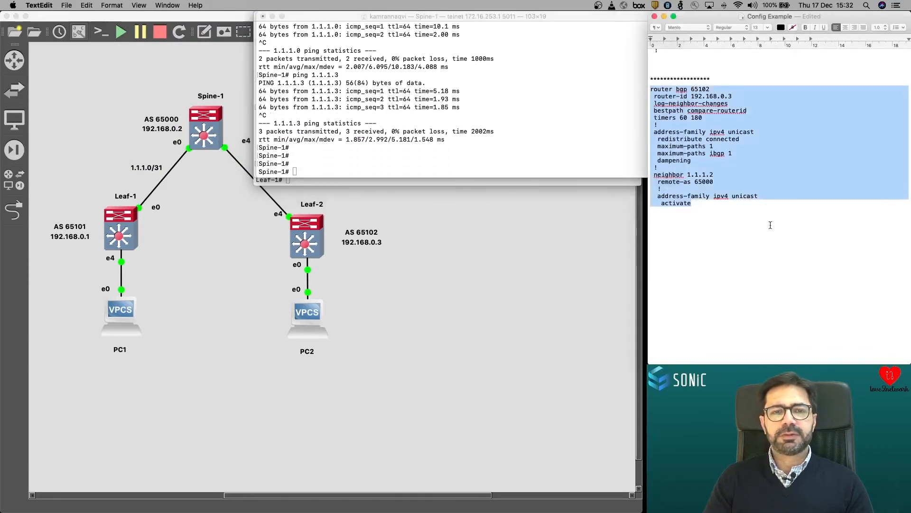
click(711, 89)
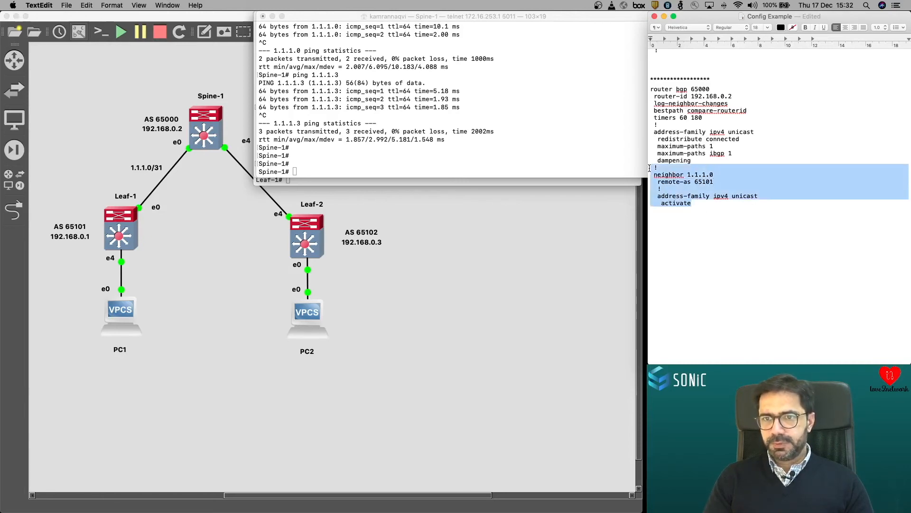
click(681, 220)
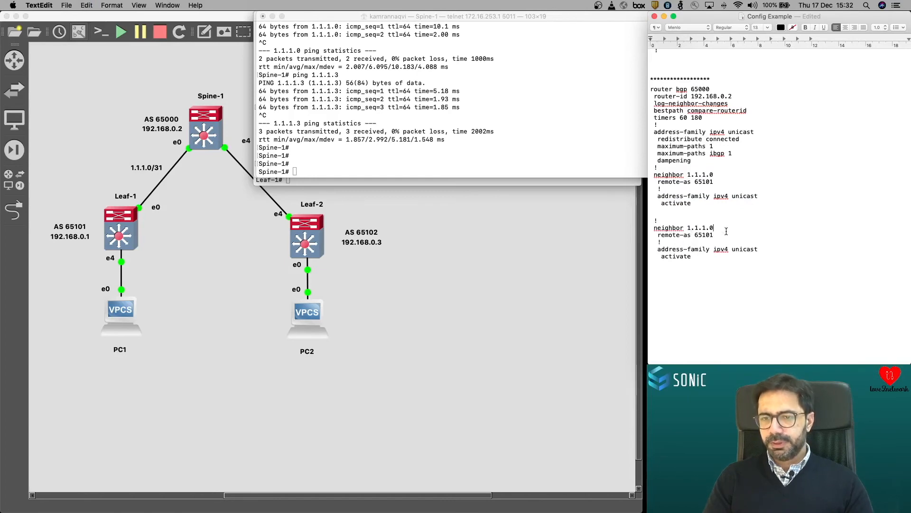
text(3)
click(687, 235)
text(2)
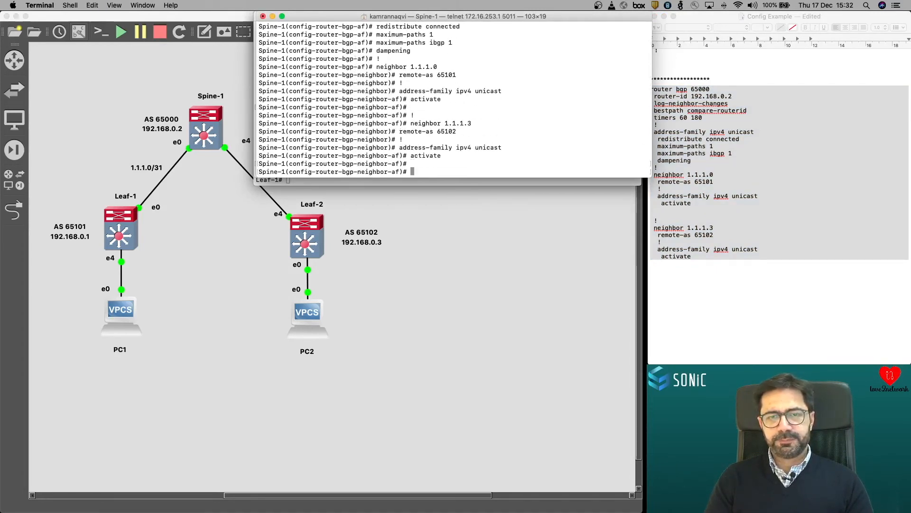
Display Spine-1's running configuration confirming neighbors 1.1.1.0 (AS 65101) and 1.1.1.3 (AS 65102)
text(end)
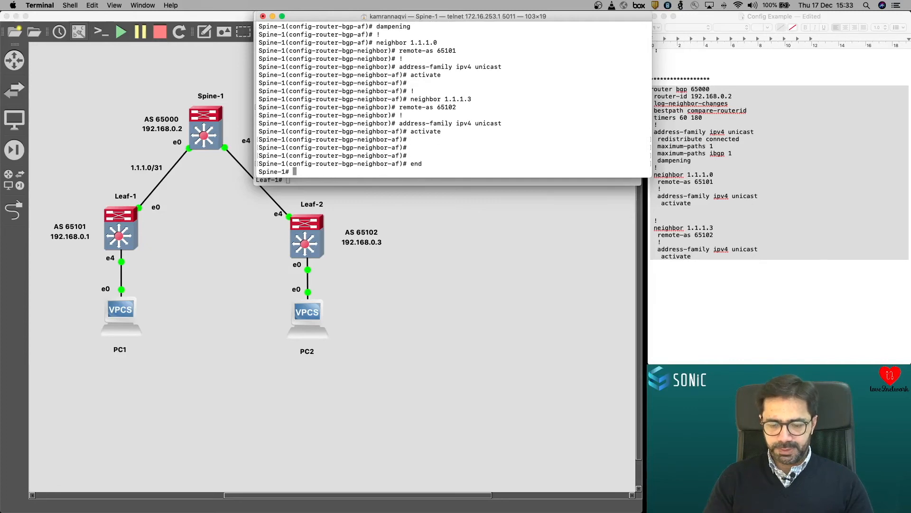
text(show running-configuration)
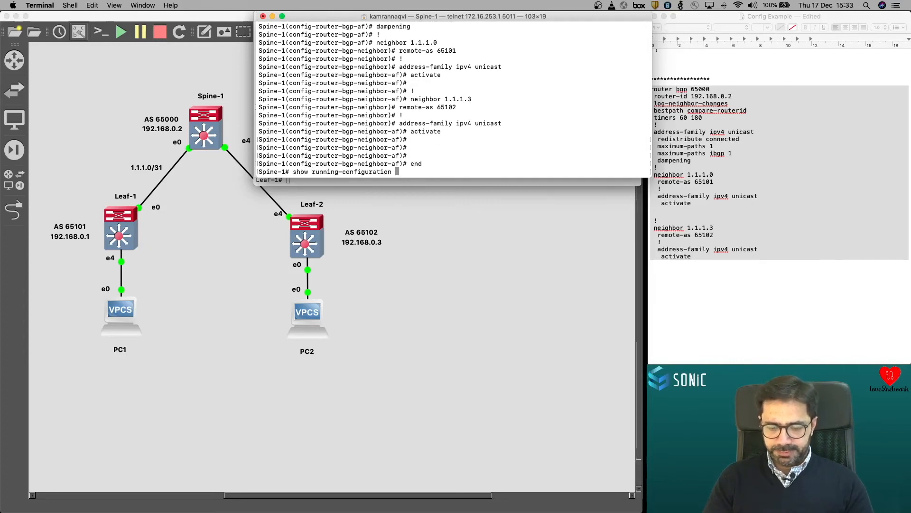
key(Return)
text(s)
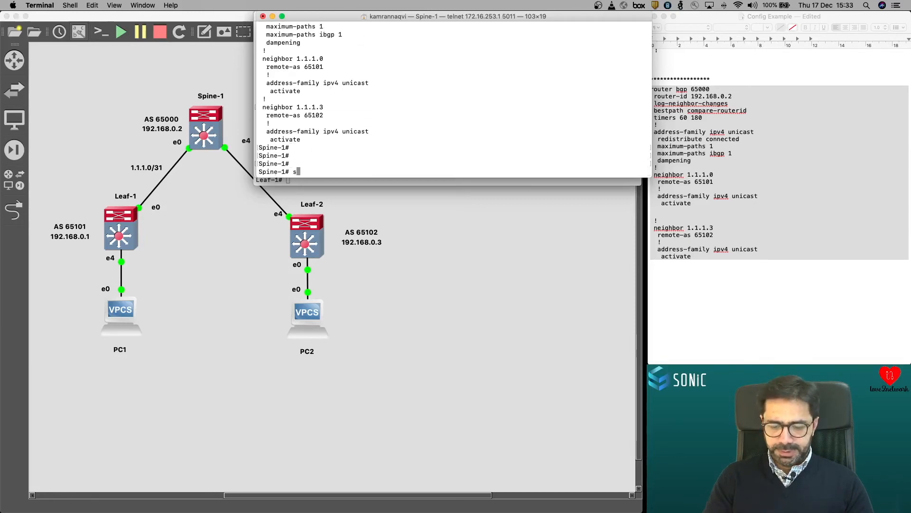
Show Spine-1's BGP IPv4 unicast summary with both neighbors established, 2 prefixes each
text(how bgp i)
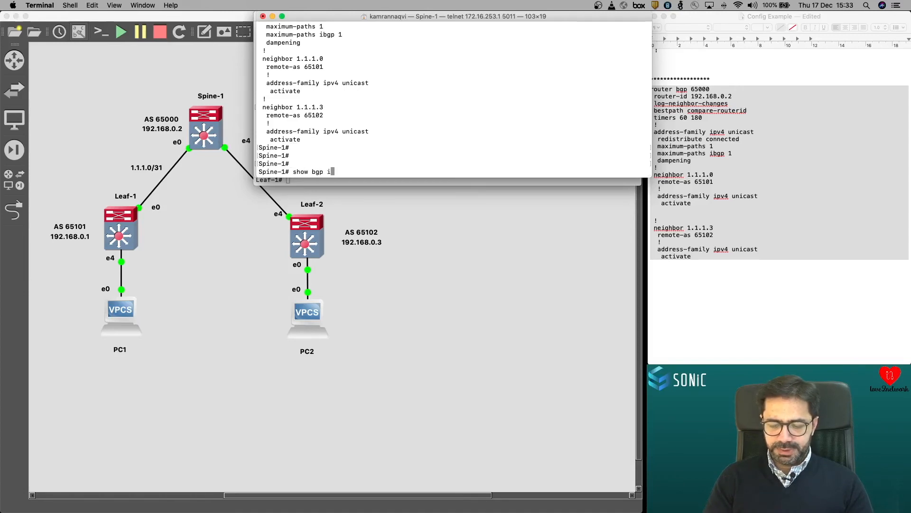
text(pv4 unicast)
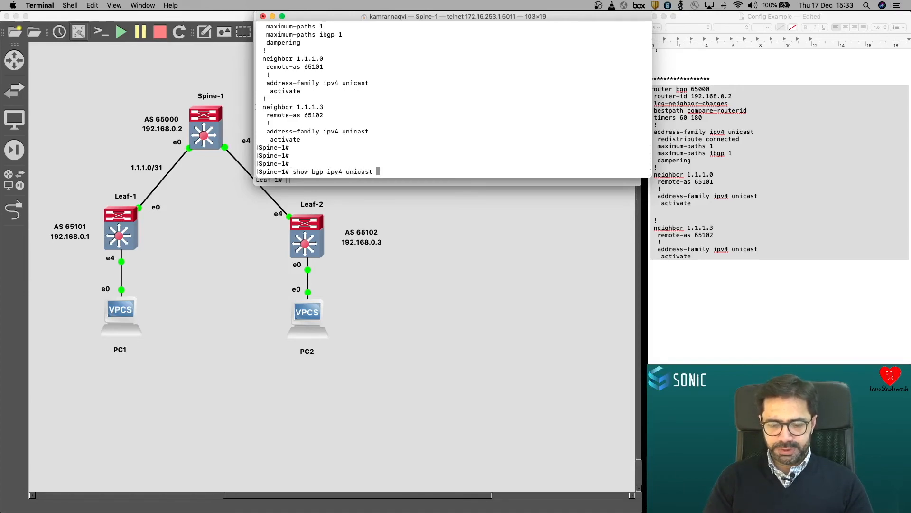
text(summary)
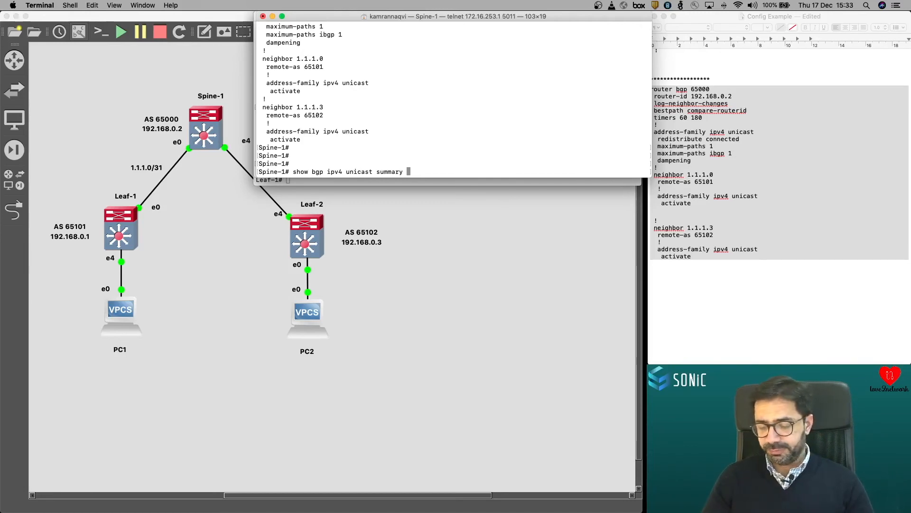
key(Return)
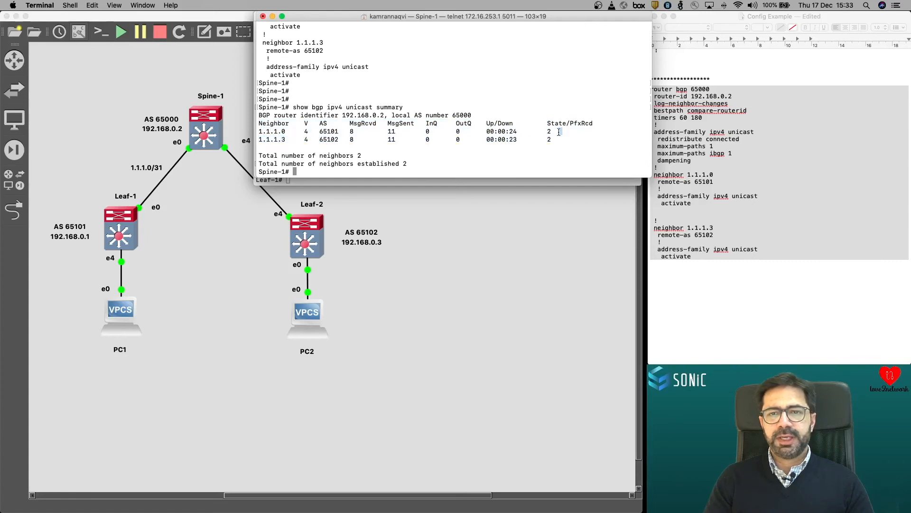
double_click(549, 139)
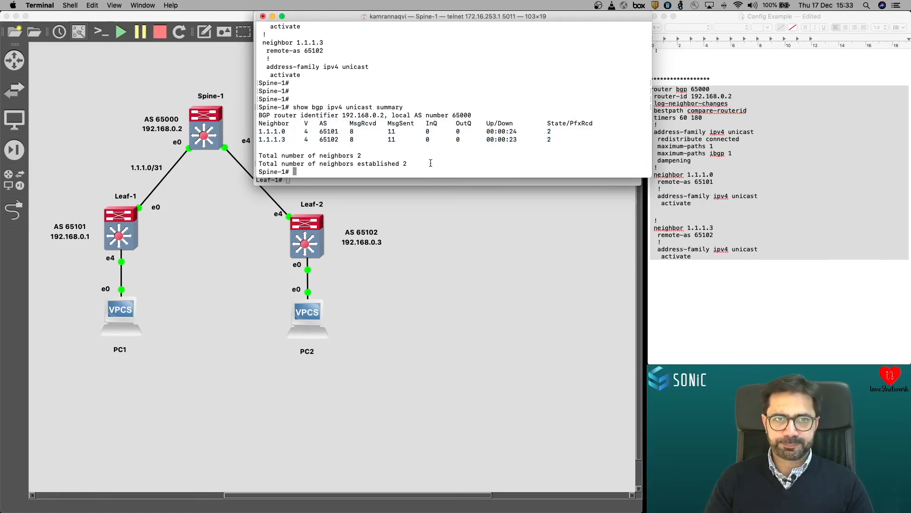
List Spine-1's routing table with BGP routes to 192.168.0.1/32 and 192.168.0.3/32
text(show ip)
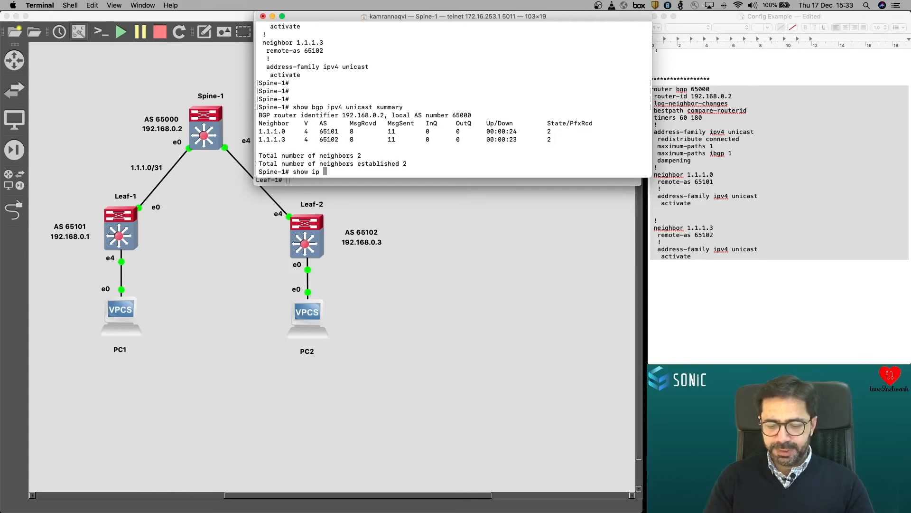
key(Return)
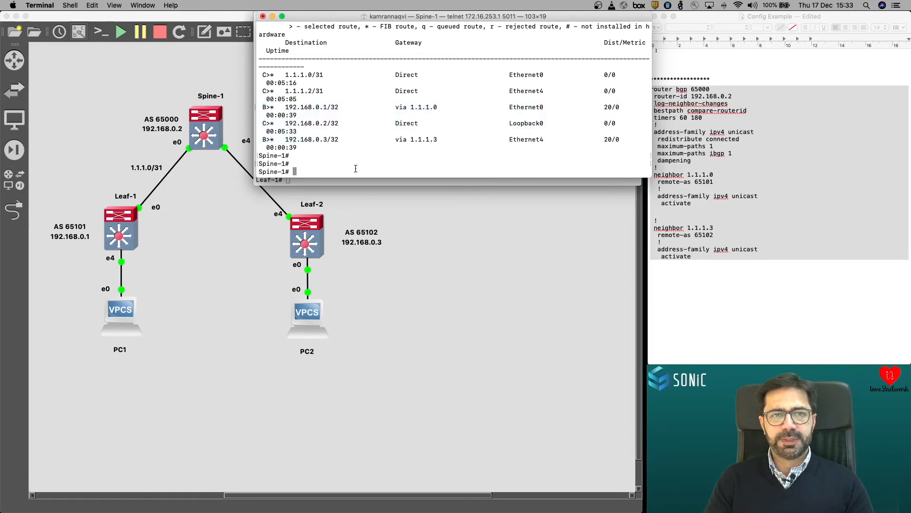
On Leaf-1, show the BGP summary with 1.1.1.1 established and routes to 192.168.0.2/32 and 192.168.0.3/32
click(142, 6)
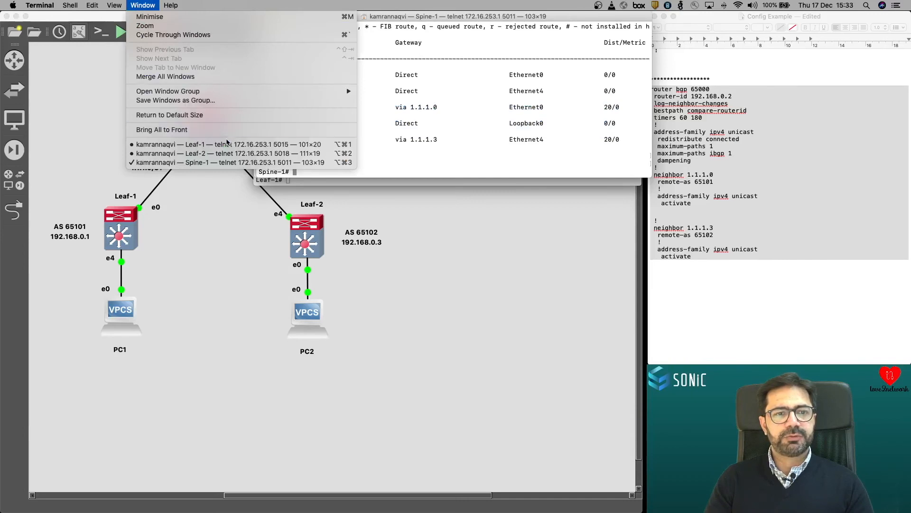
click(229, 144)
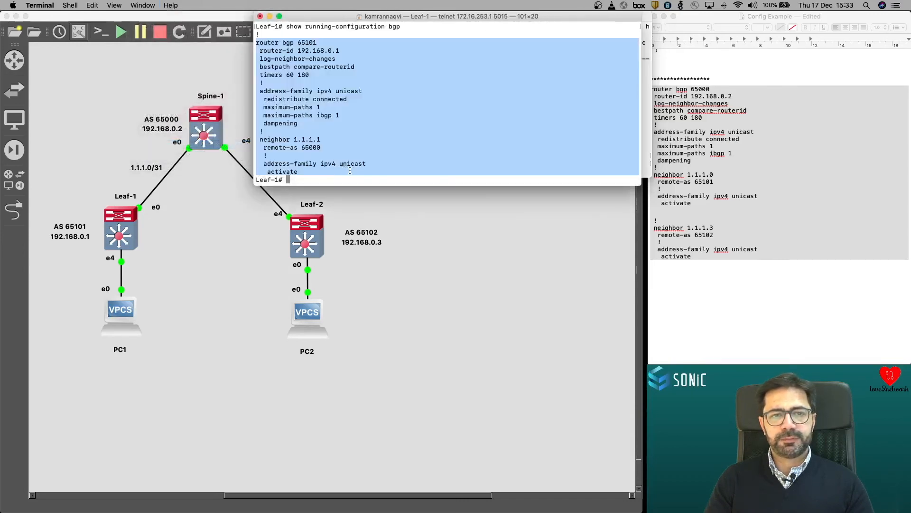
text(show bgp ipv4 unicast summary)
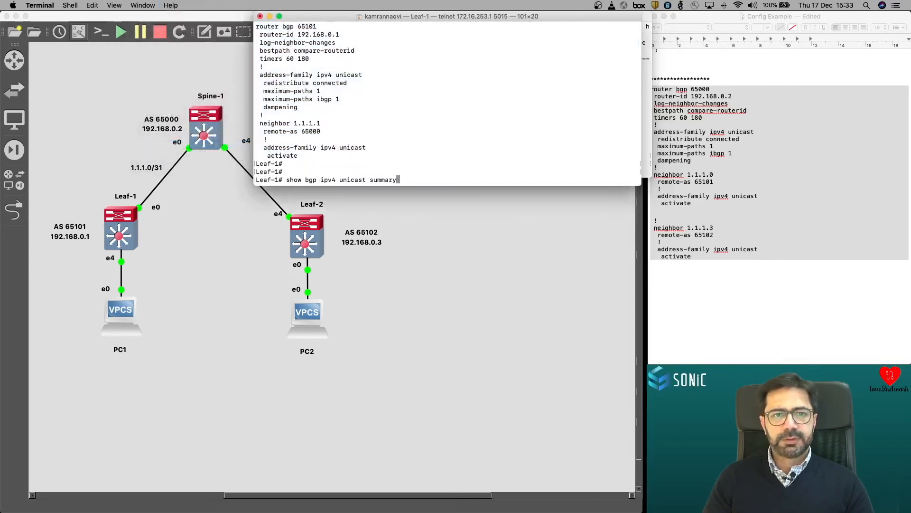
key(Return)
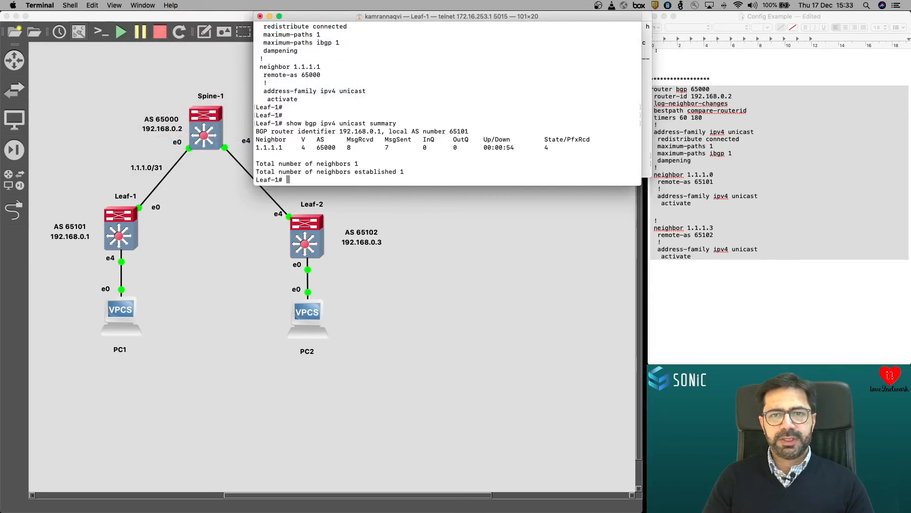
text(show i)
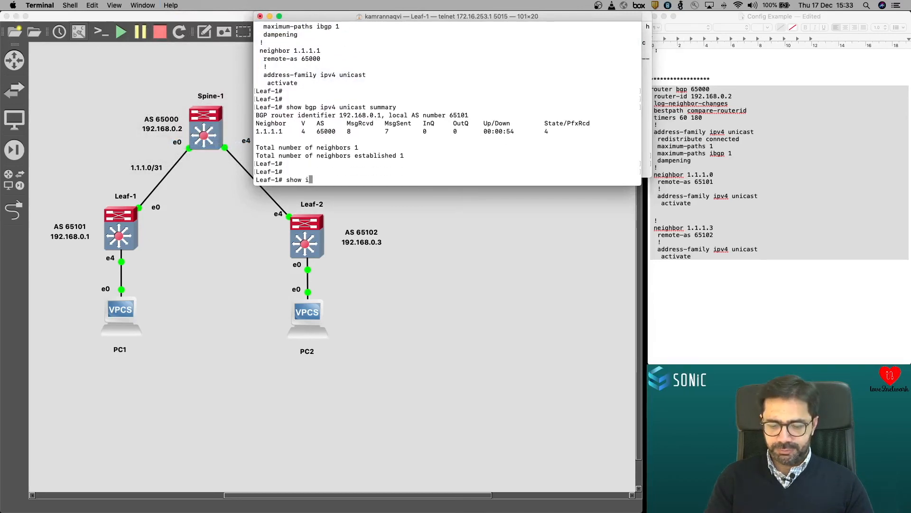
key(Return)
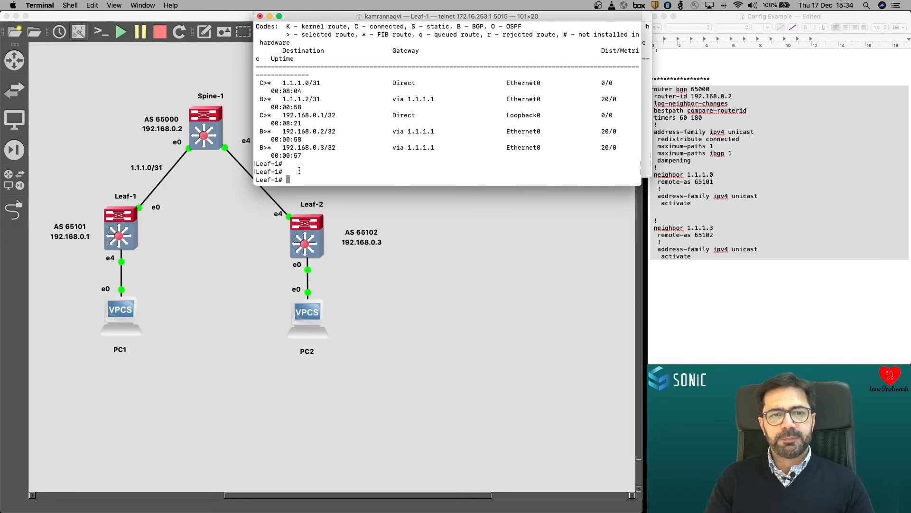
Ping Leaf-2's loopback 192.168.0.3 from Leaf-1 with 0% loss
text(ping 19)
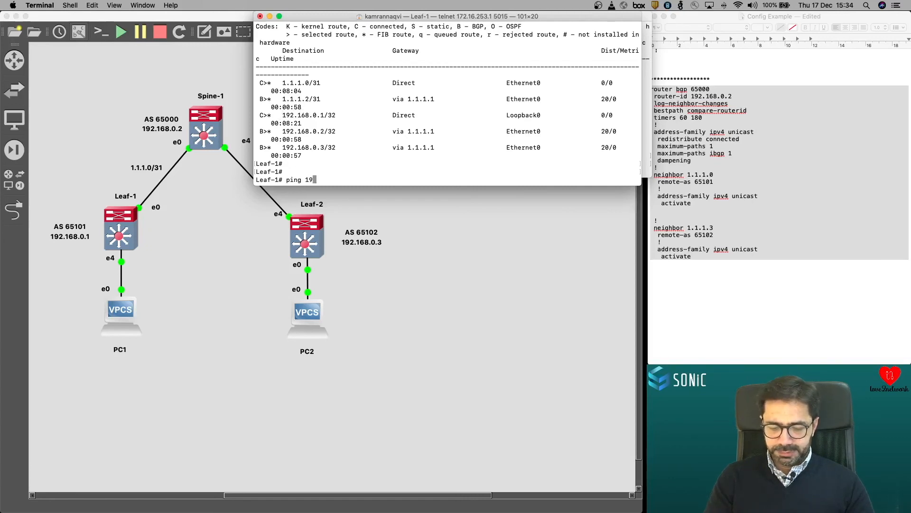
text(2.168.0)
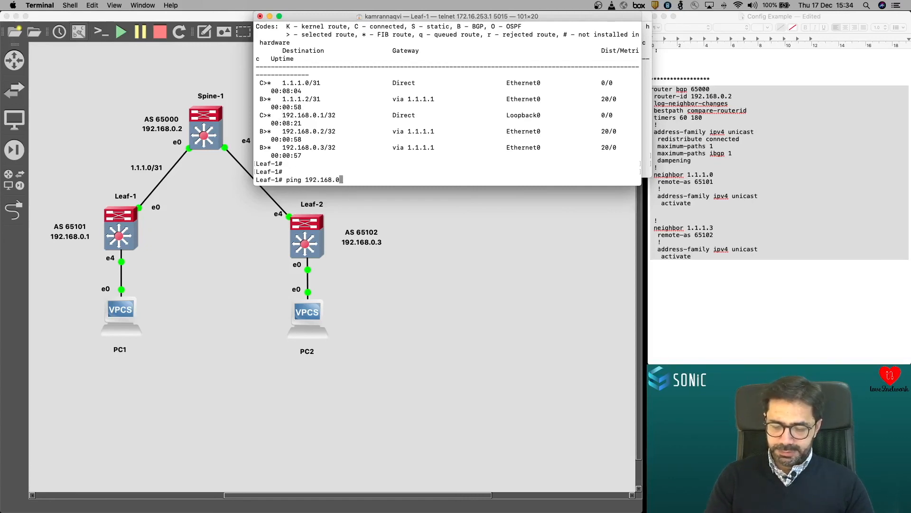
text(3)
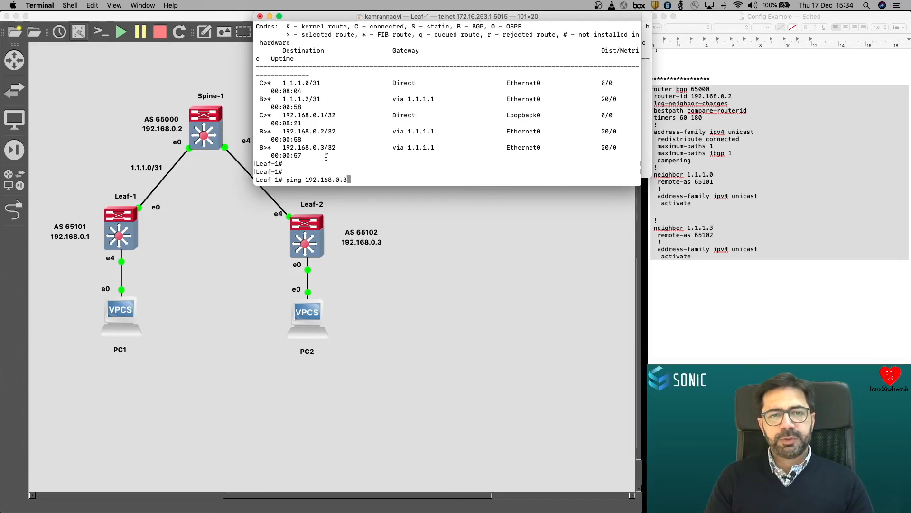
double_click(309, 147)
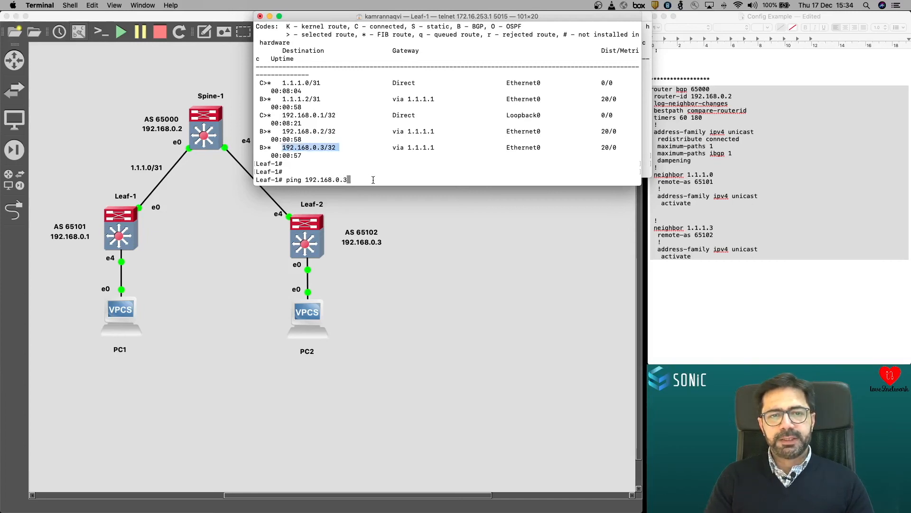
key(Return)
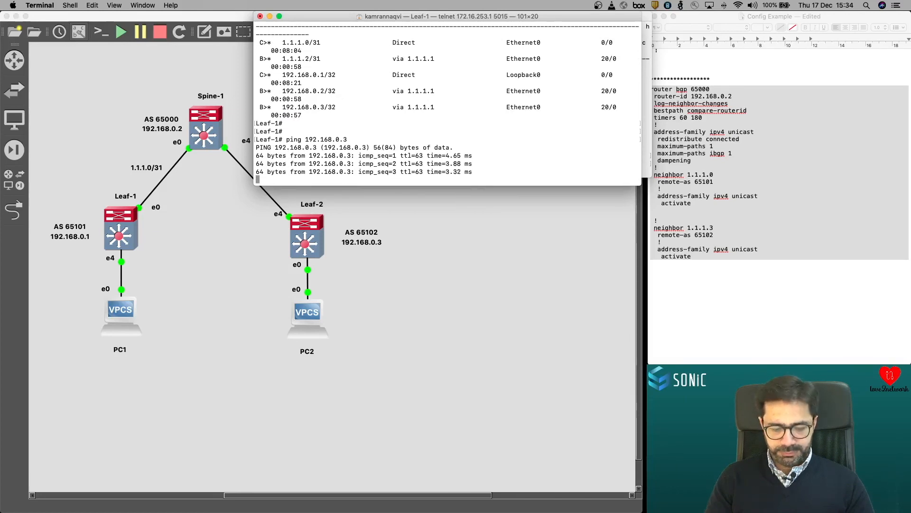
key(ctrl+c)
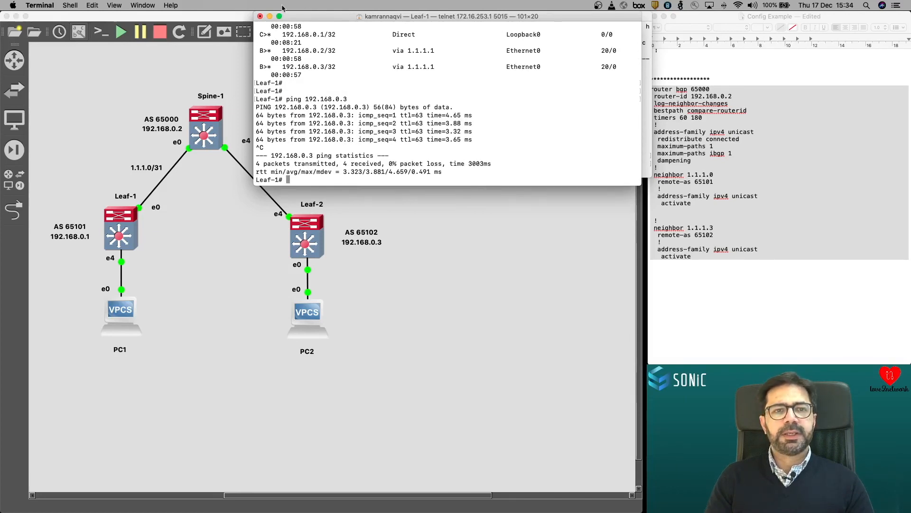
From Leaf-2, ping 192.168.0.1 with 0% loss and show BGP routes to 192.168.0.1/32 and 192.168.0.2/32 via 1.1.1.2
click(142, 5)
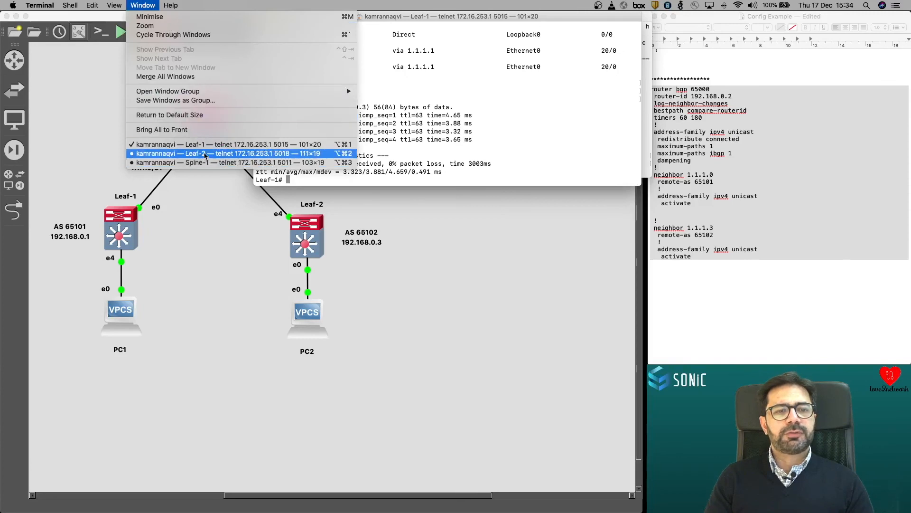
click(203, 154)
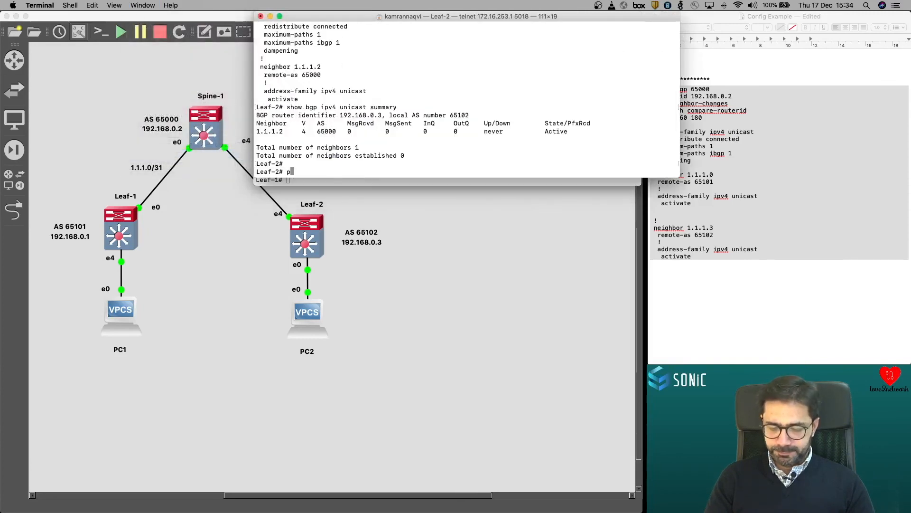
text(ing 192.16)
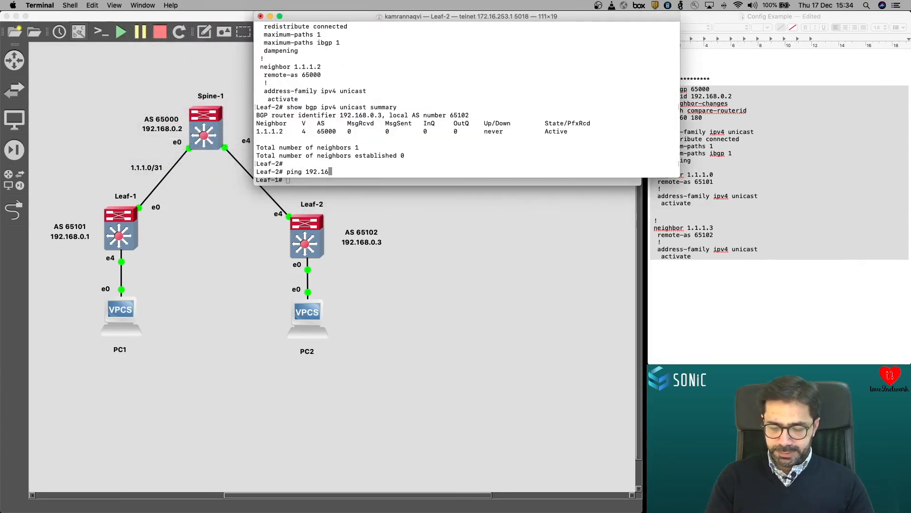
text(8.0.)
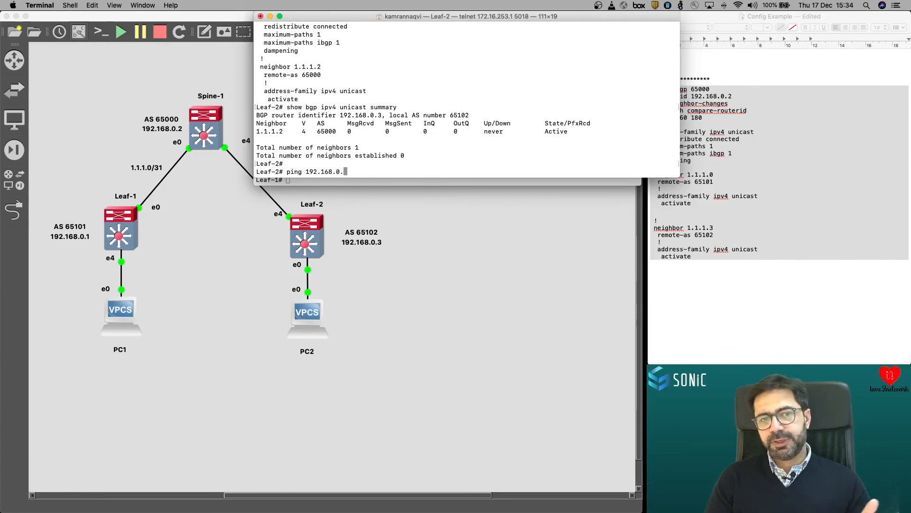
text(1)
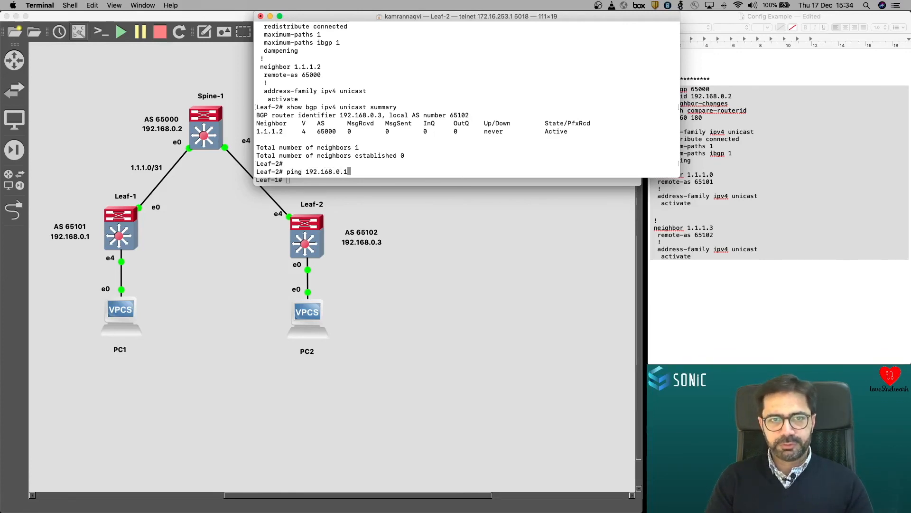
key(Return)
text(show)
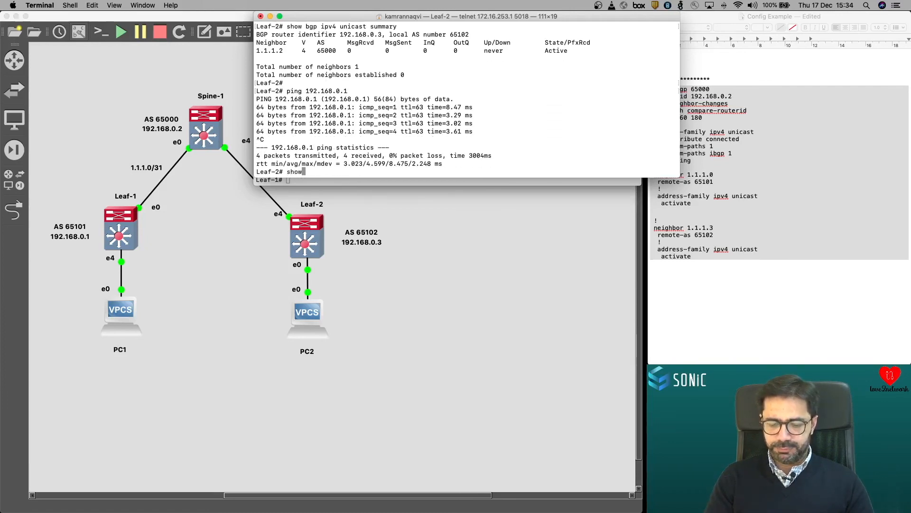
text( ip route)
key(Return)
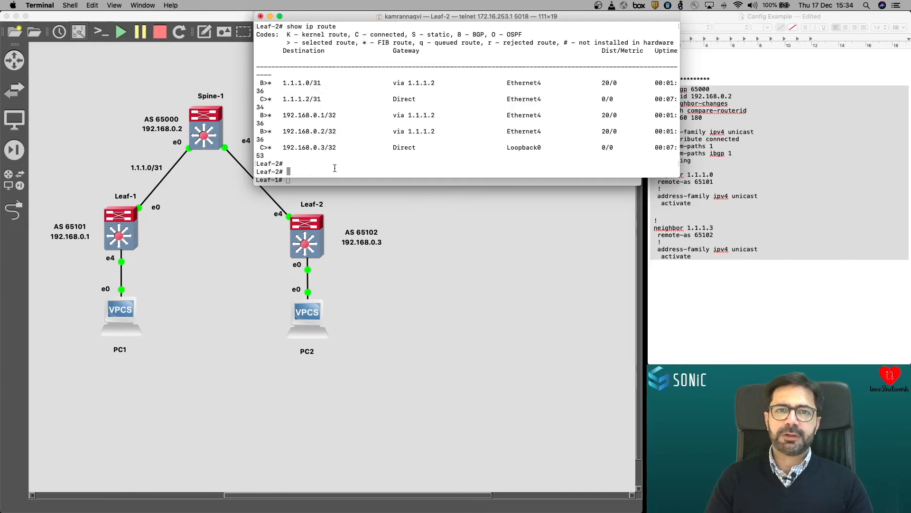
mouse_move(59, 347)
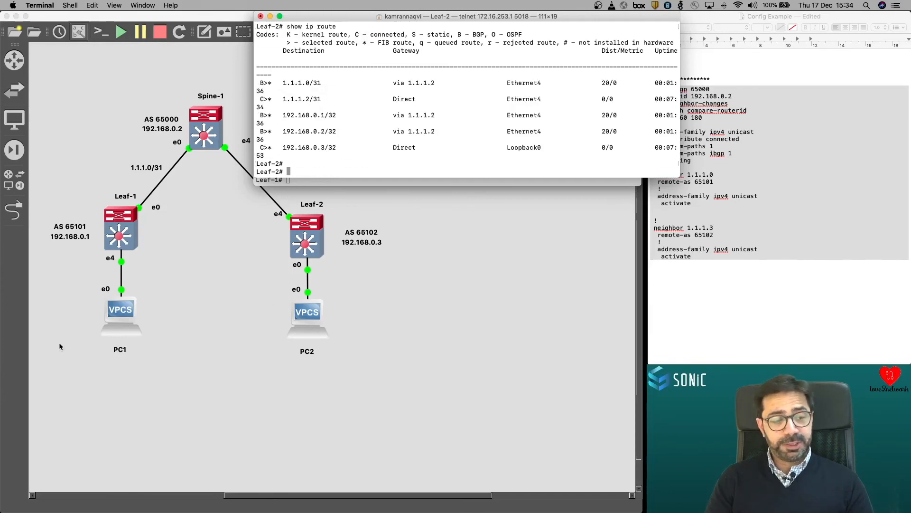